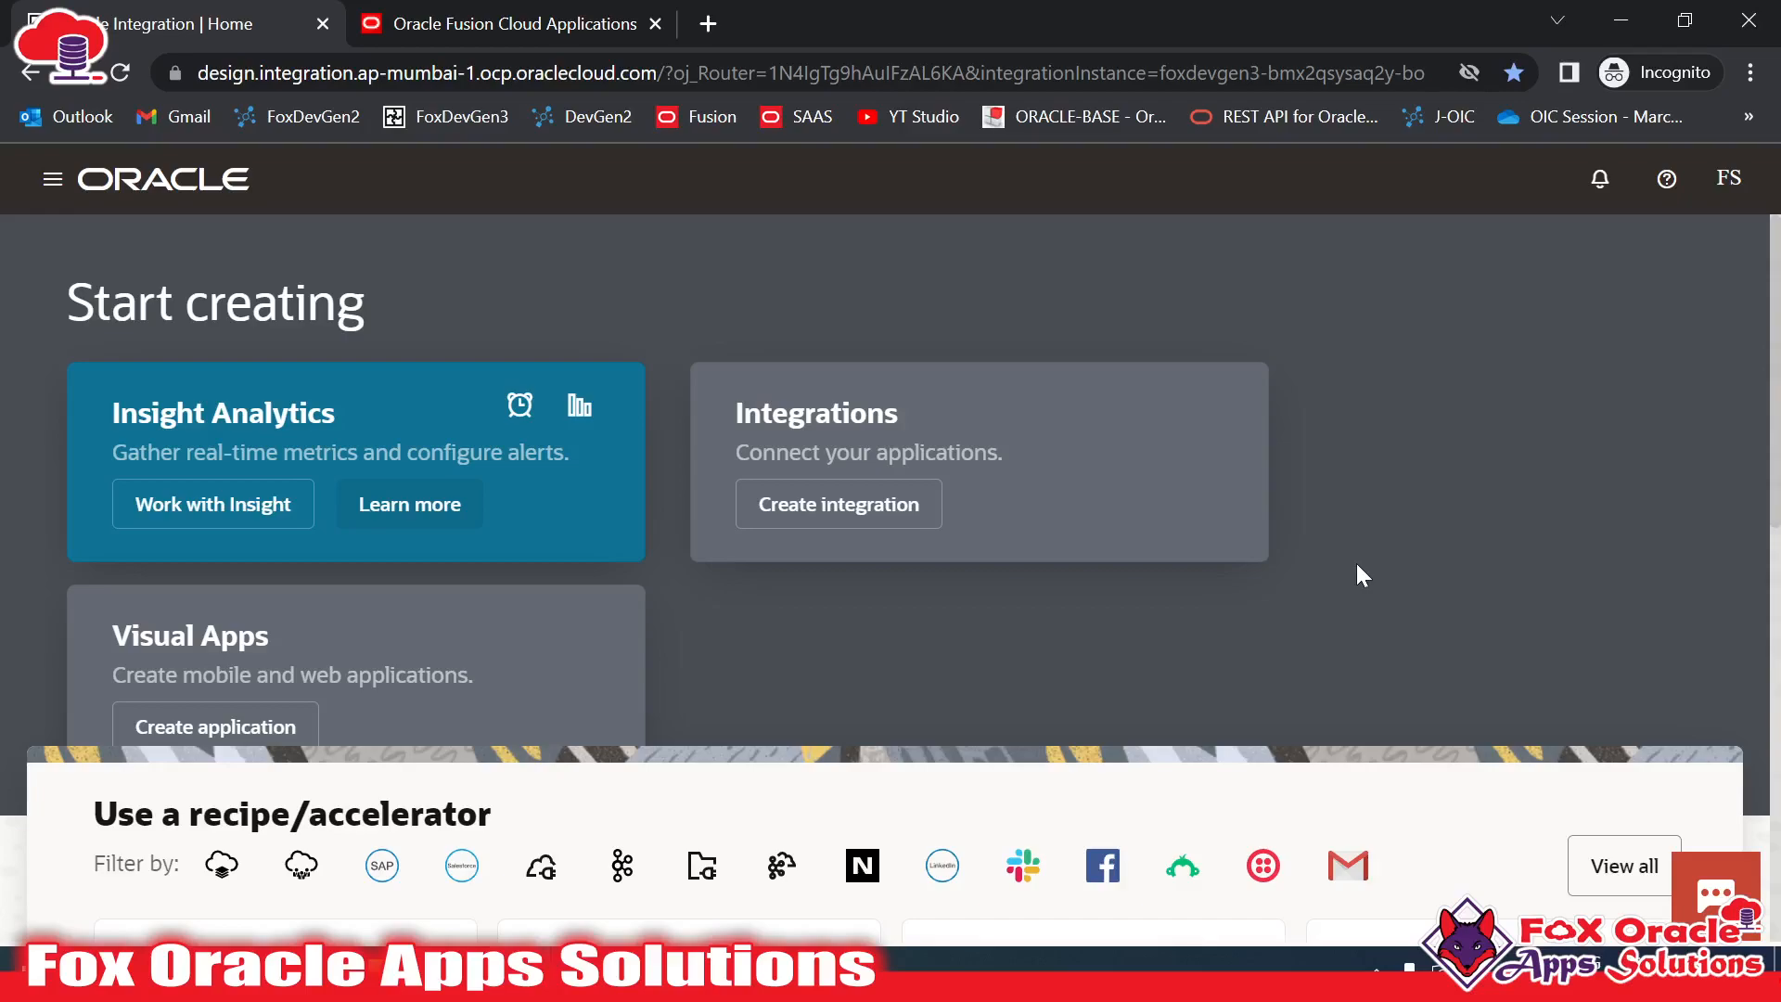
mouse_move(803, 401)
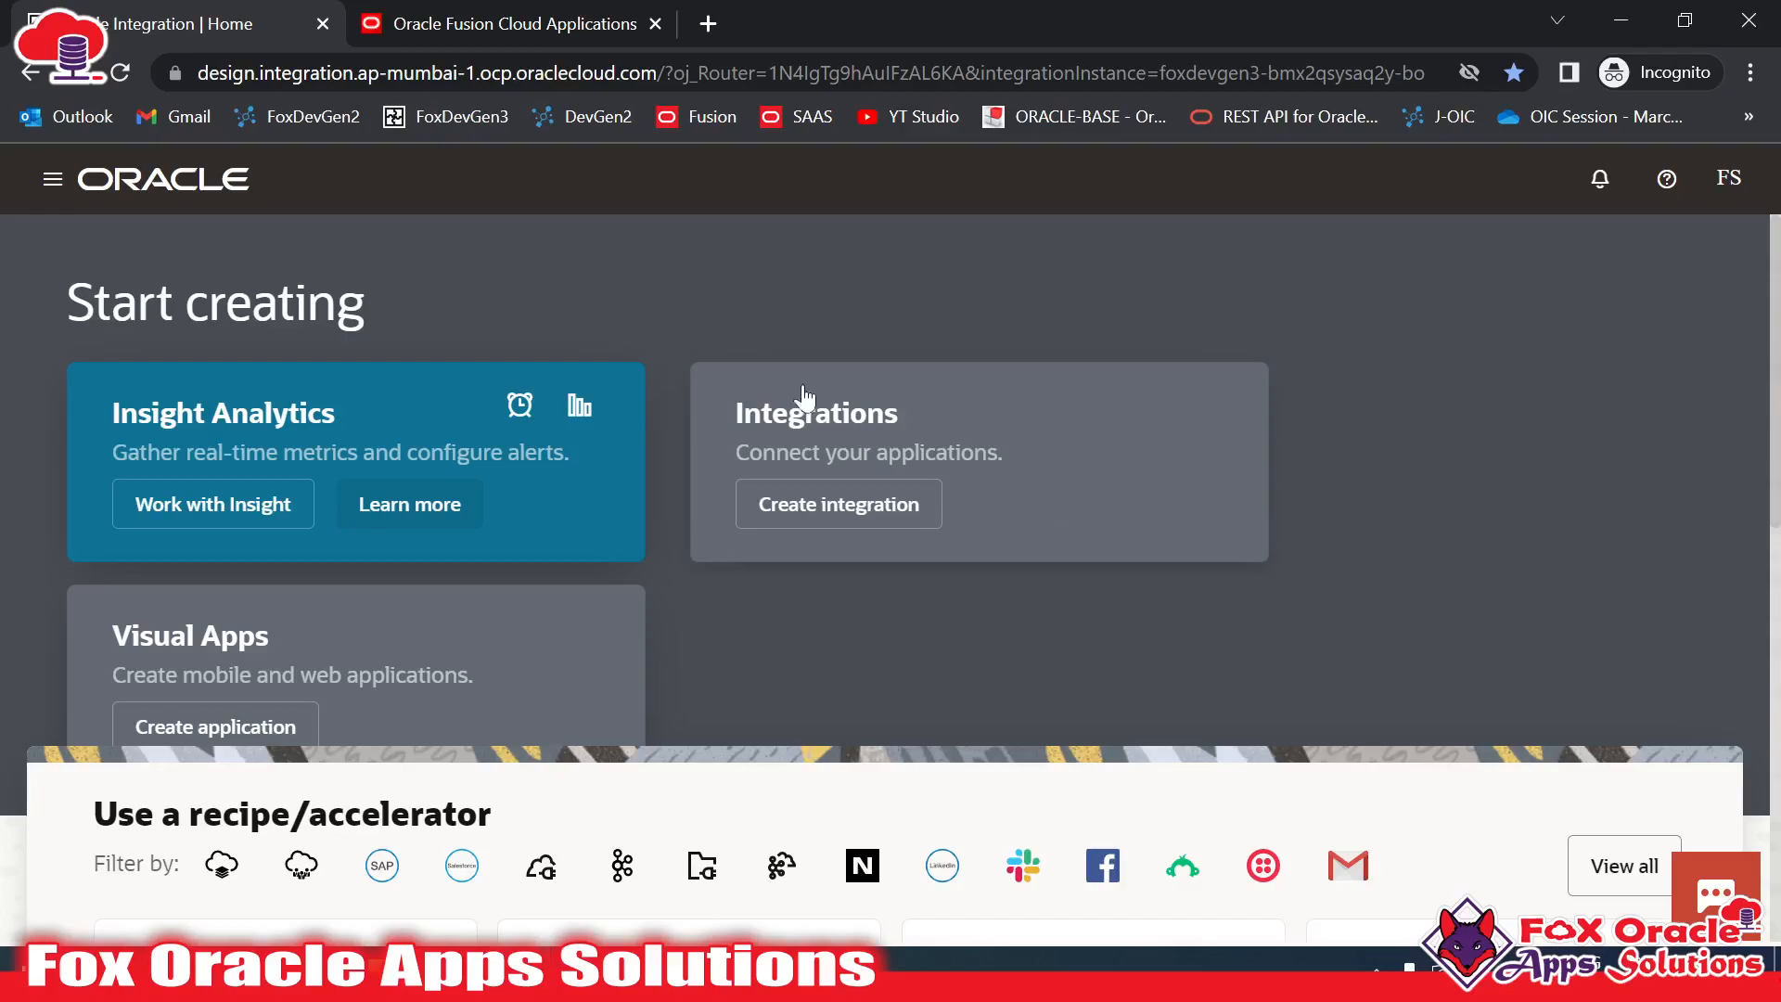
mouse_move(261, 215)
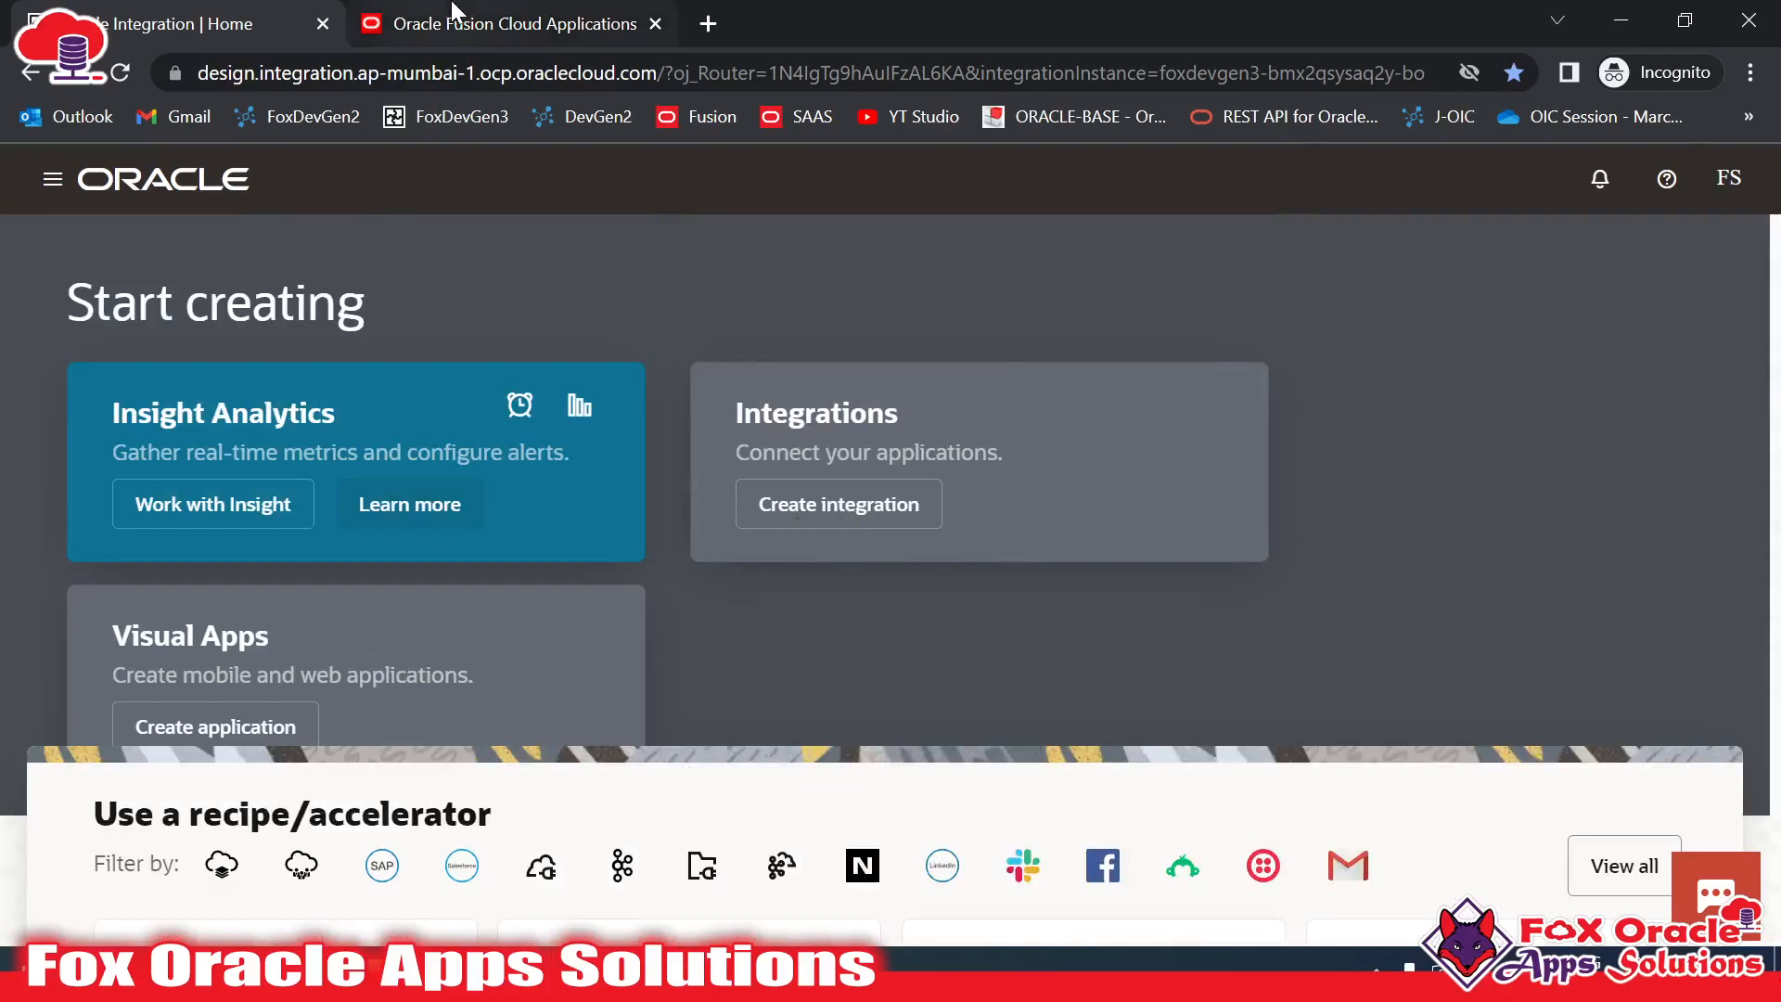
Navigate from the home page through Design to the Connections list
left_click(504, 22)
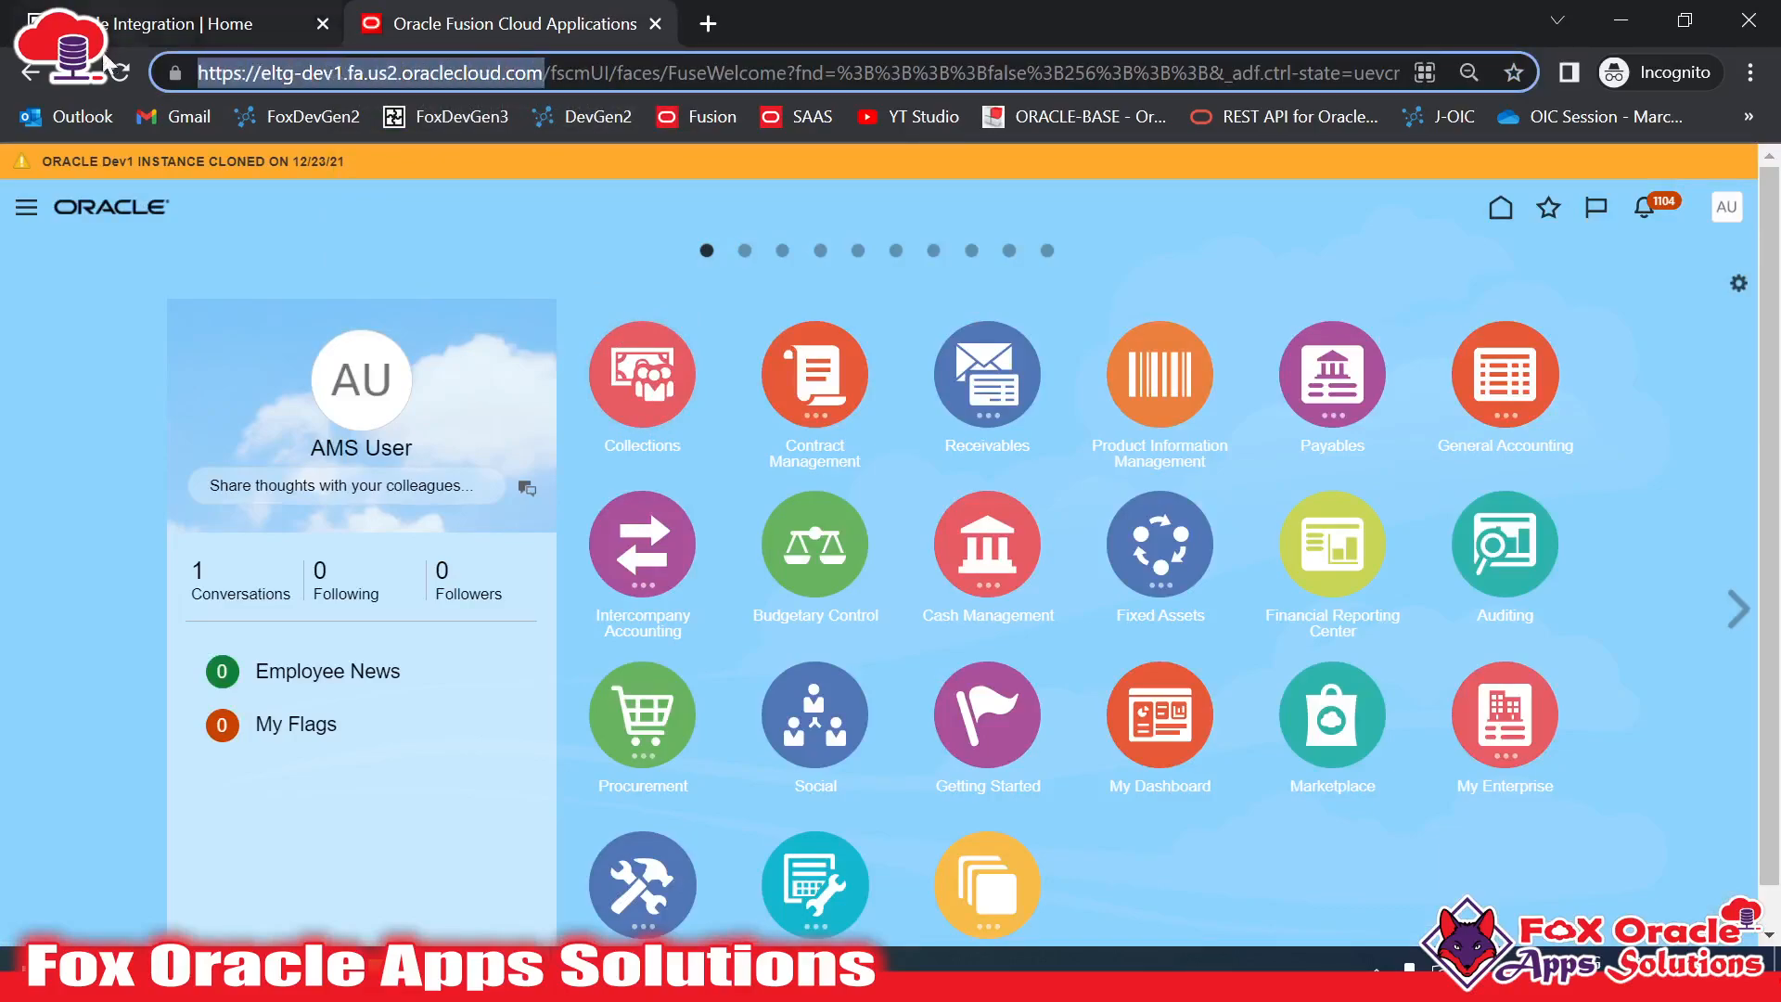
mouse_move(234, 20)
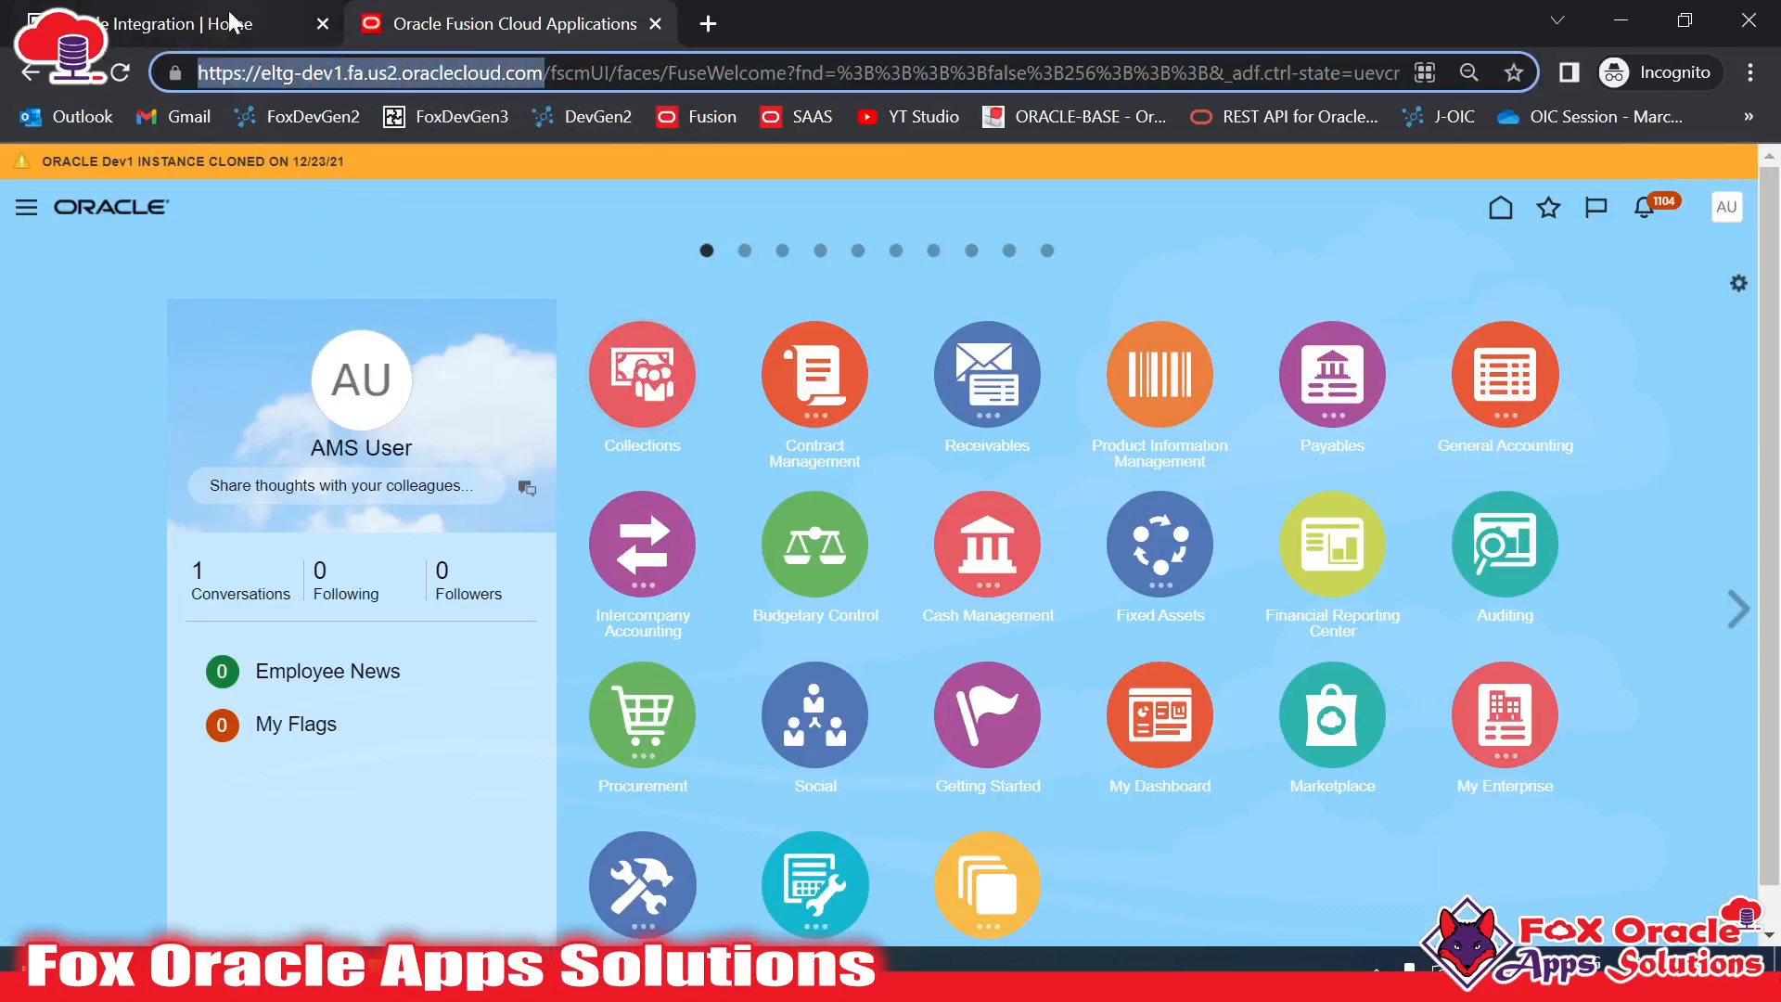
left_click(171, 25)
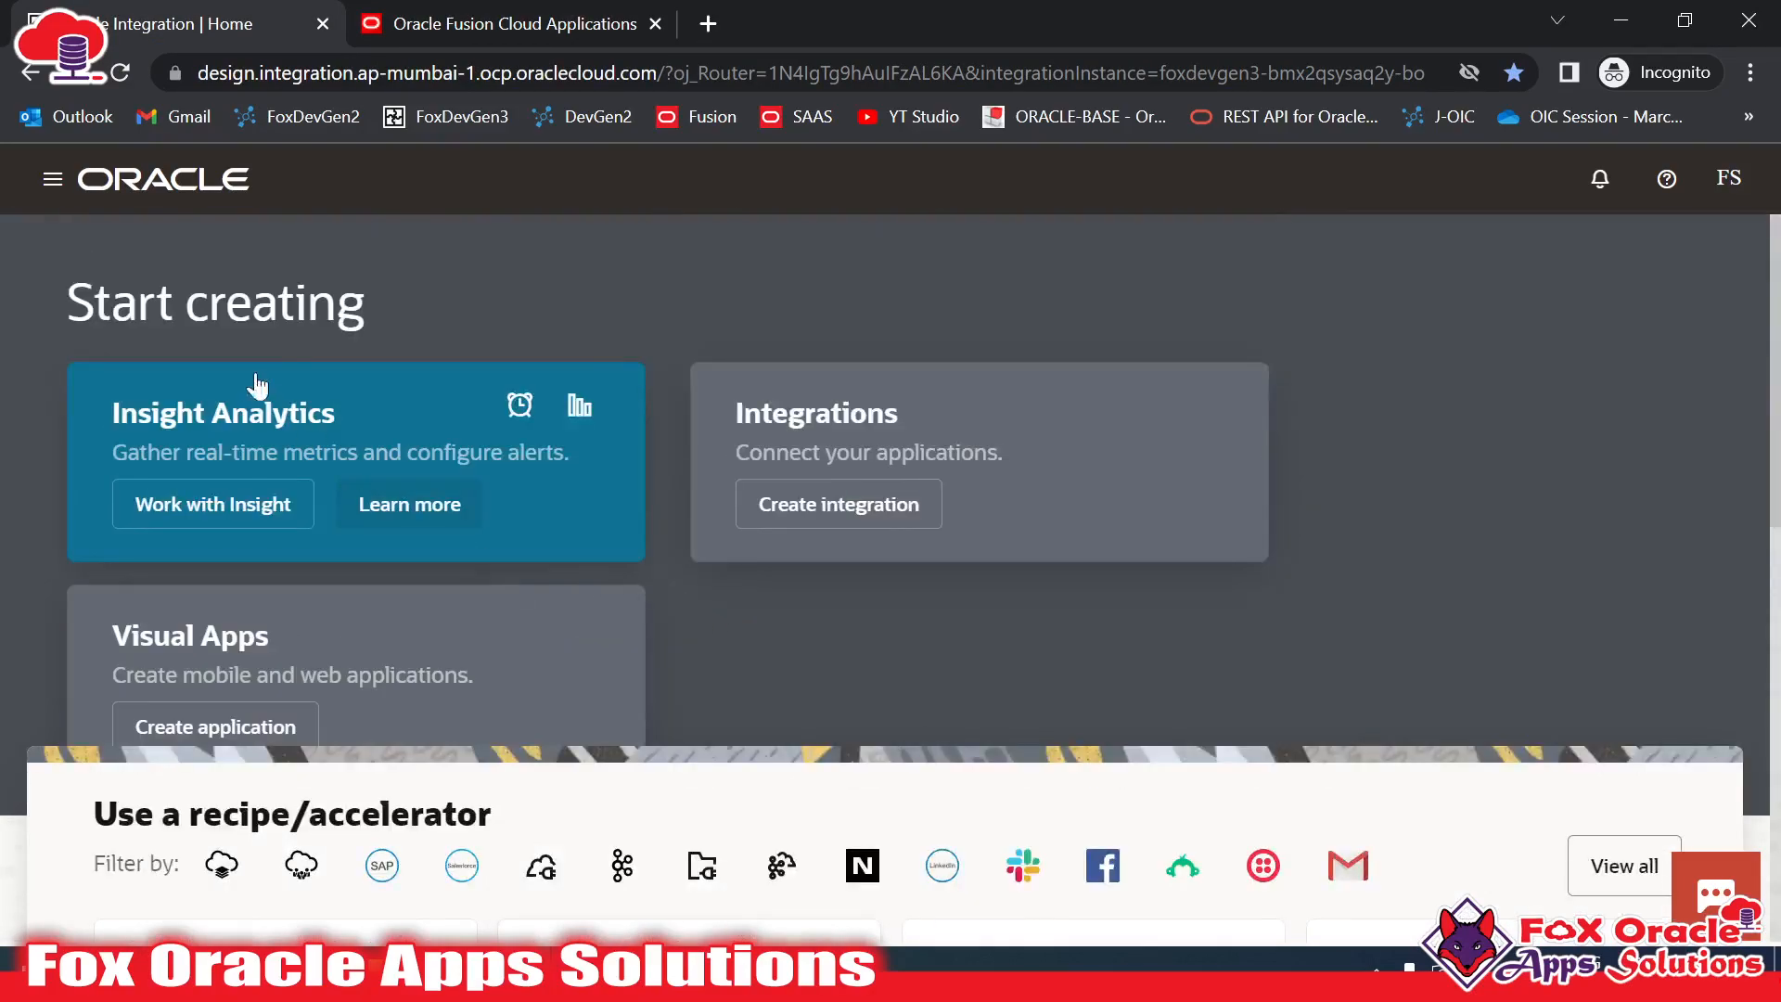
left_click(52, 178)
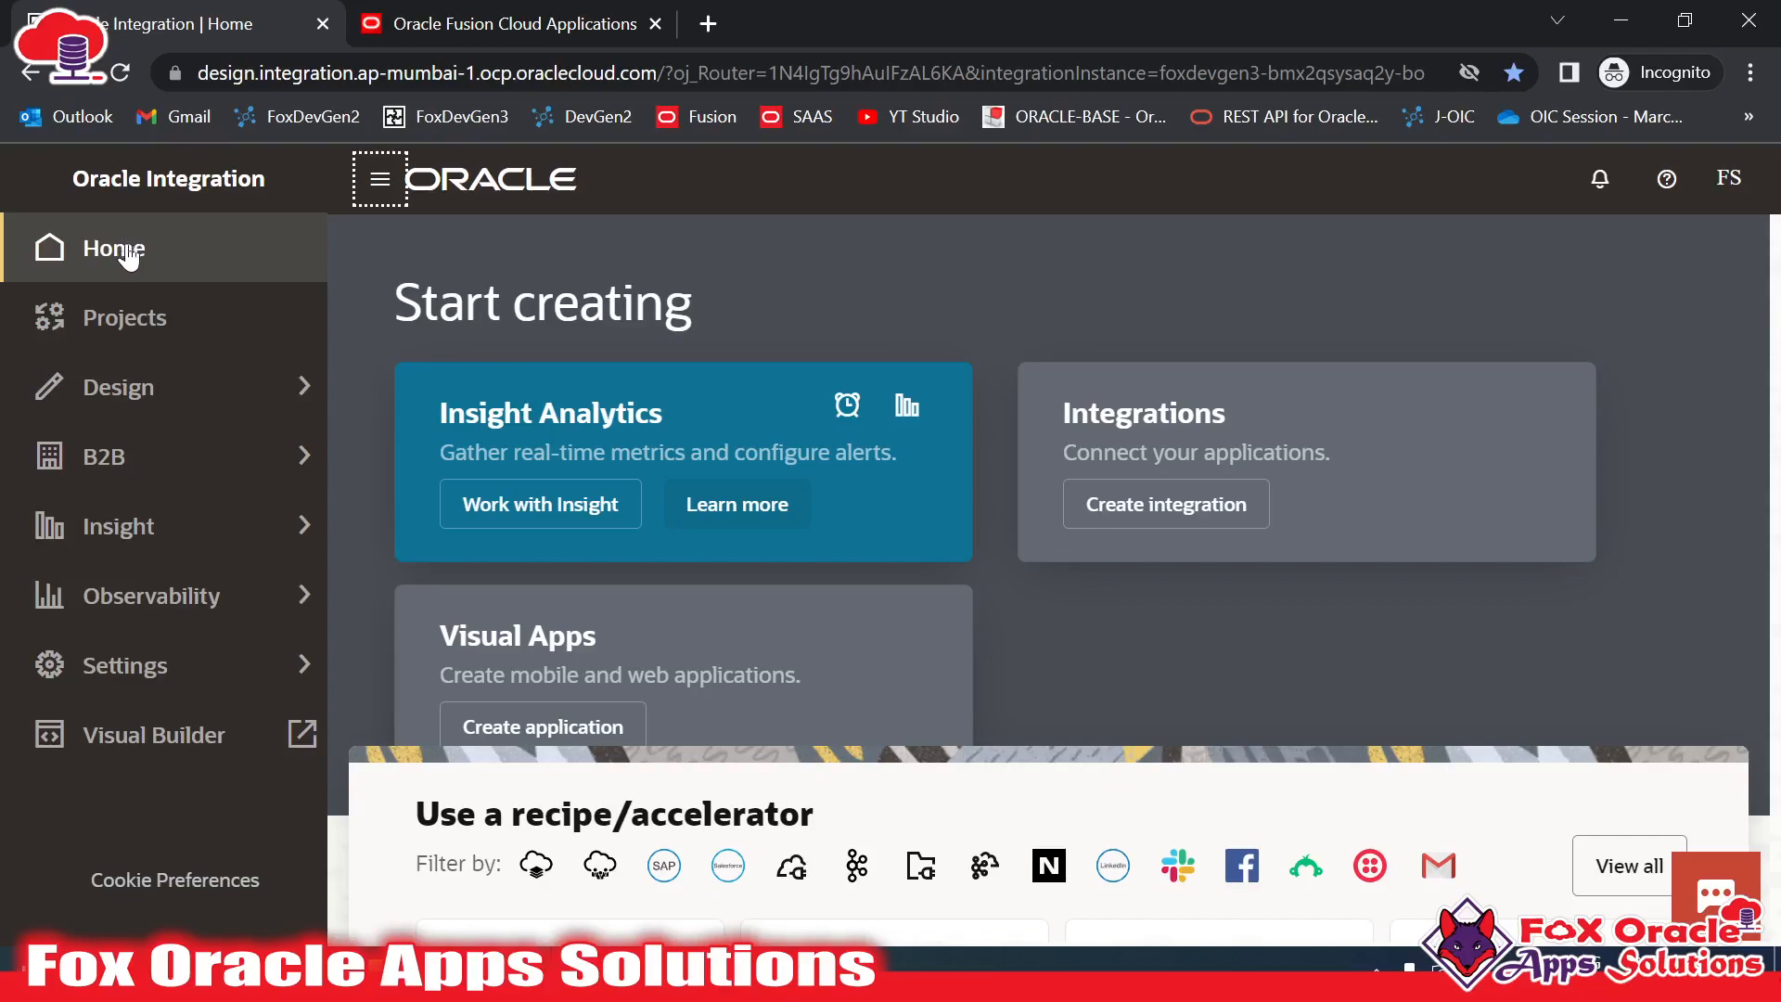
left_click(119, 386)
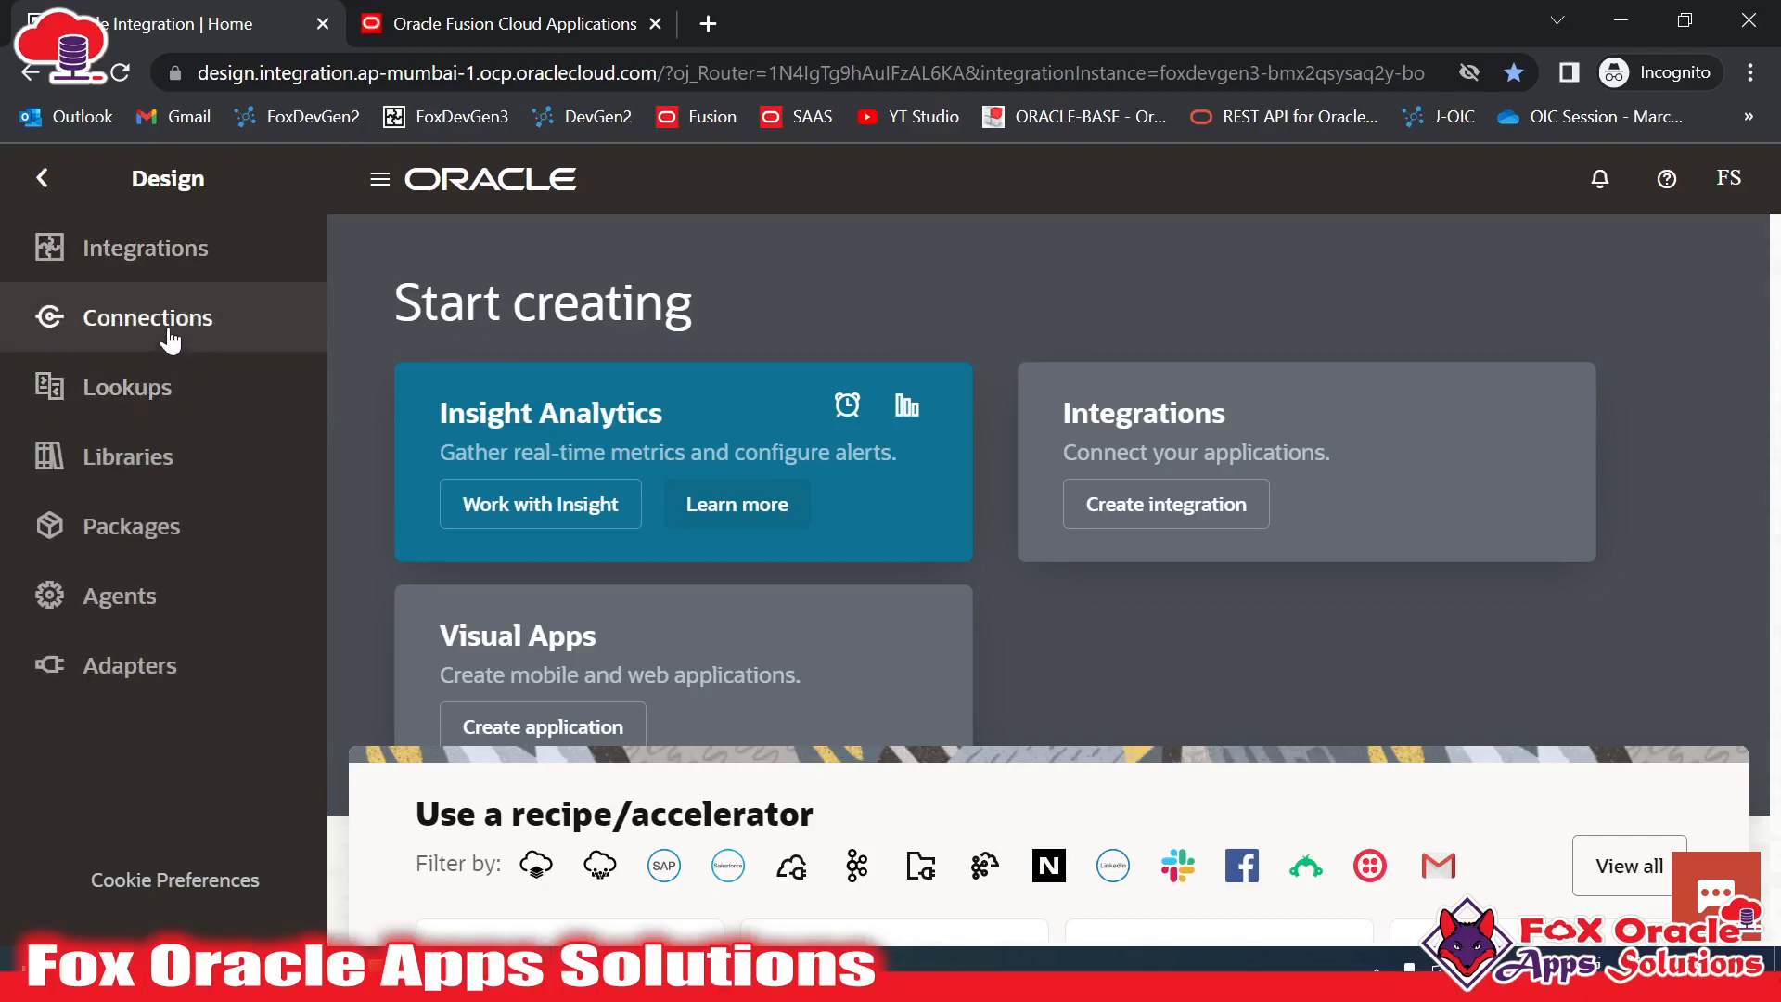
left_click(148, 317)
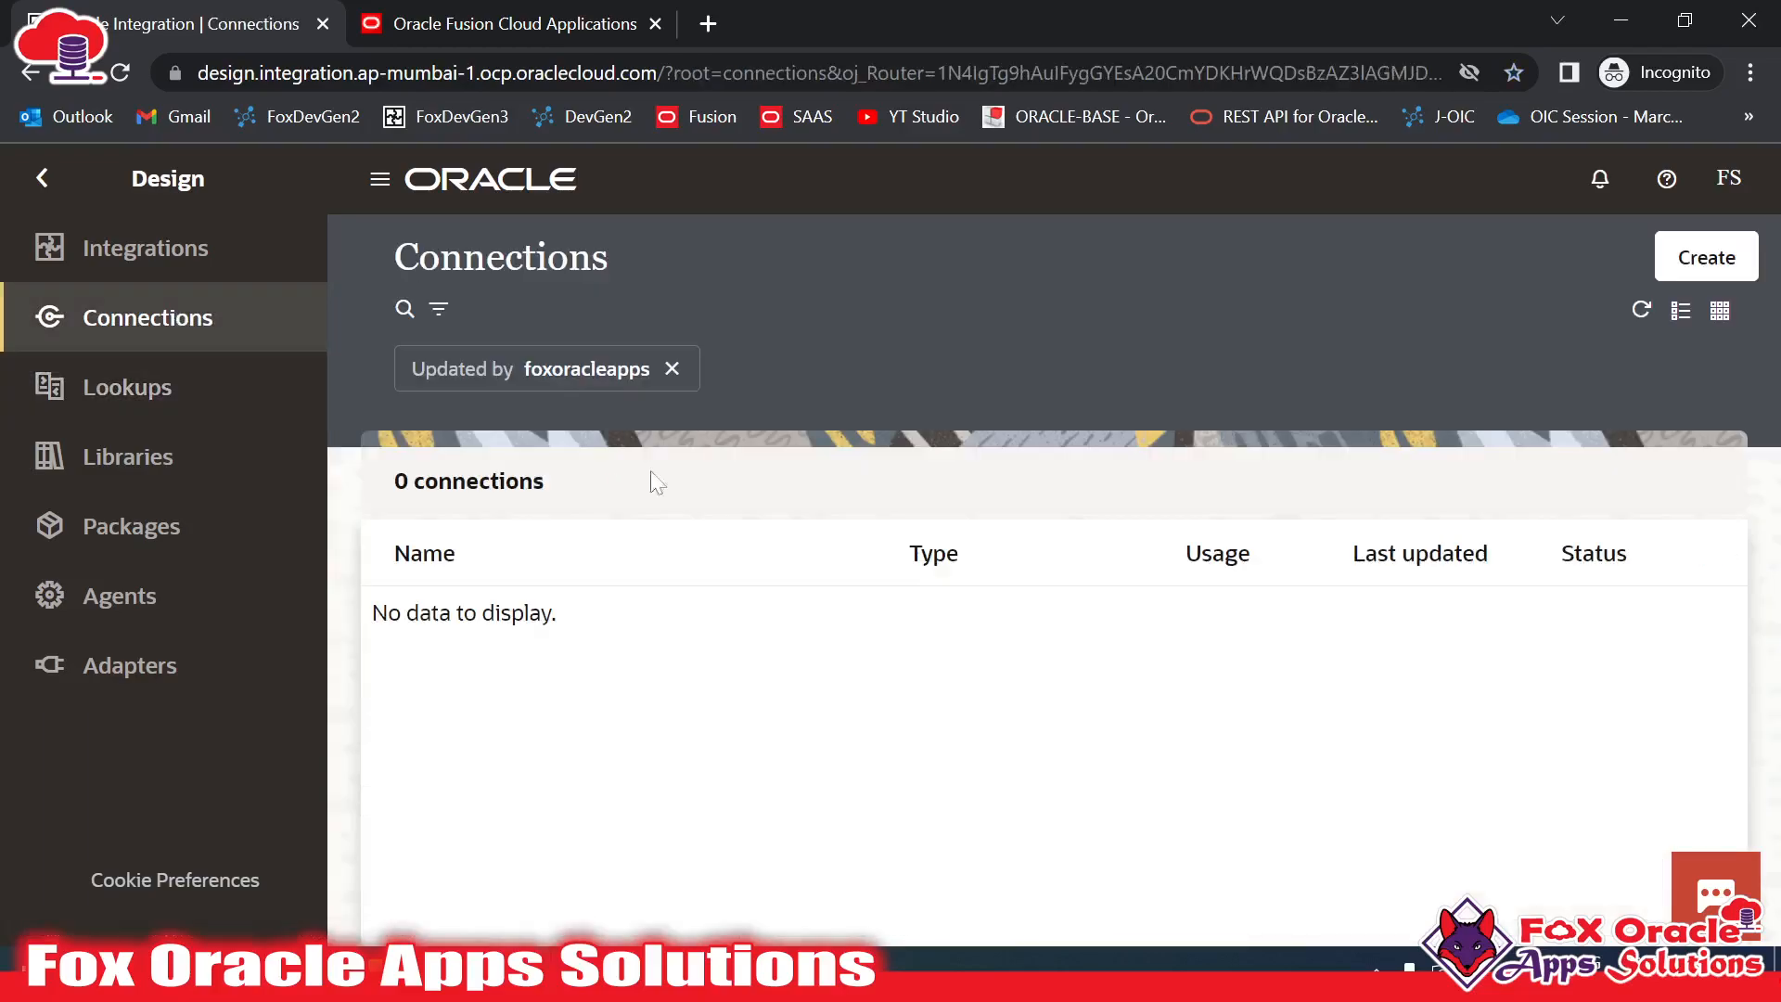
mouse_move(930, 647)
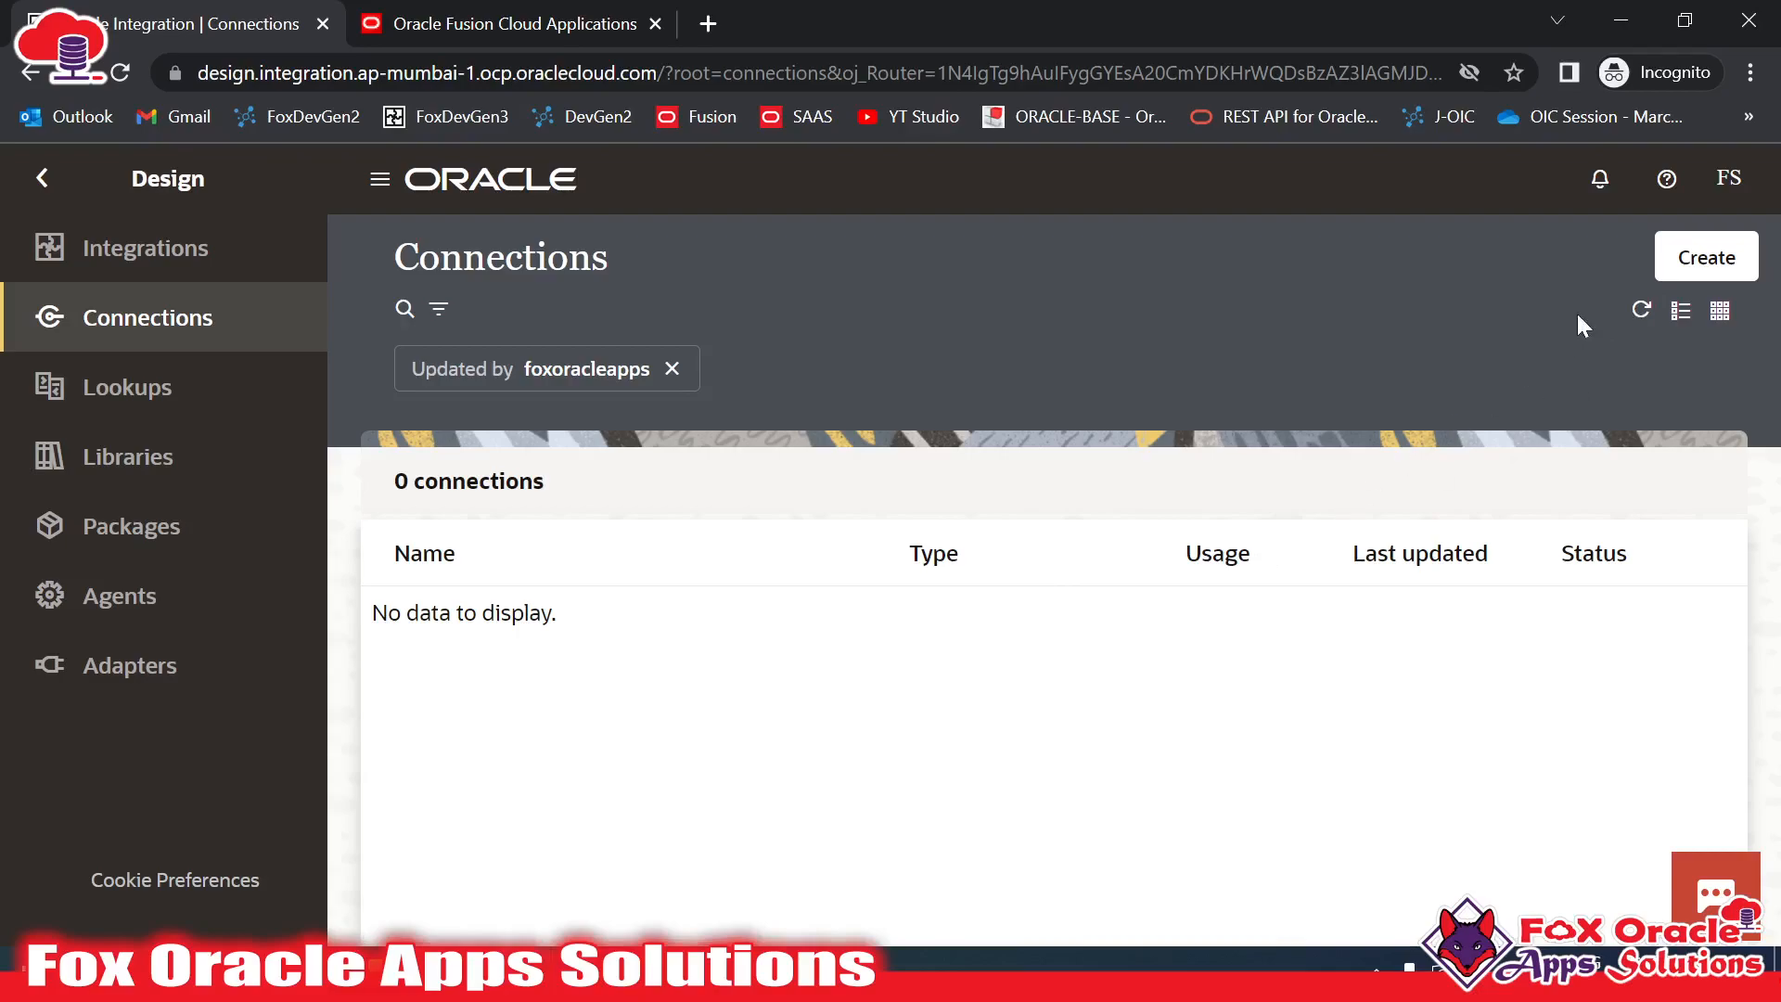
Start a new connection and search the adapter list for 'RES' to find REST
left_click(1704, 256)
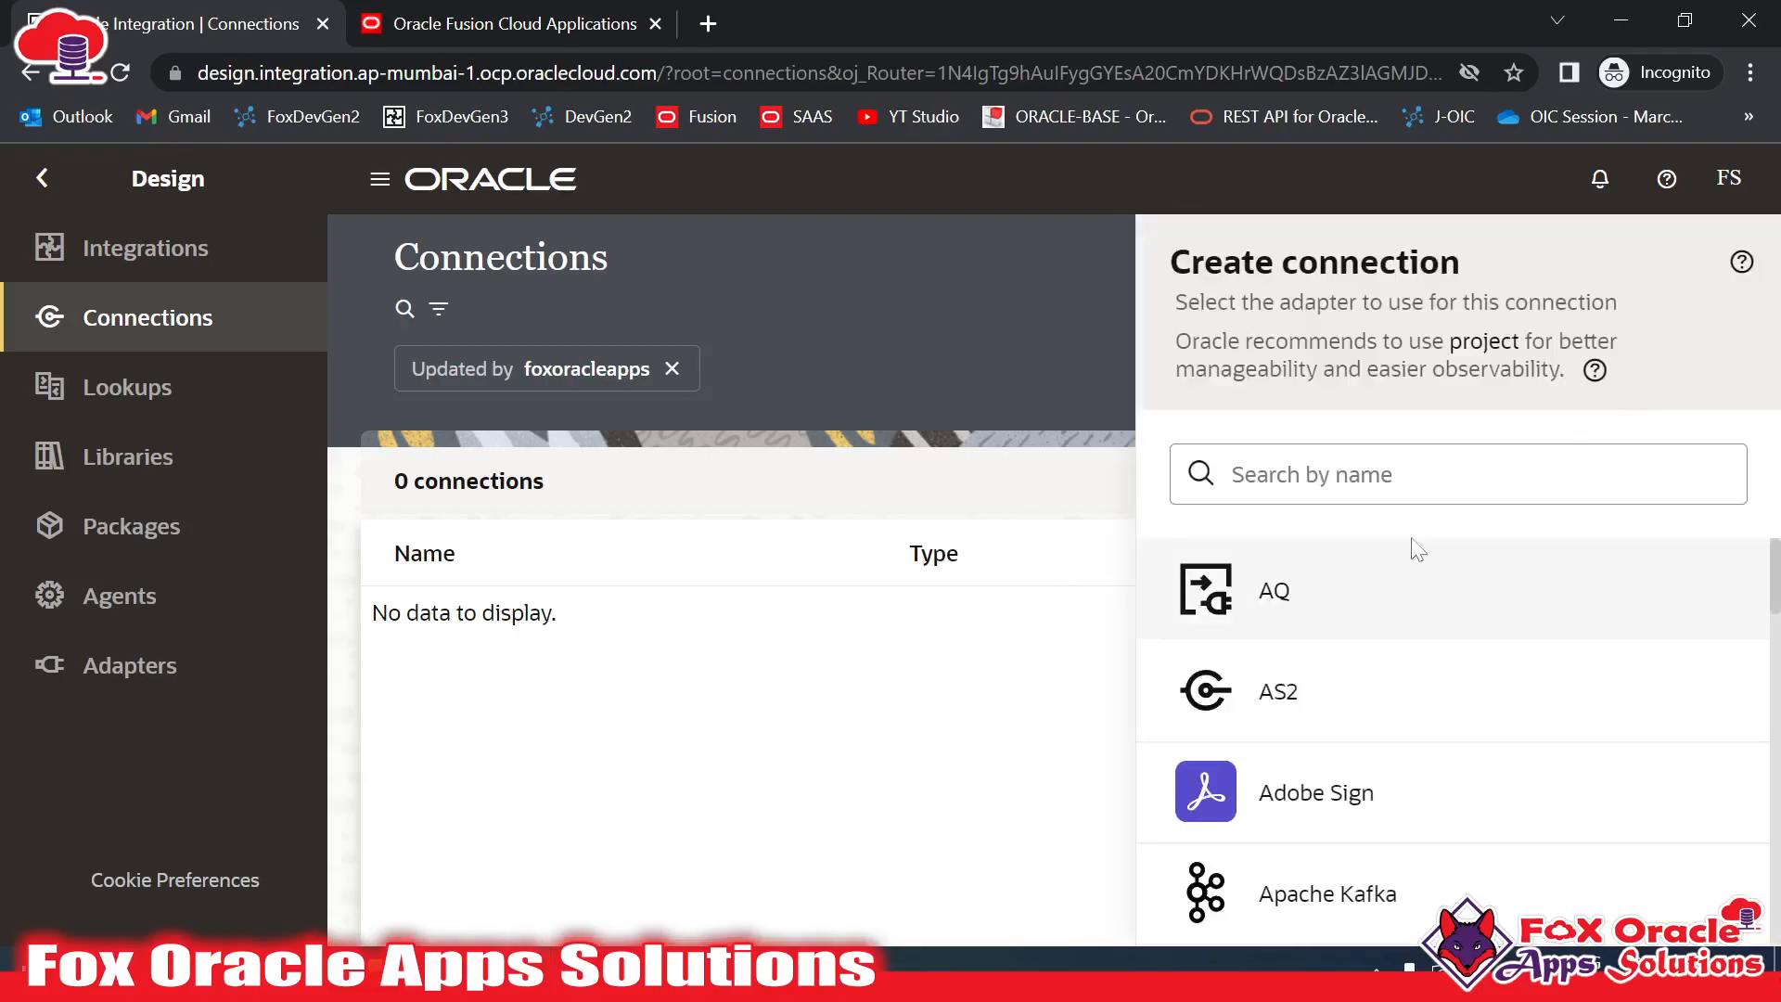
scroll("down", 3)
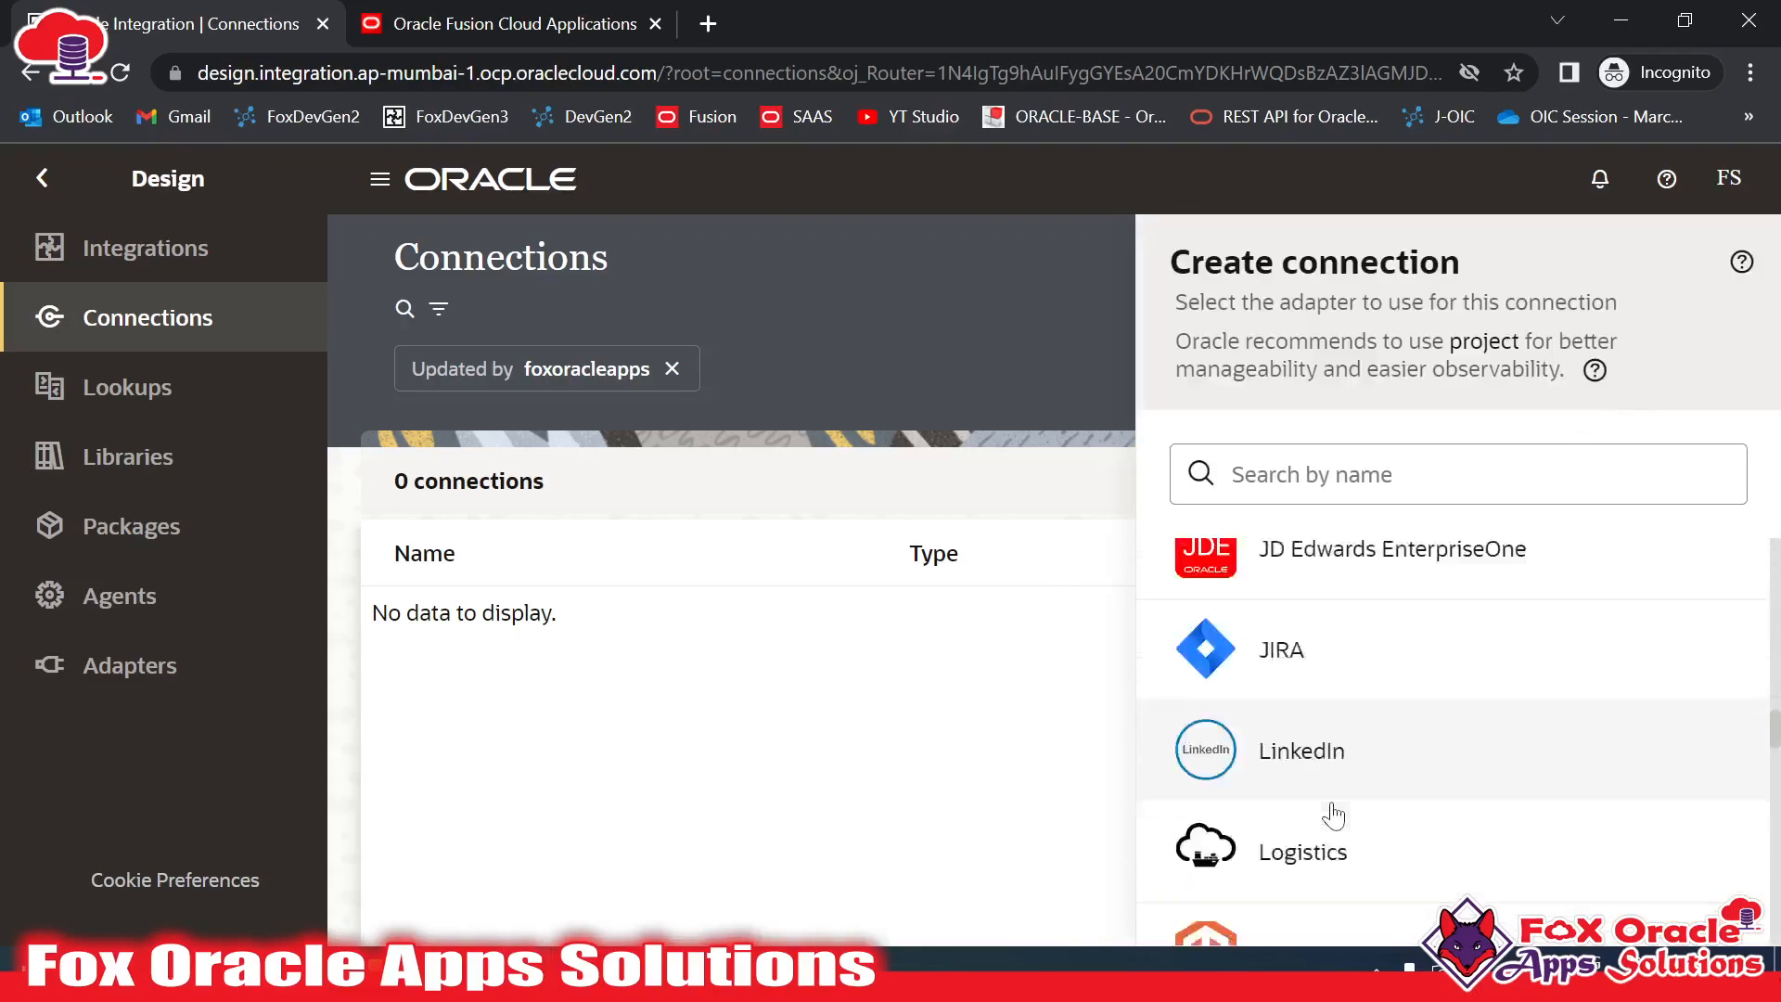
scroll("up", 3)
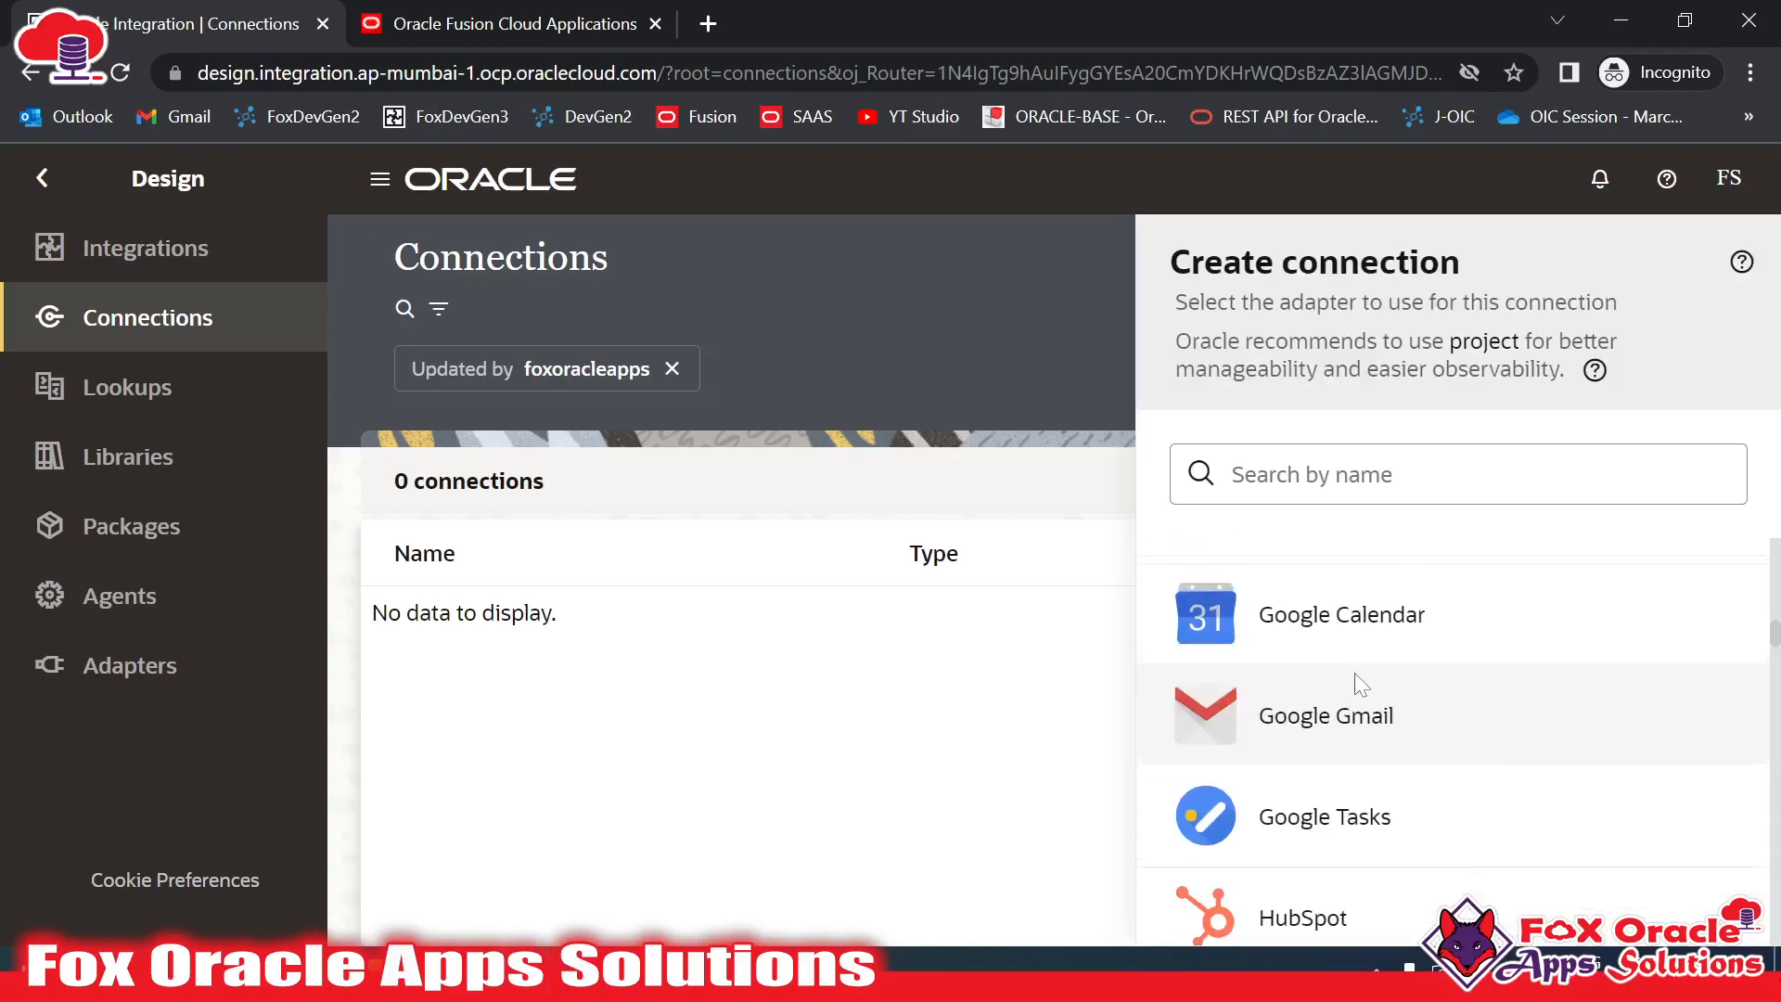
type("RES")
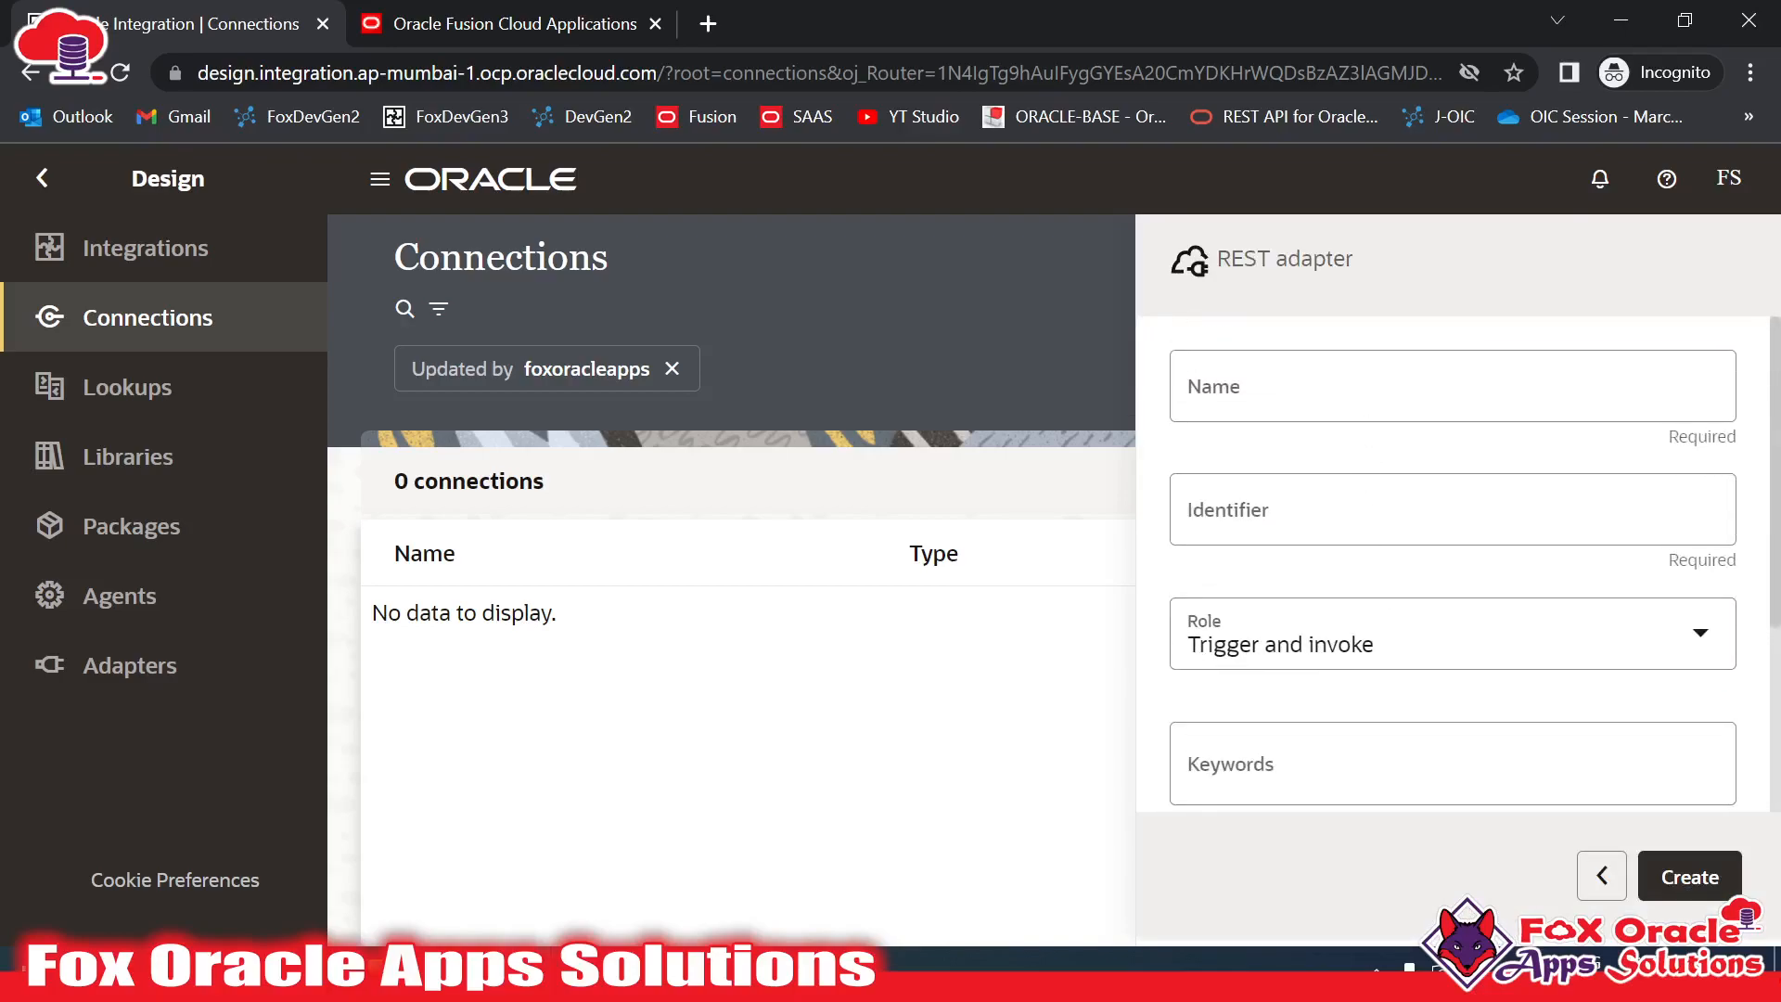
mouse_move(768, 705)
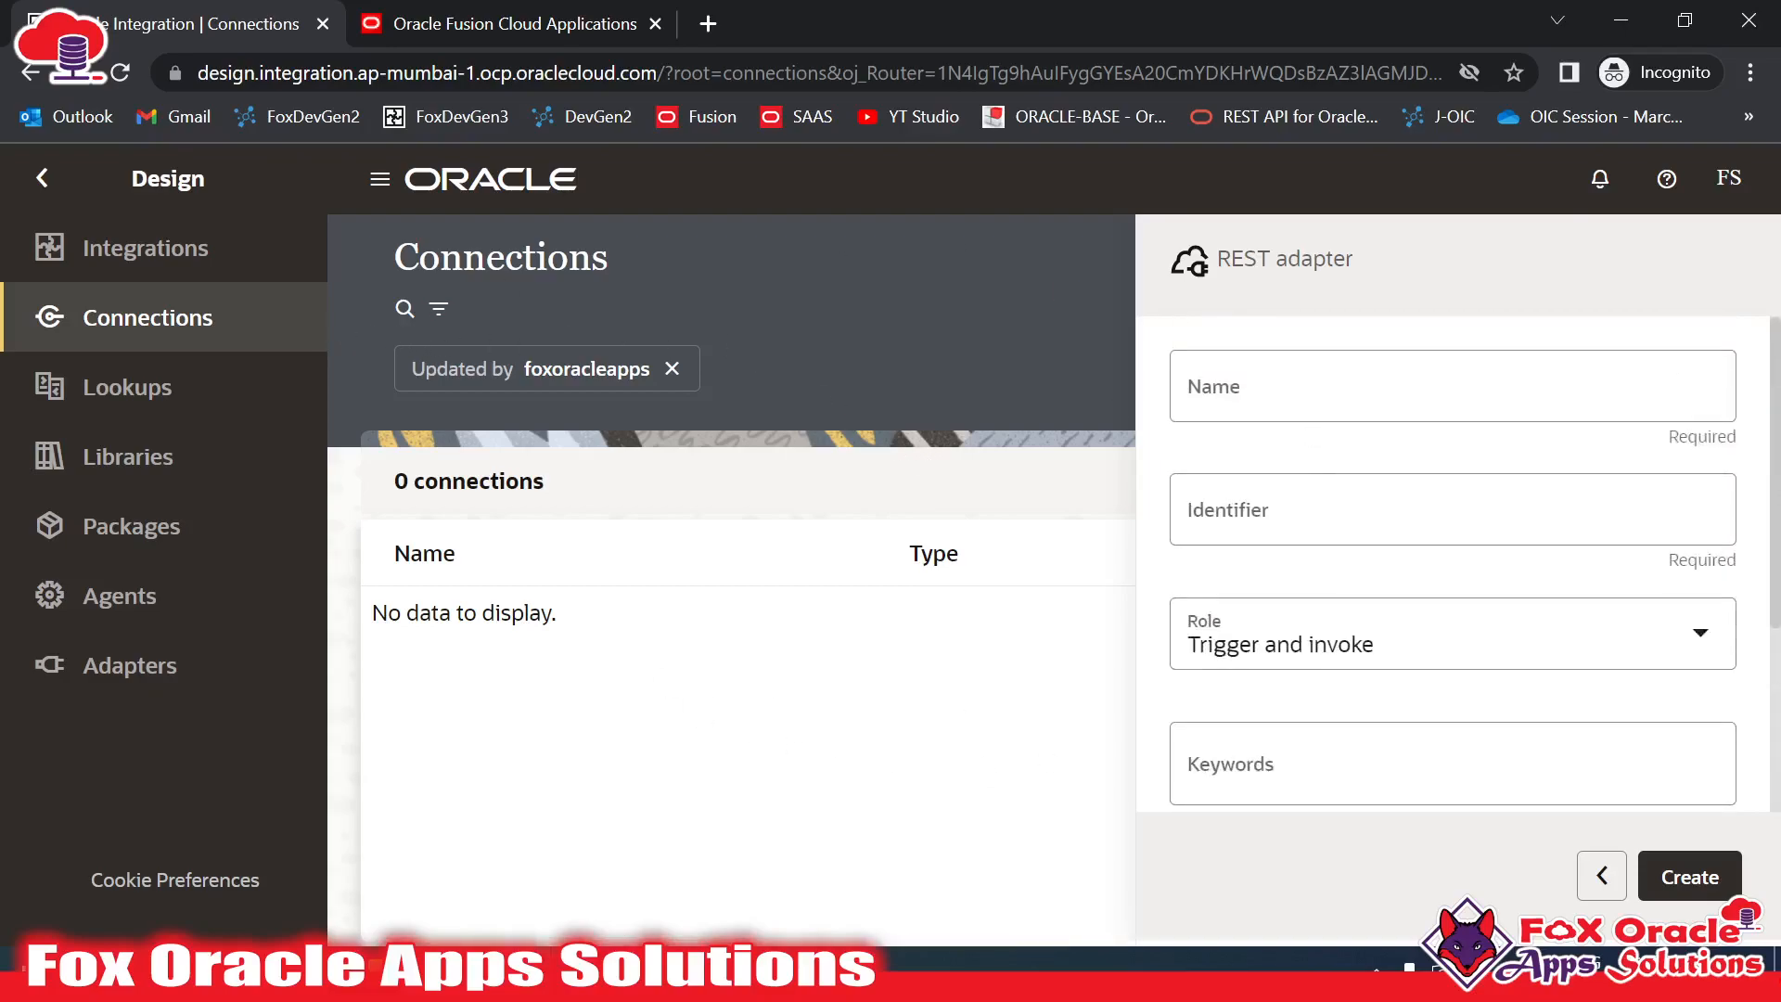
Enter the name 'XX REST ELTG Connection', checking the Fusion instance, with identifier auto-filled
type("XX REST Connec")
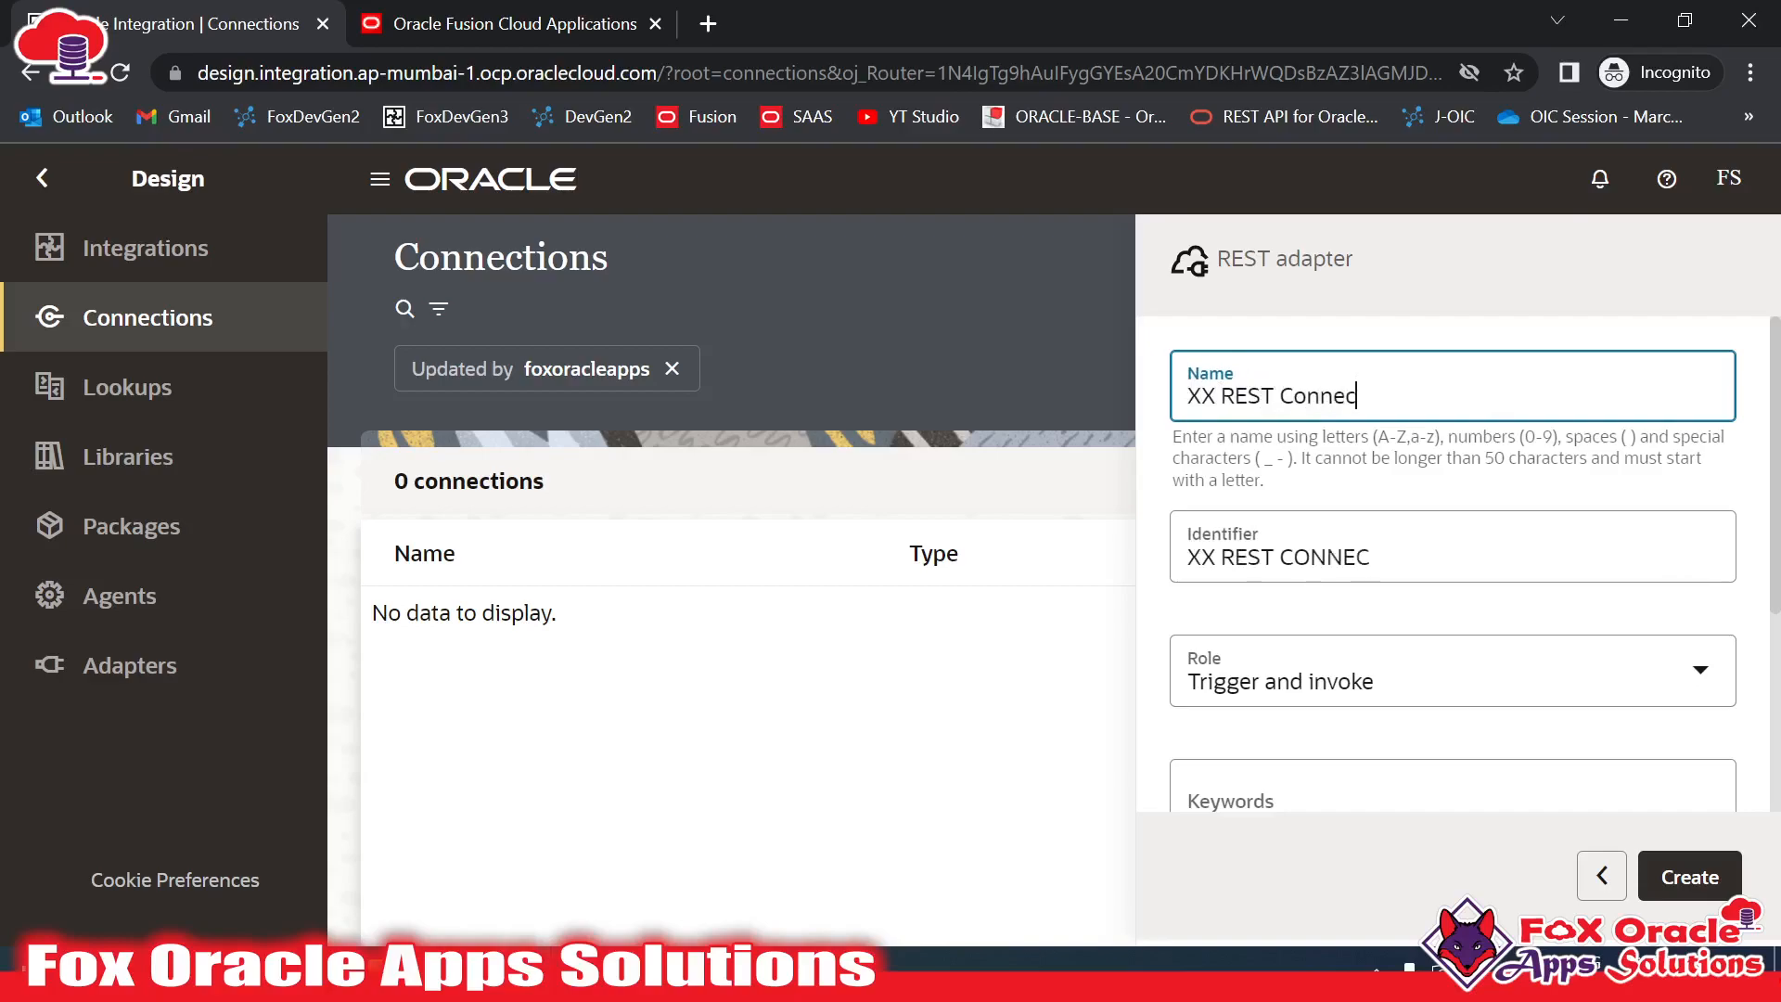
type("tion")
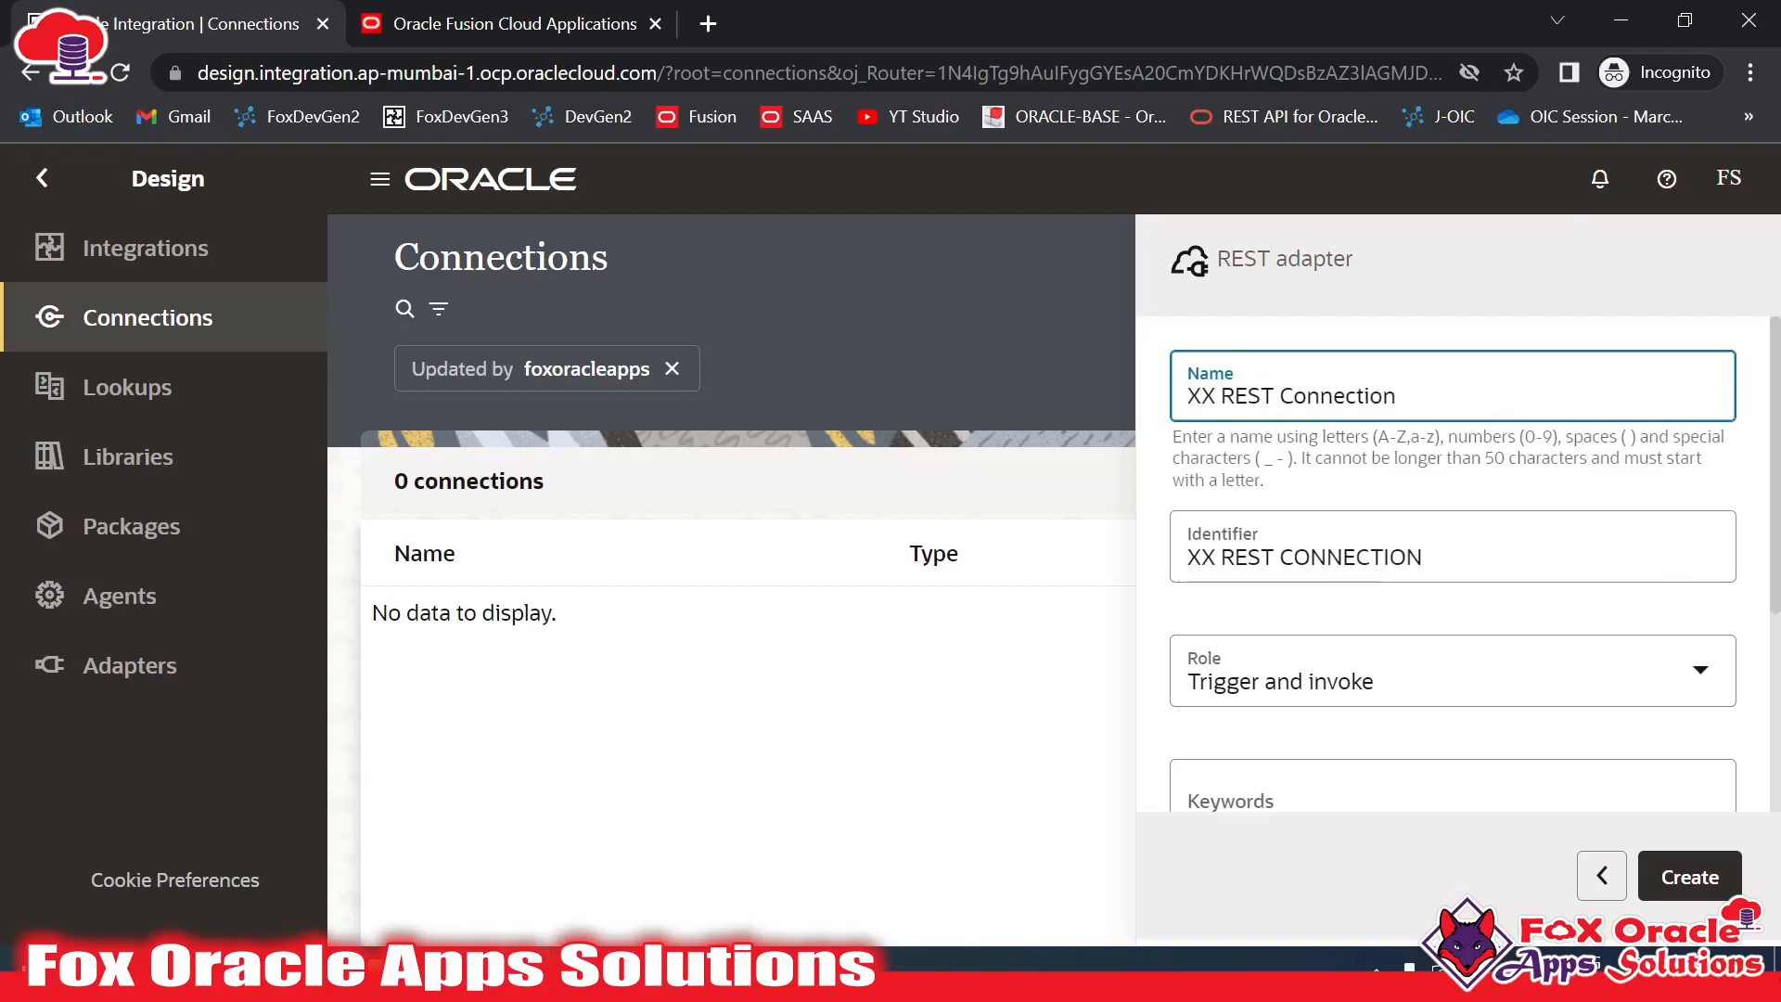
left_click(505, 23)
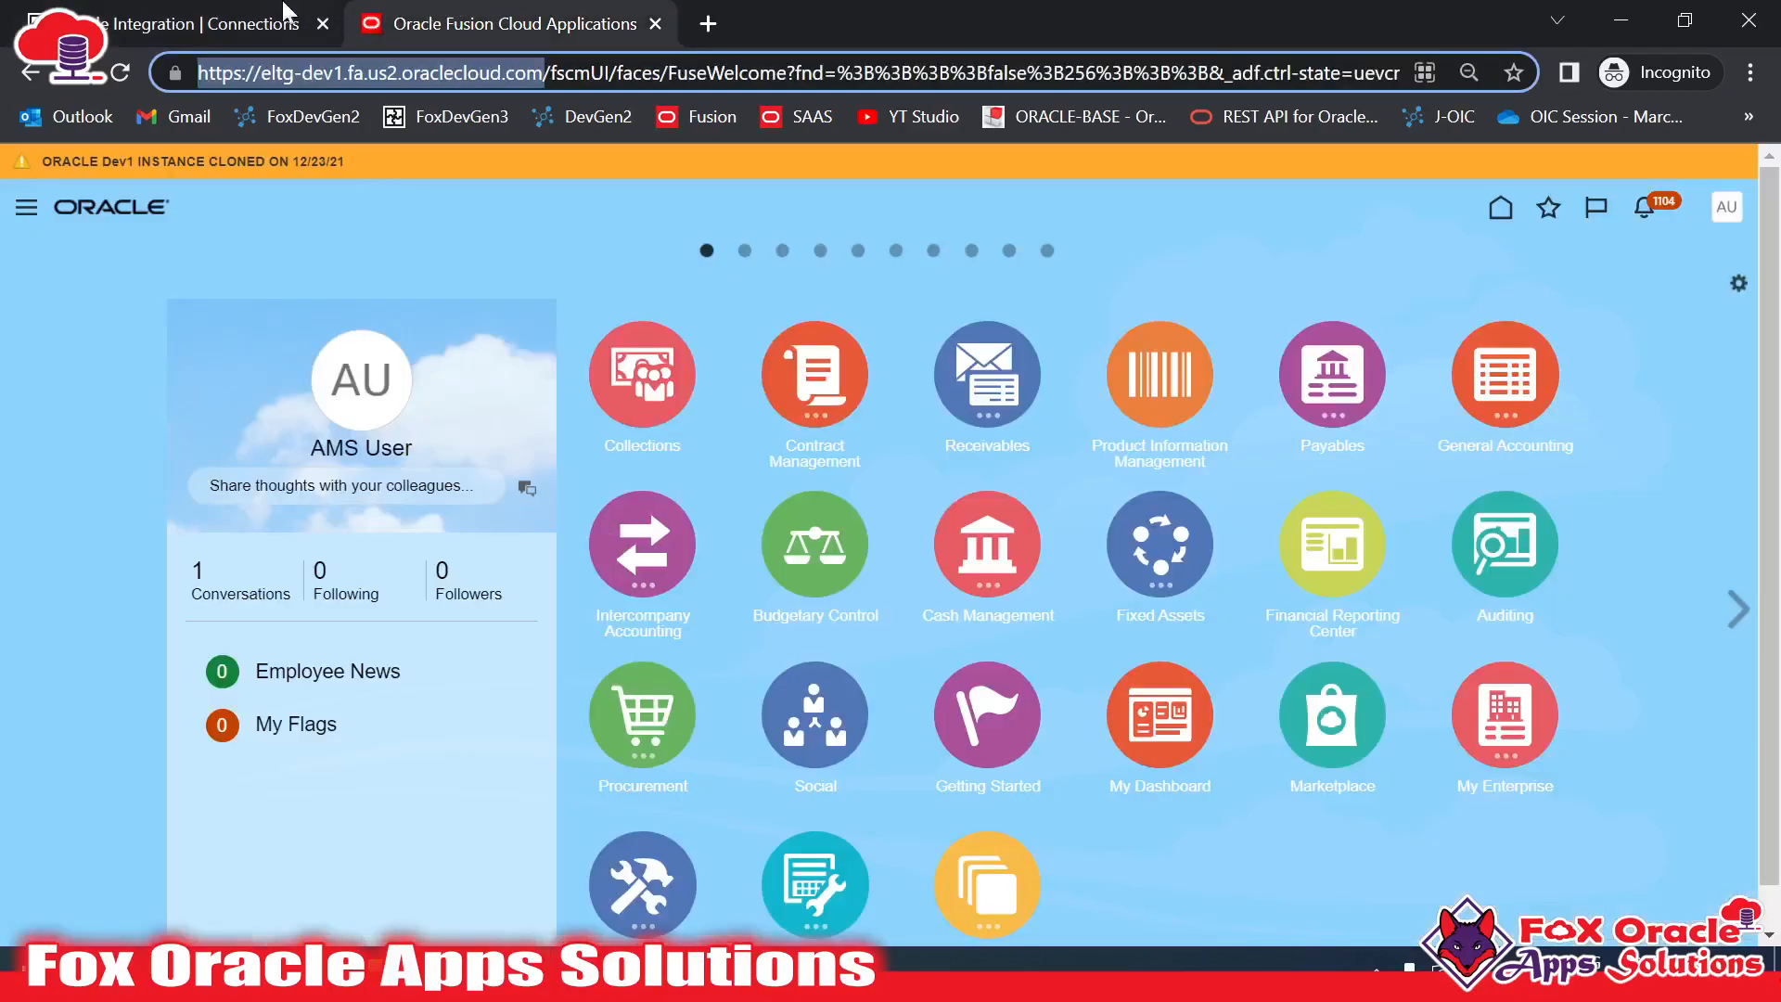
left_click(171, 22)
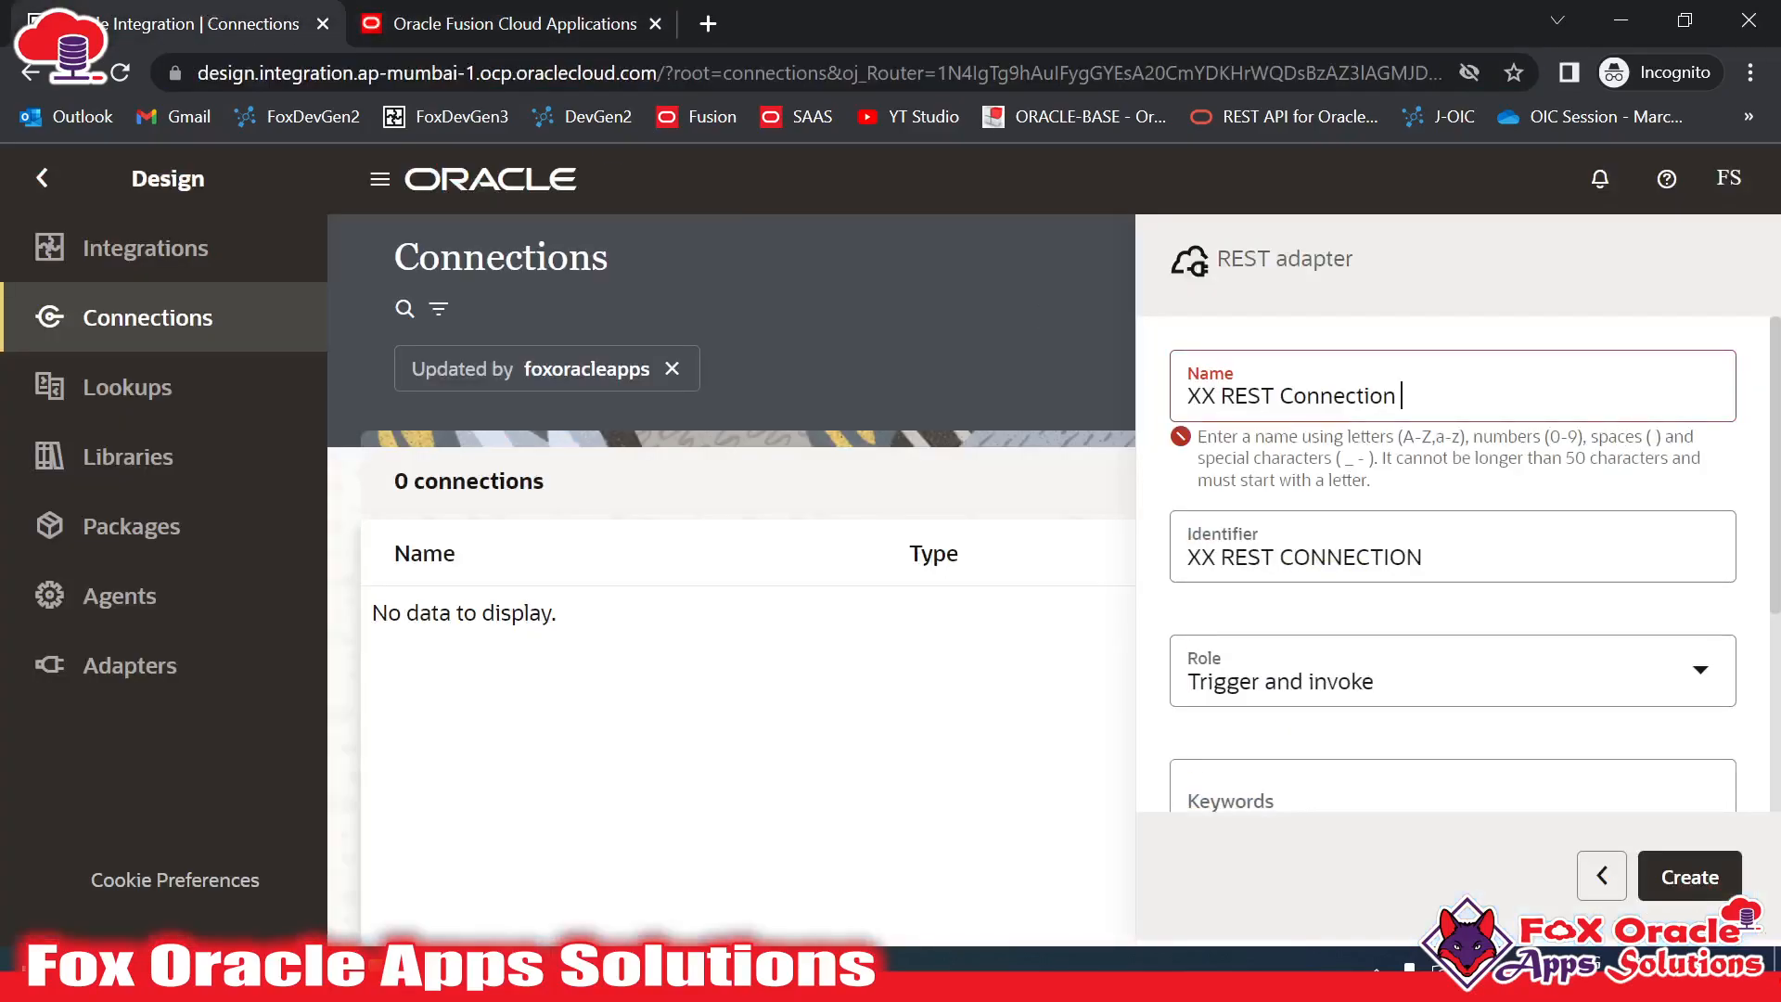
type("ET")
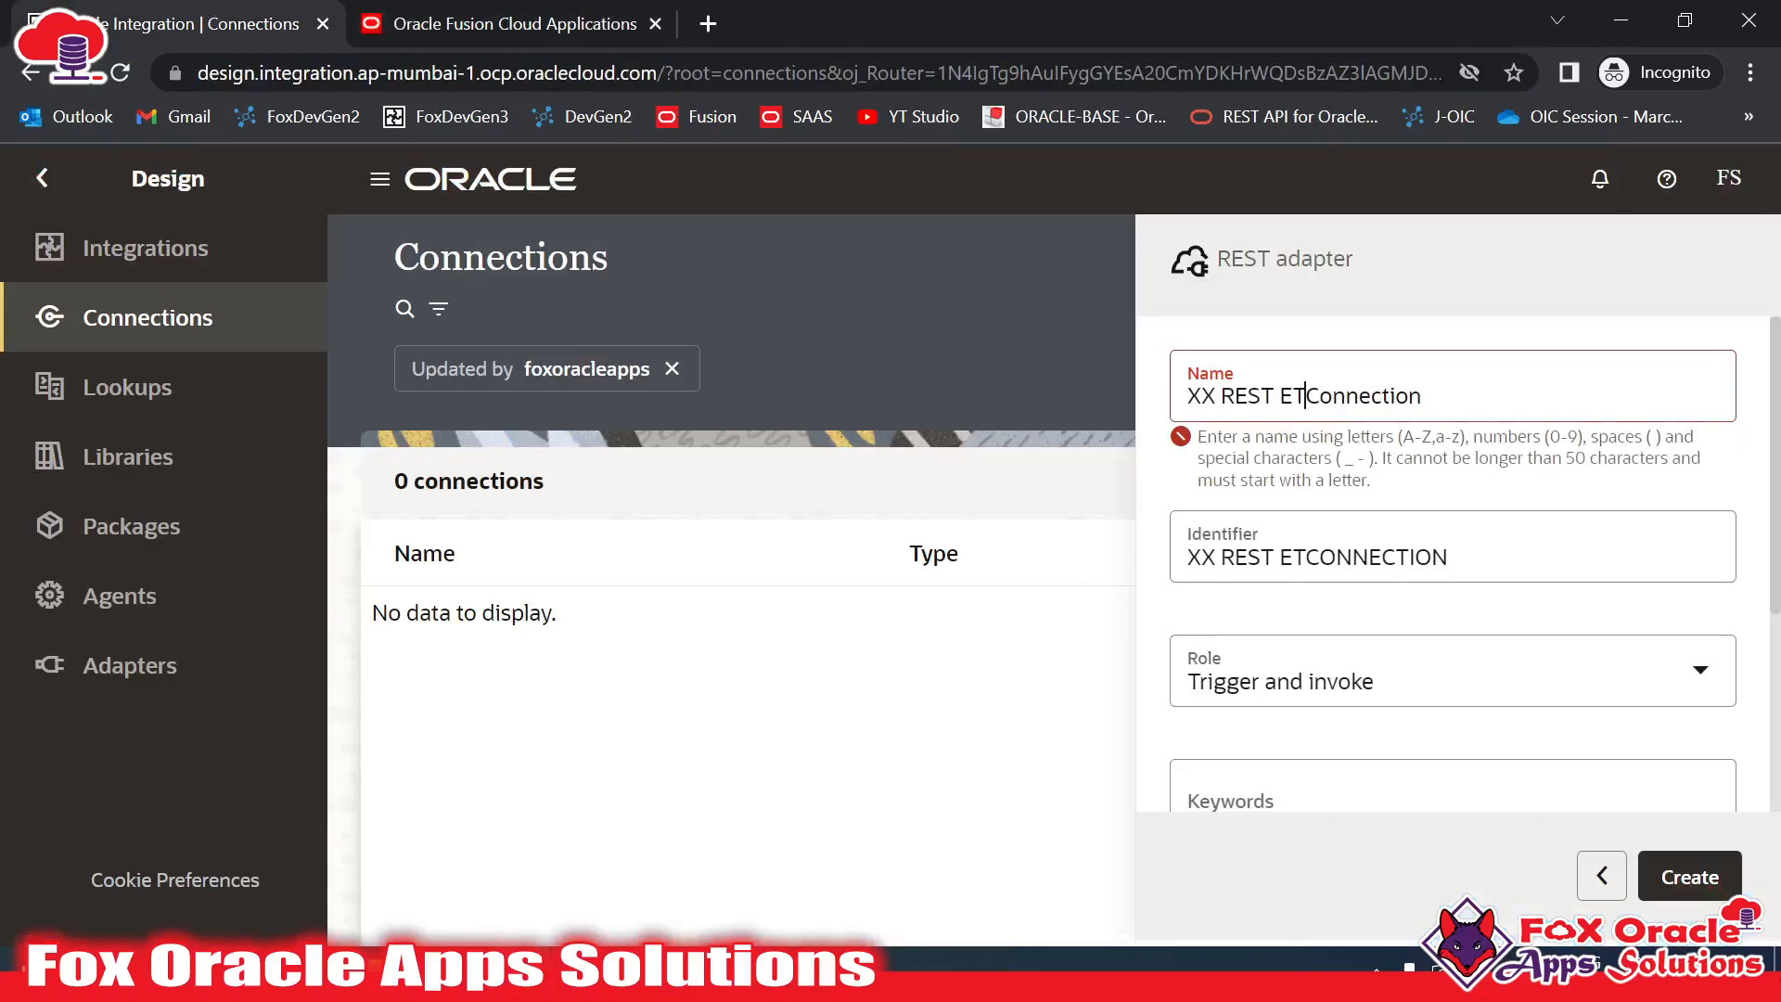
left_click(505, 23)
type("LTG ")
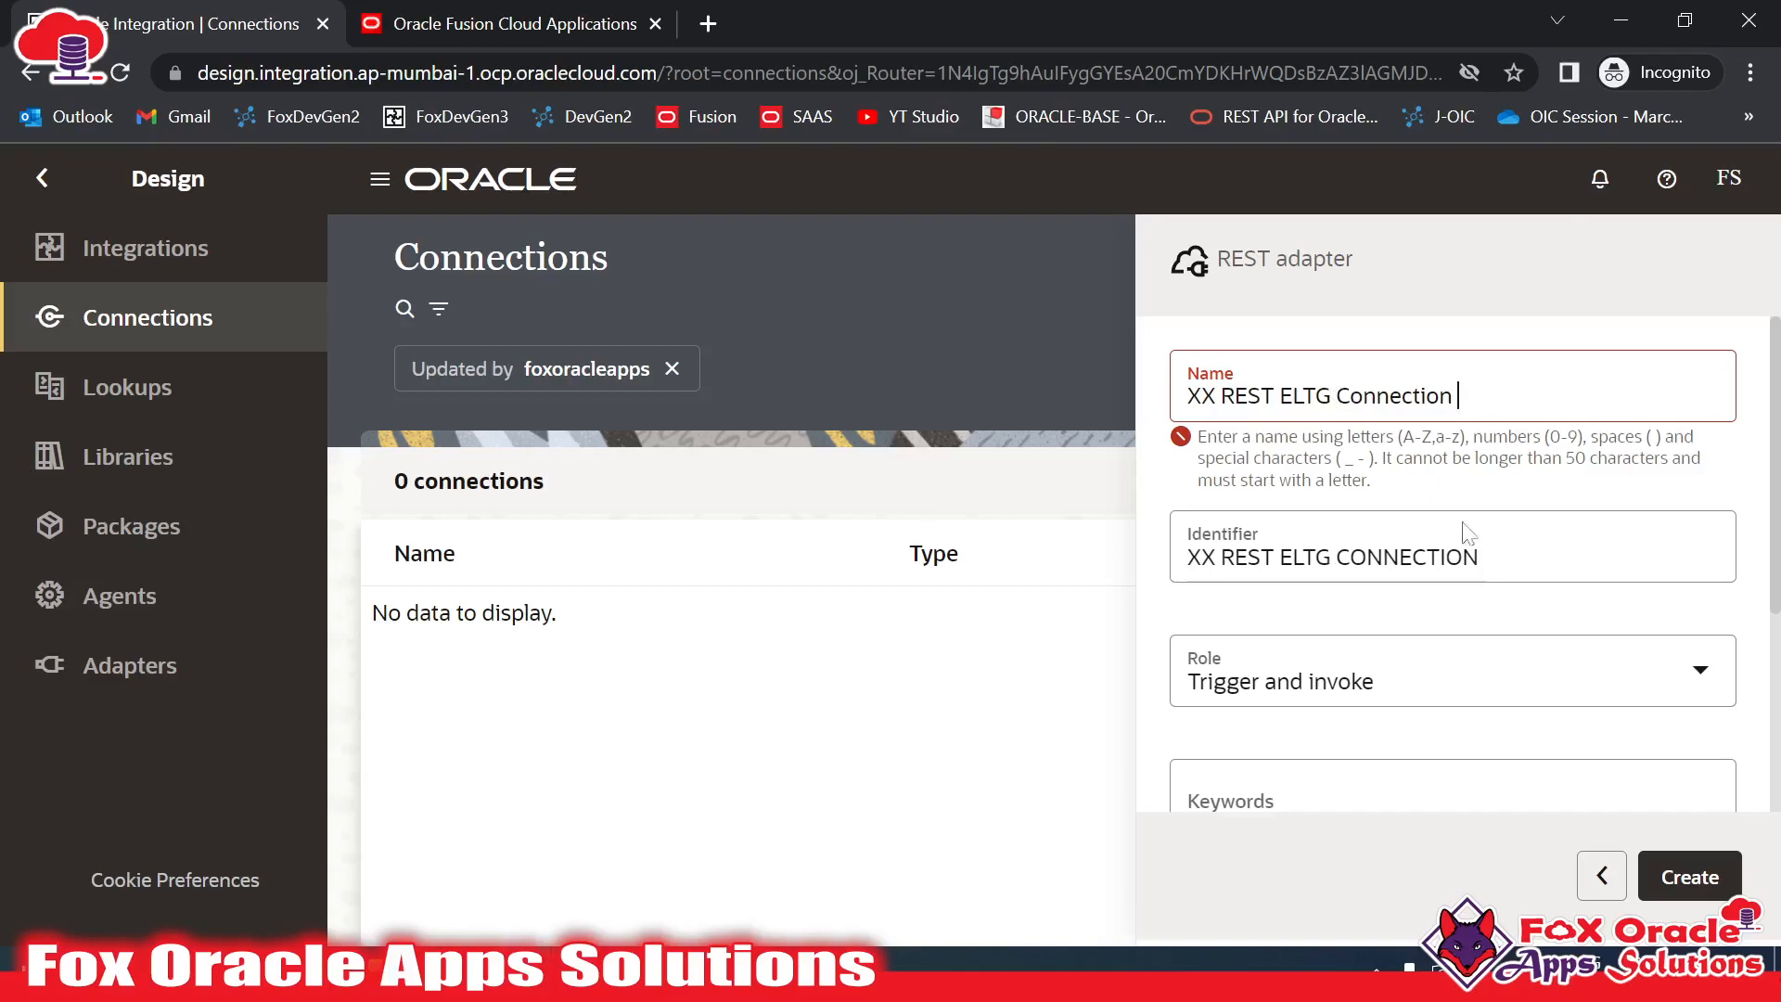
scroll("down", 3)
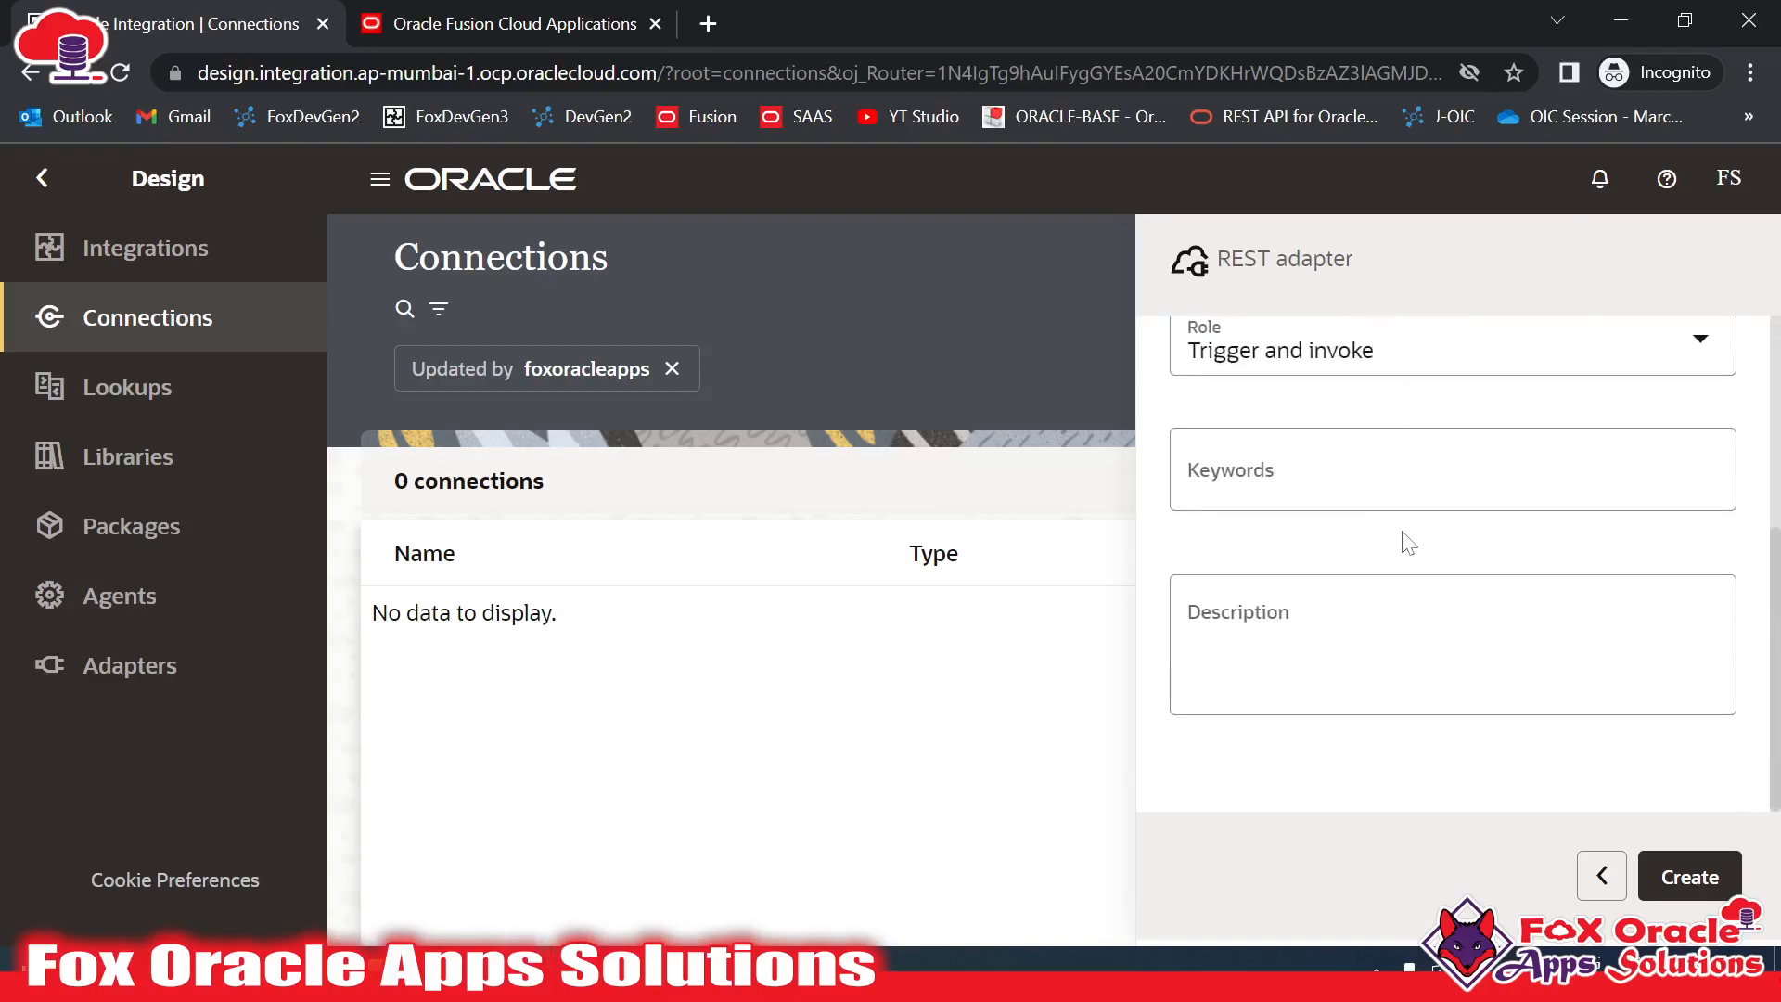
scroll("up", 3)
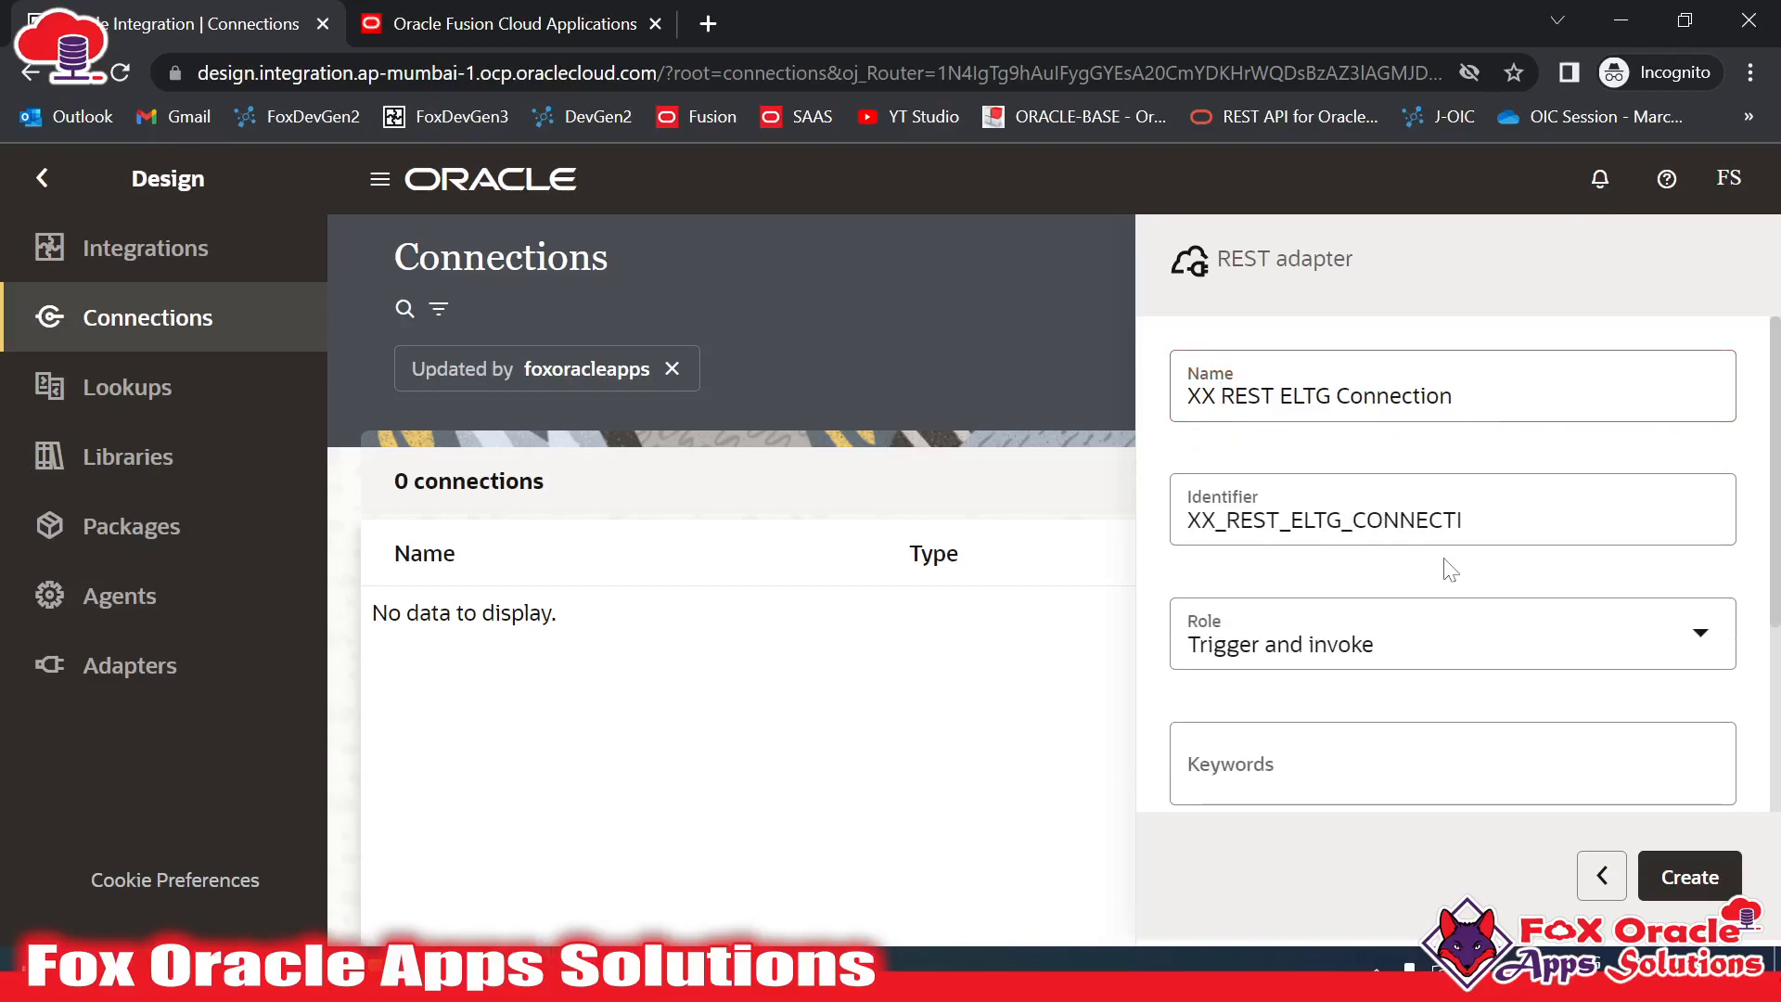
scroll("down", 3)
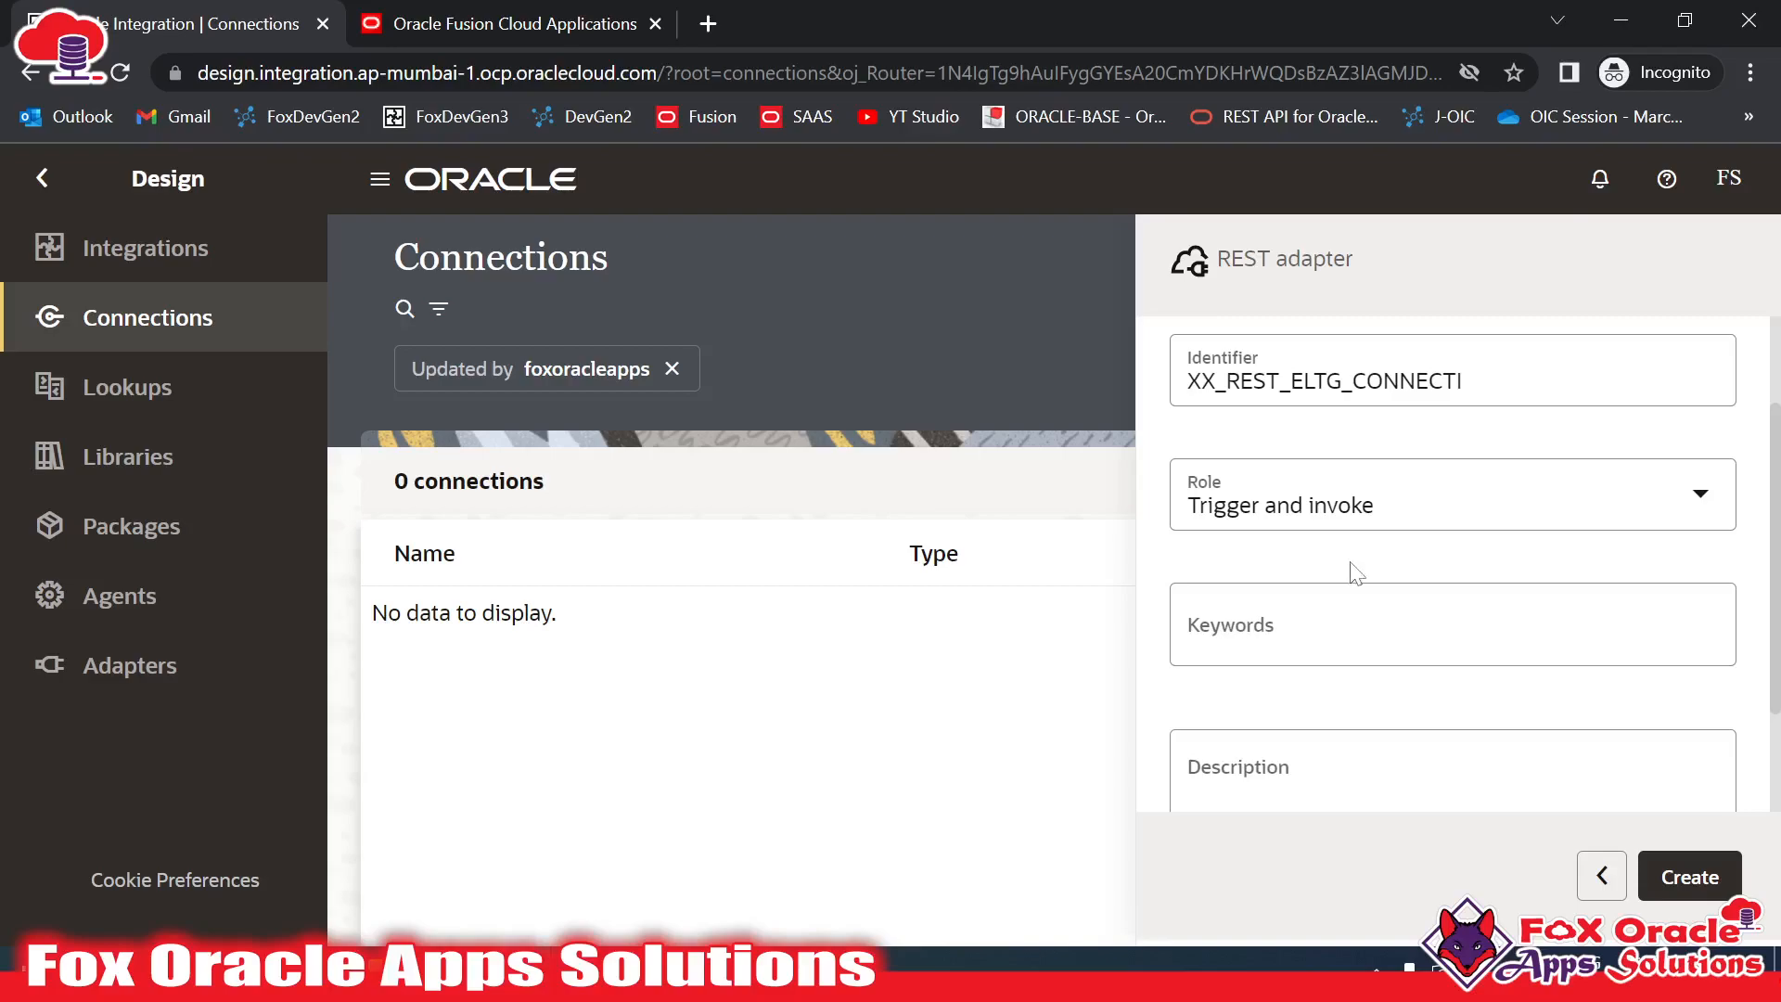
Create the REST connection as a draft and land on its configuration page at 8%
left_click(508, 22)
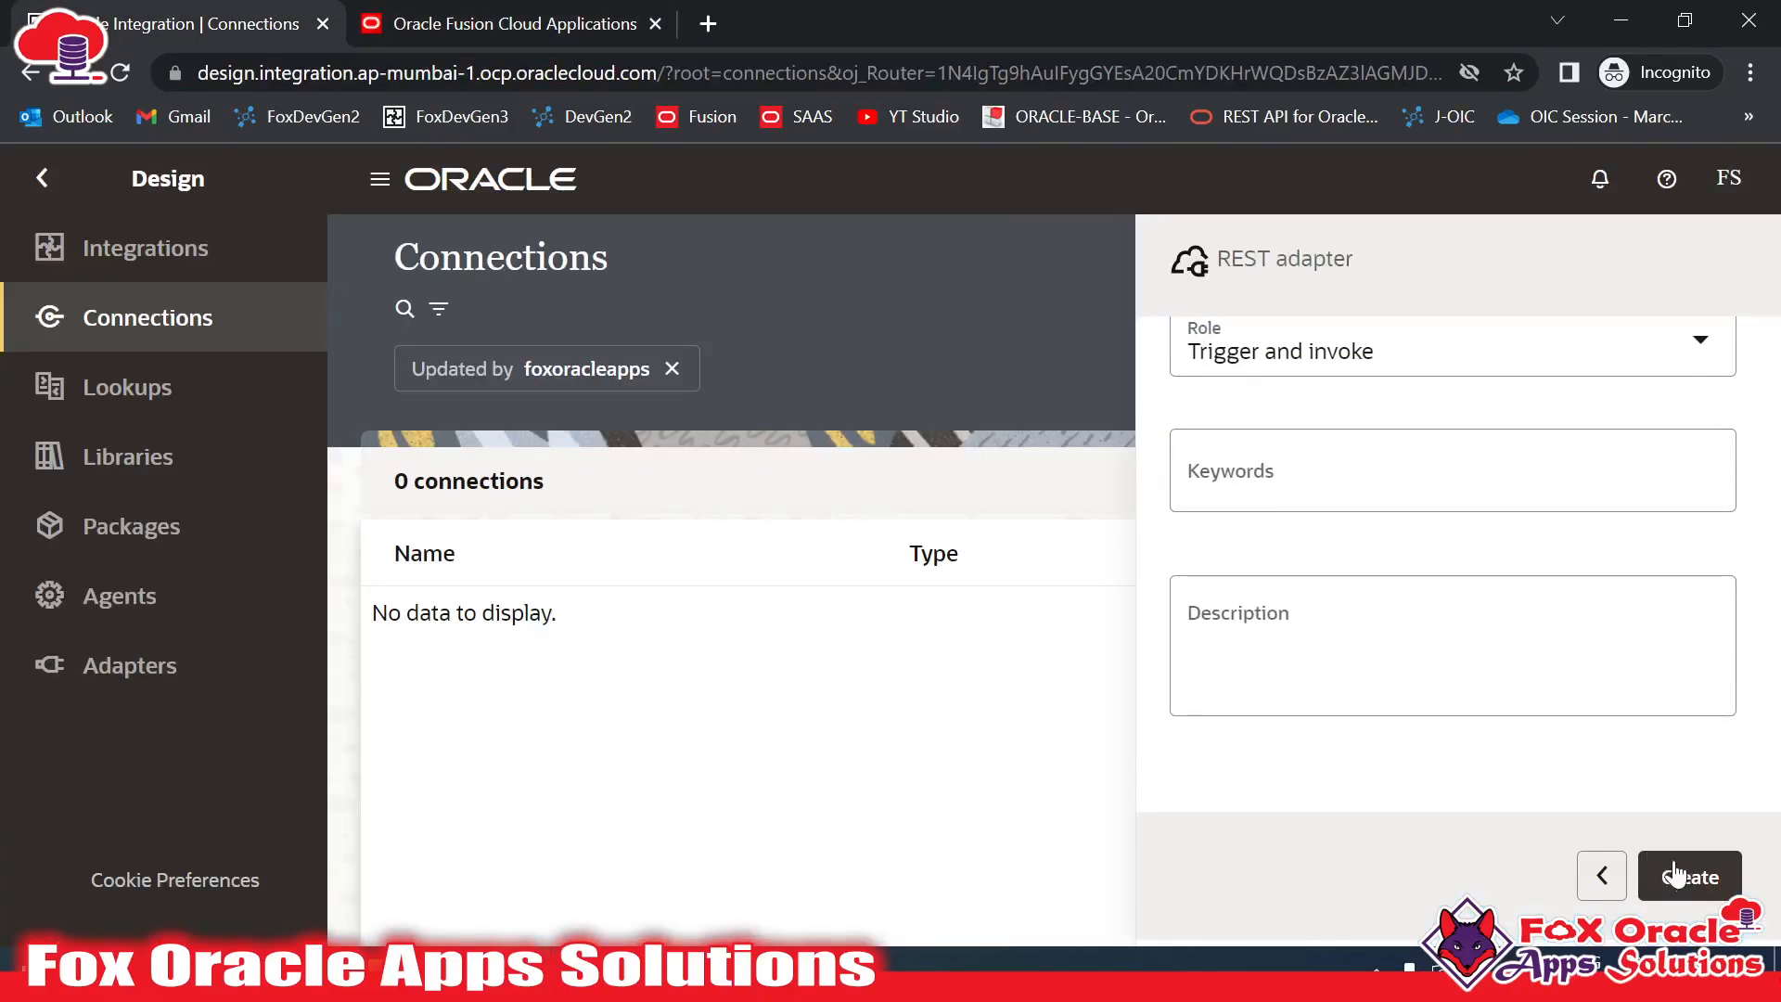
left_click(1688, 876)
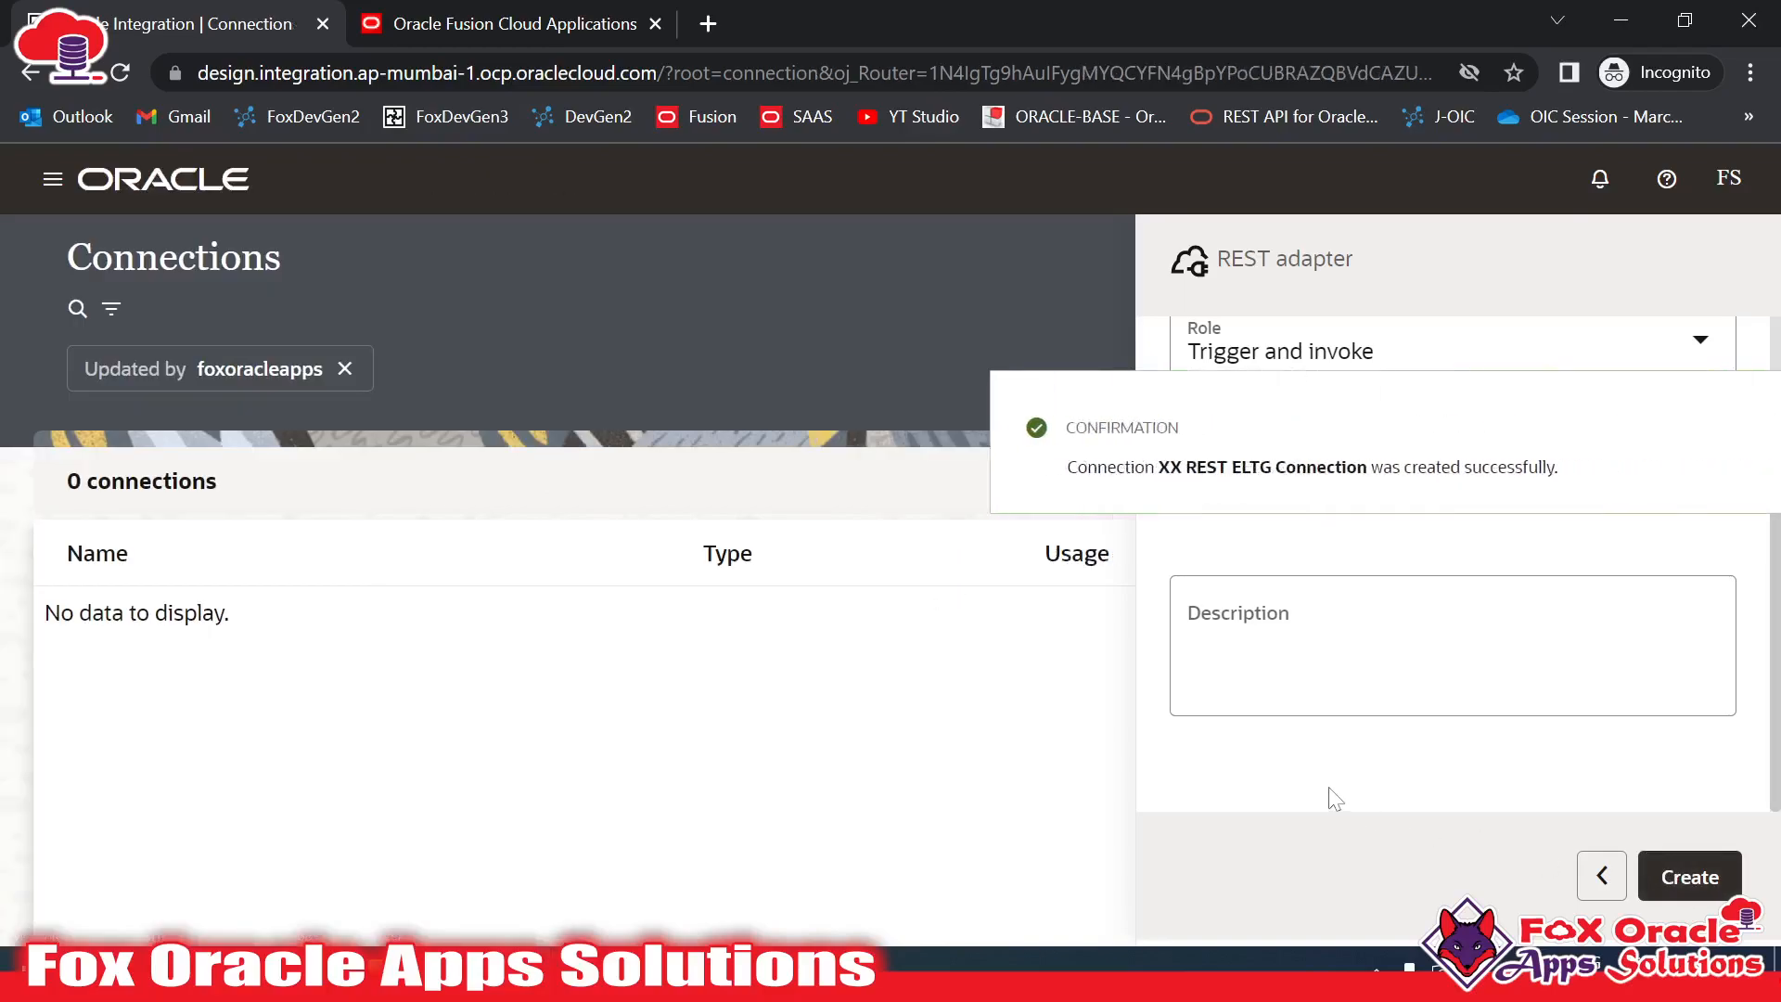
left_click(1689, 876)
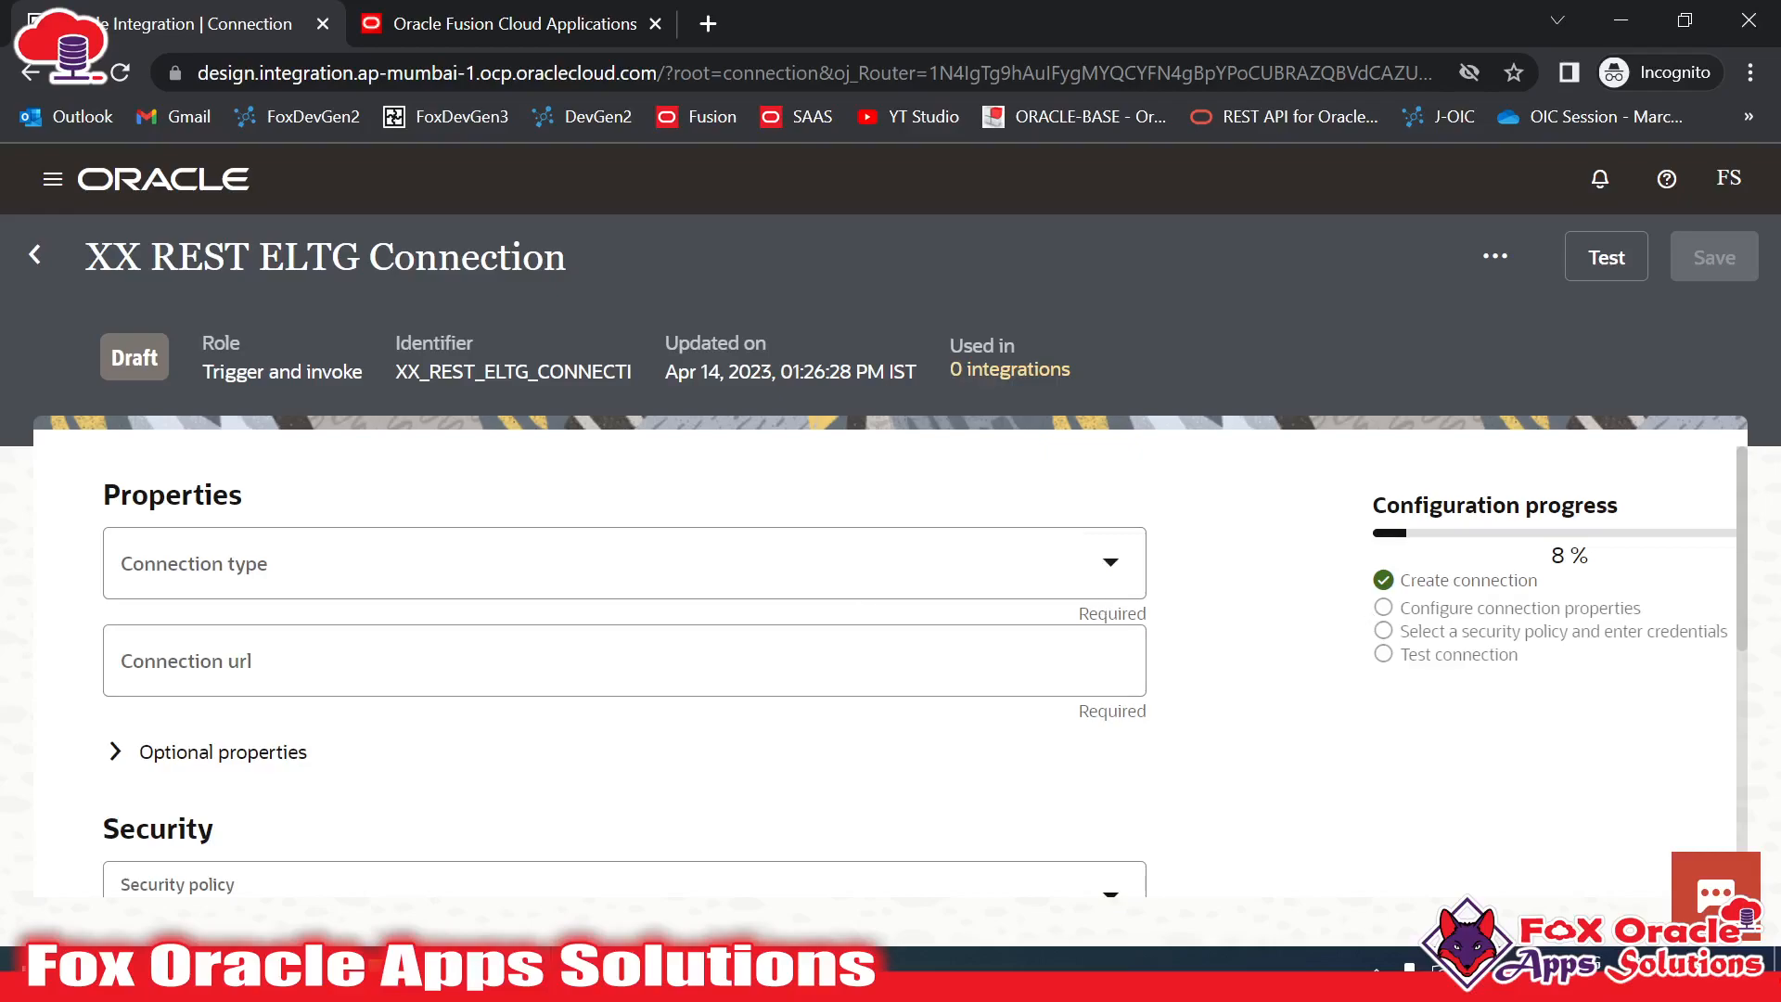
Choose REST API Base URL as the connection type, leaving Basic Authentication security
double_click(170, 494)
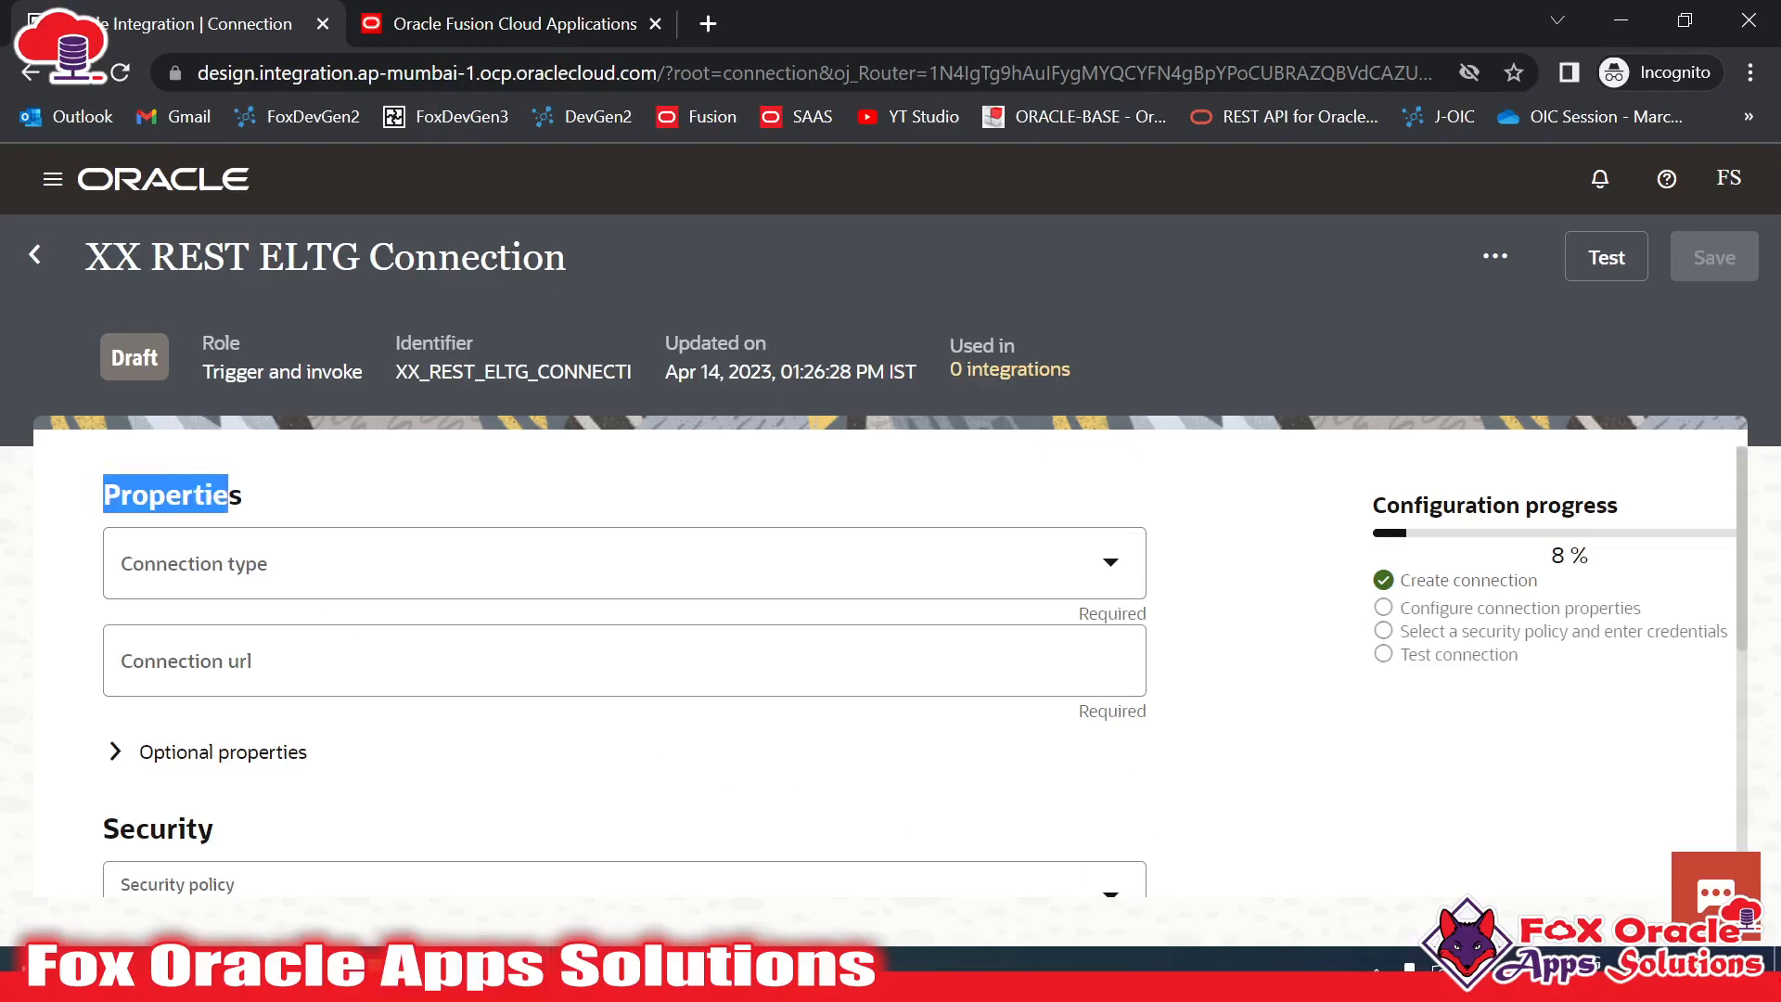
left_click(624, 562)
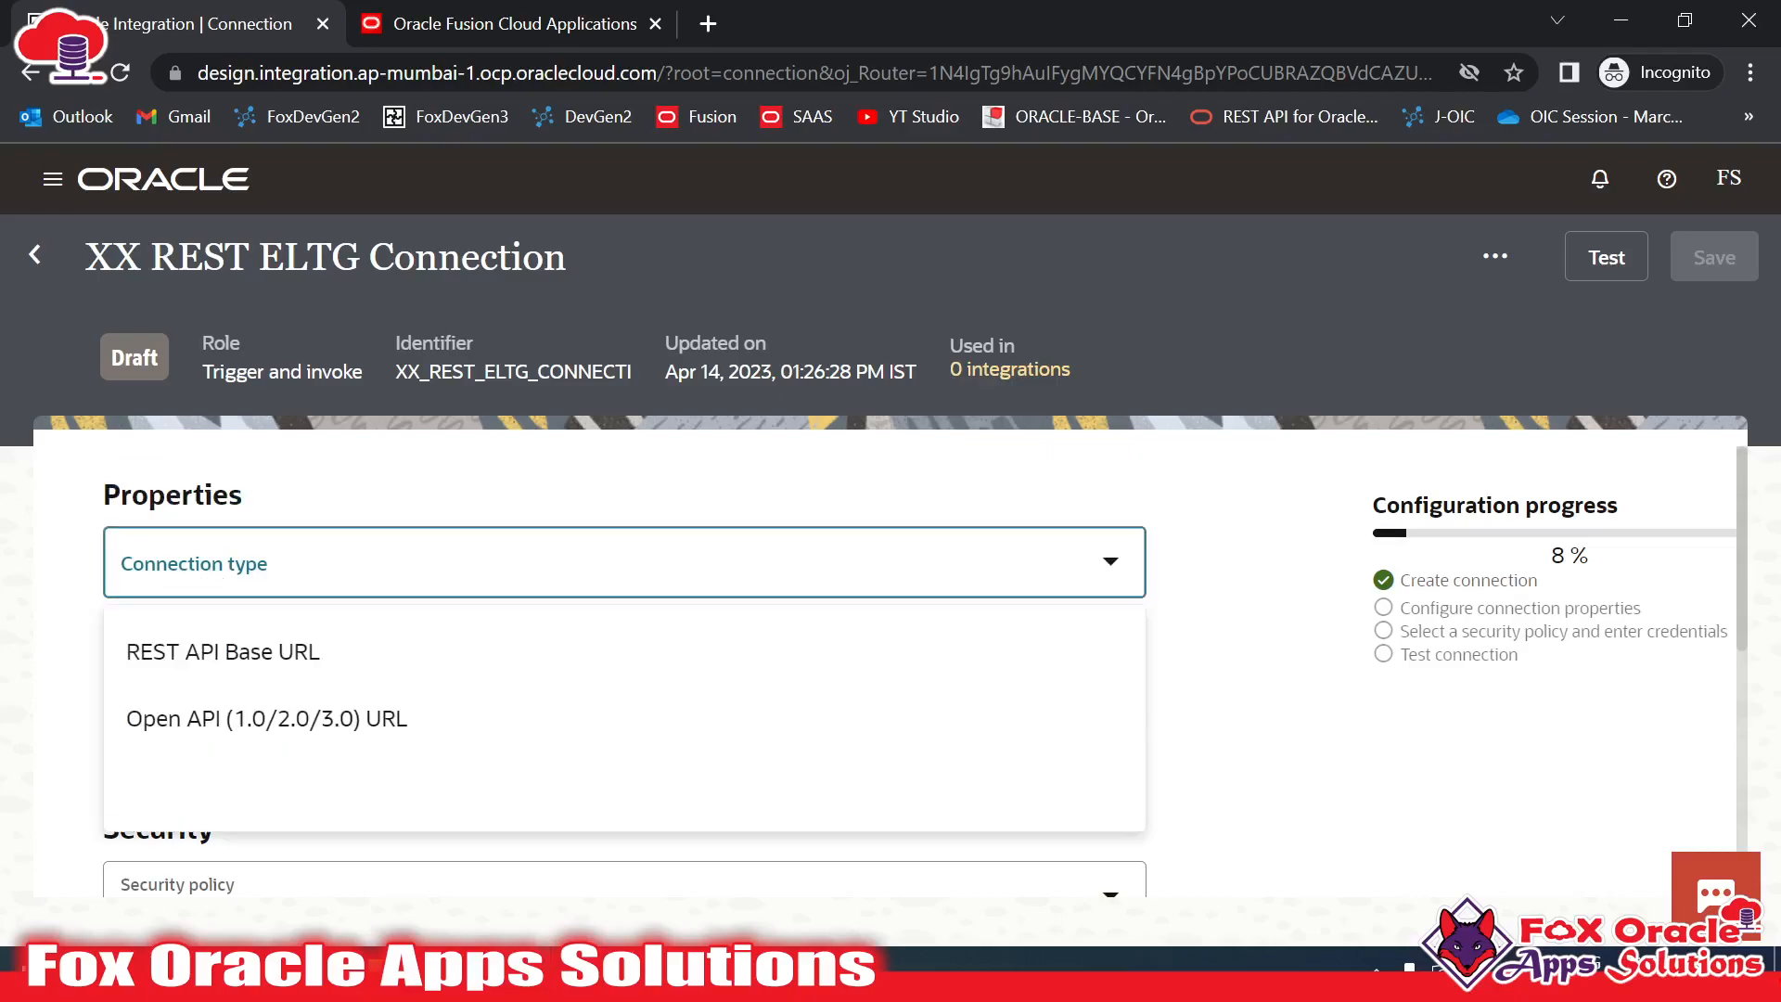
left_click(223, 652)
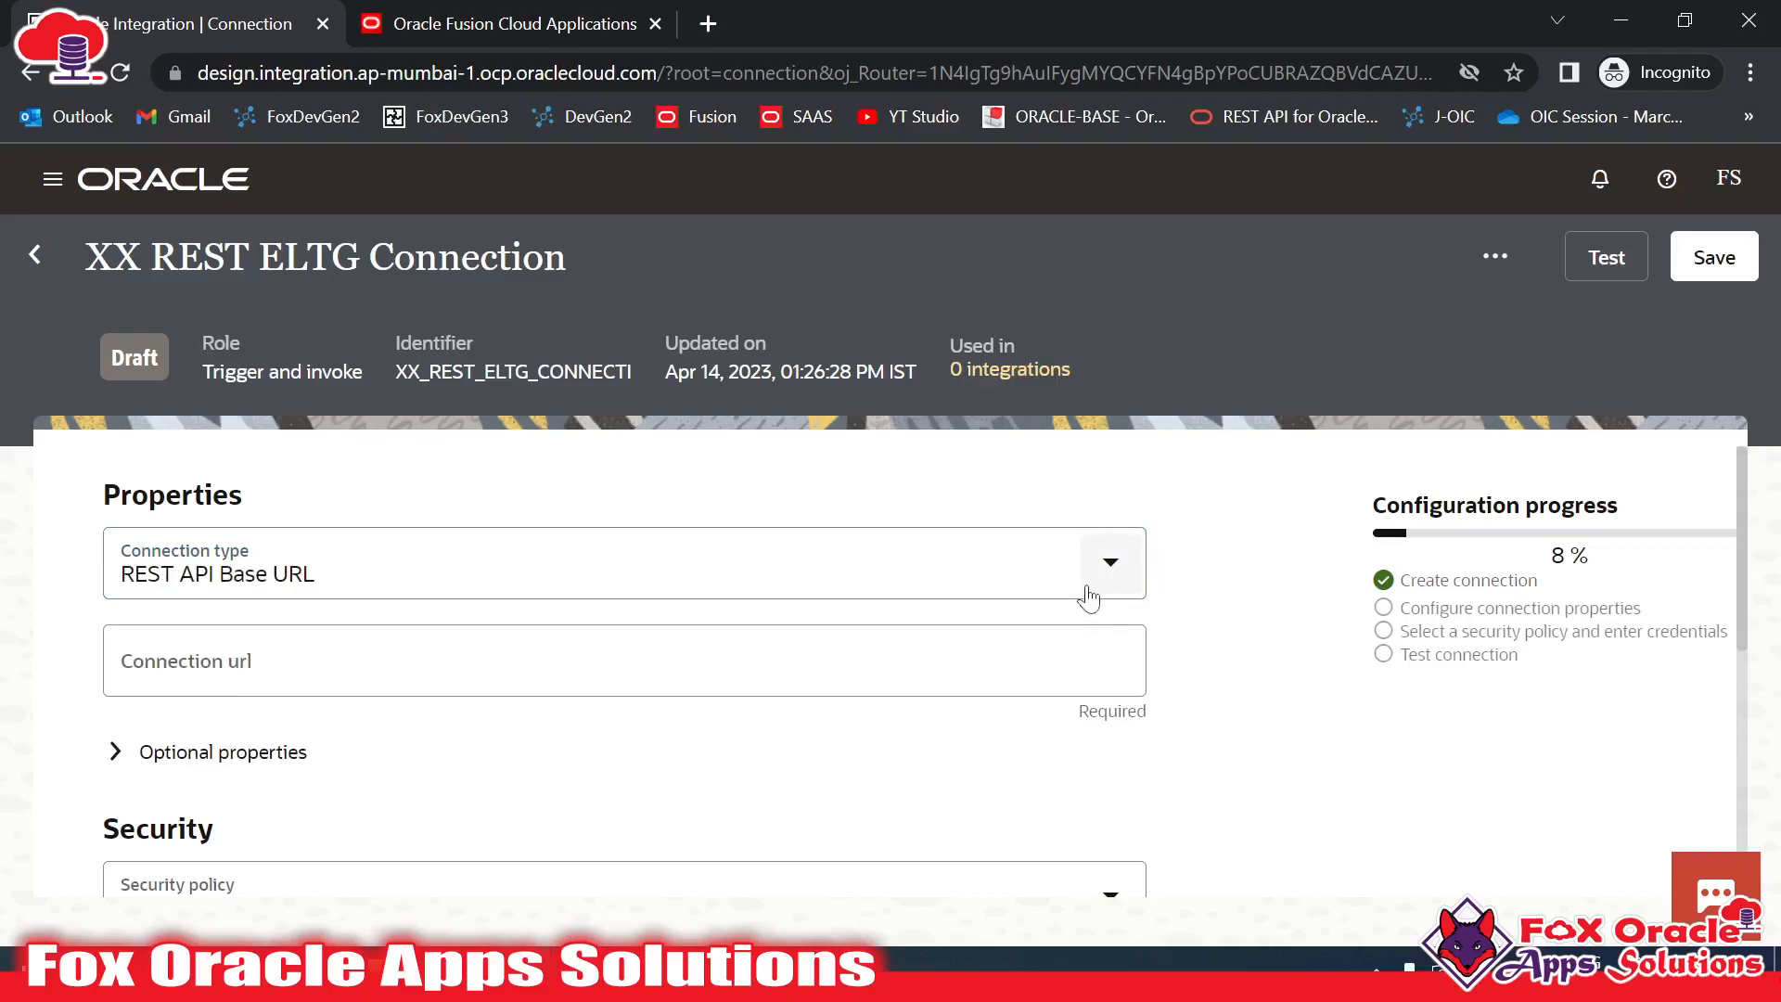
scroll("down", 3)
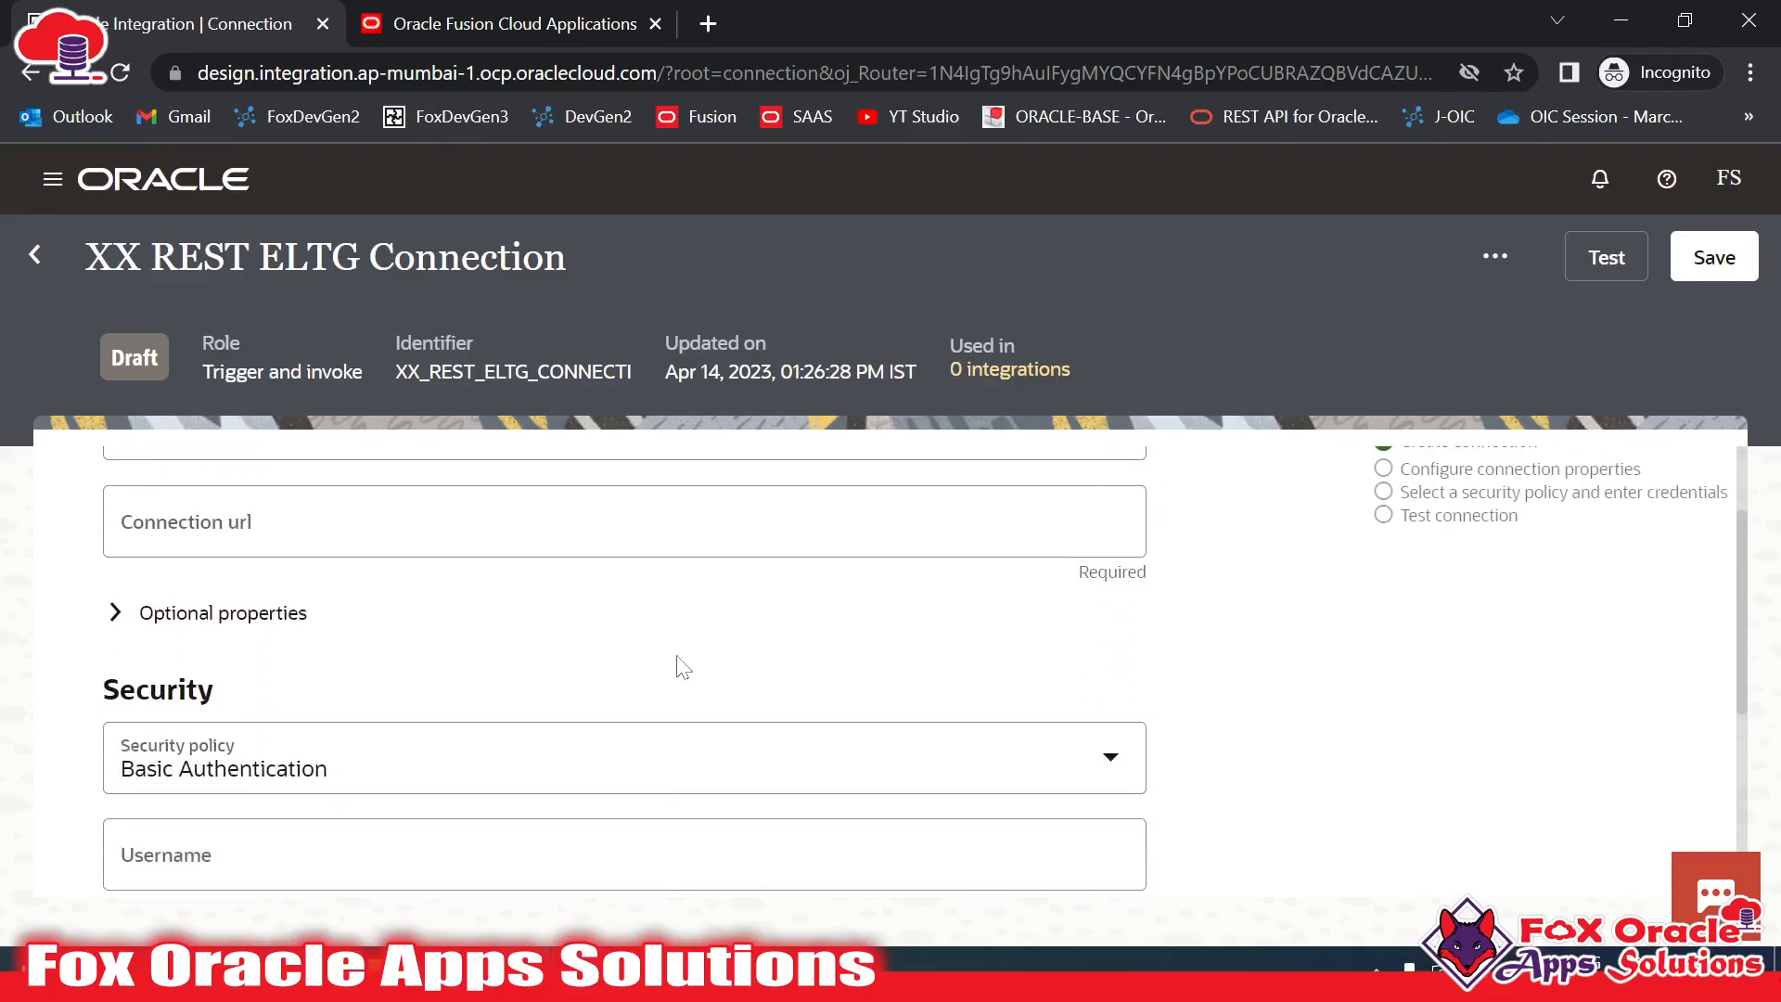
scroll("down", 3)
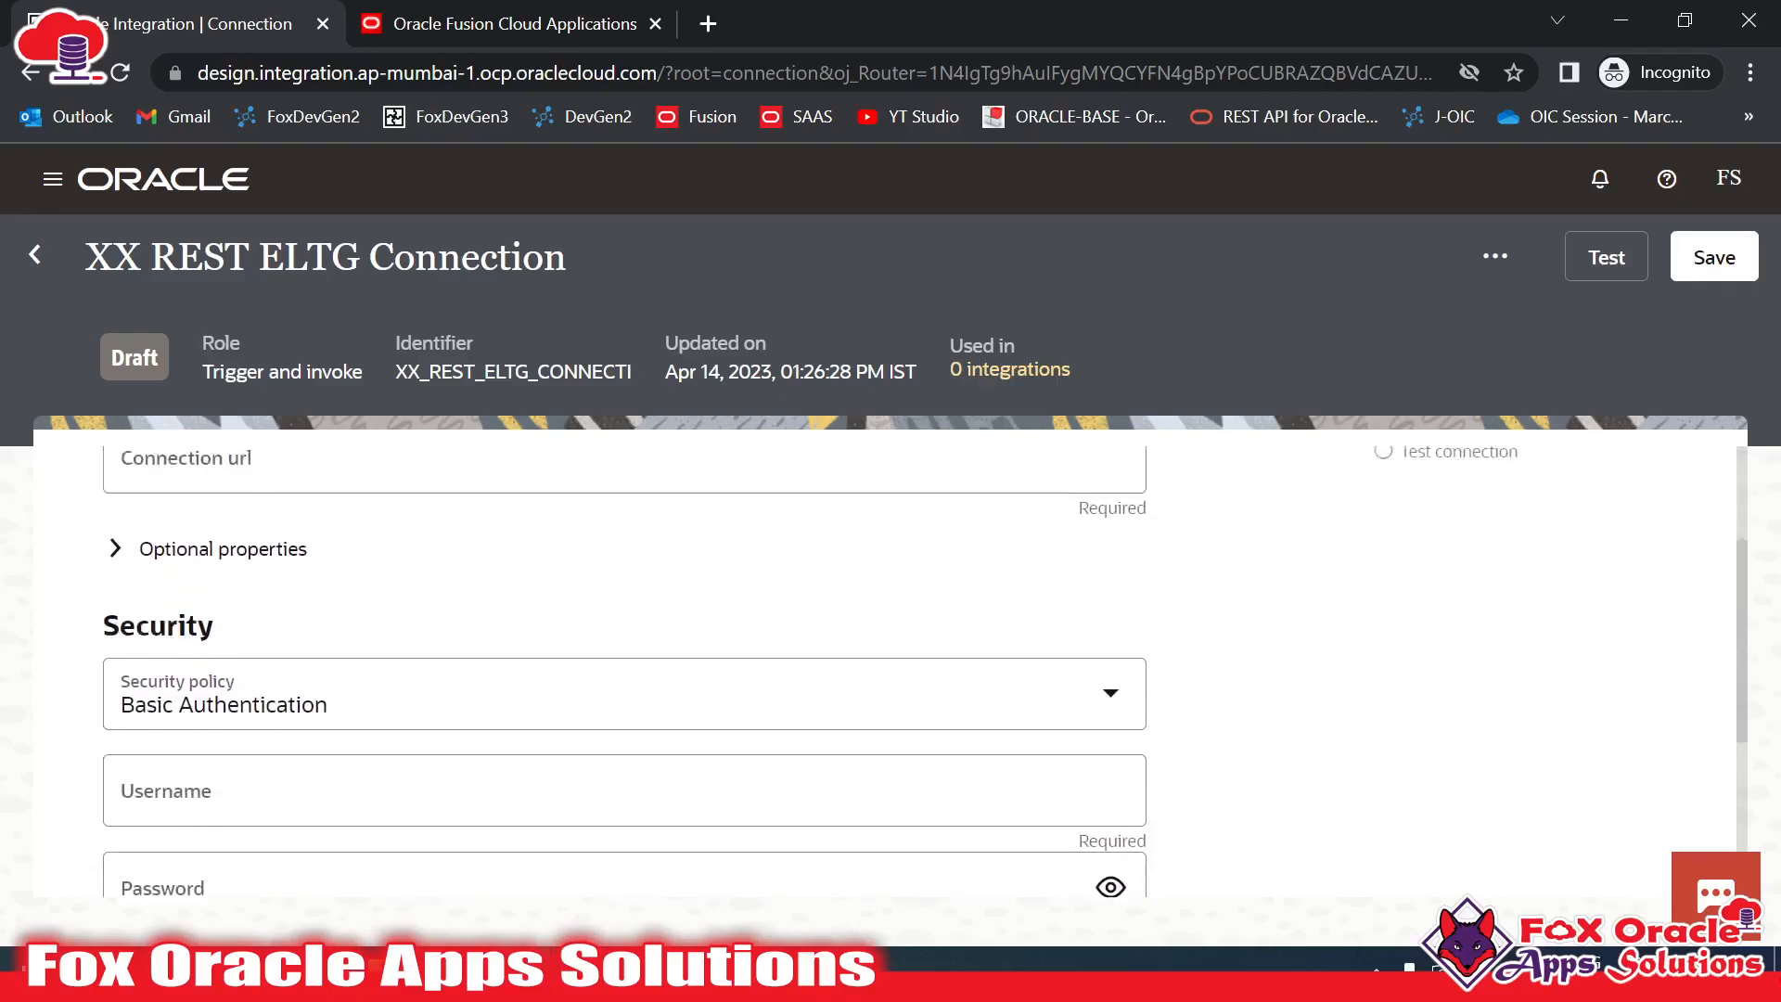
scroll("up", 3)
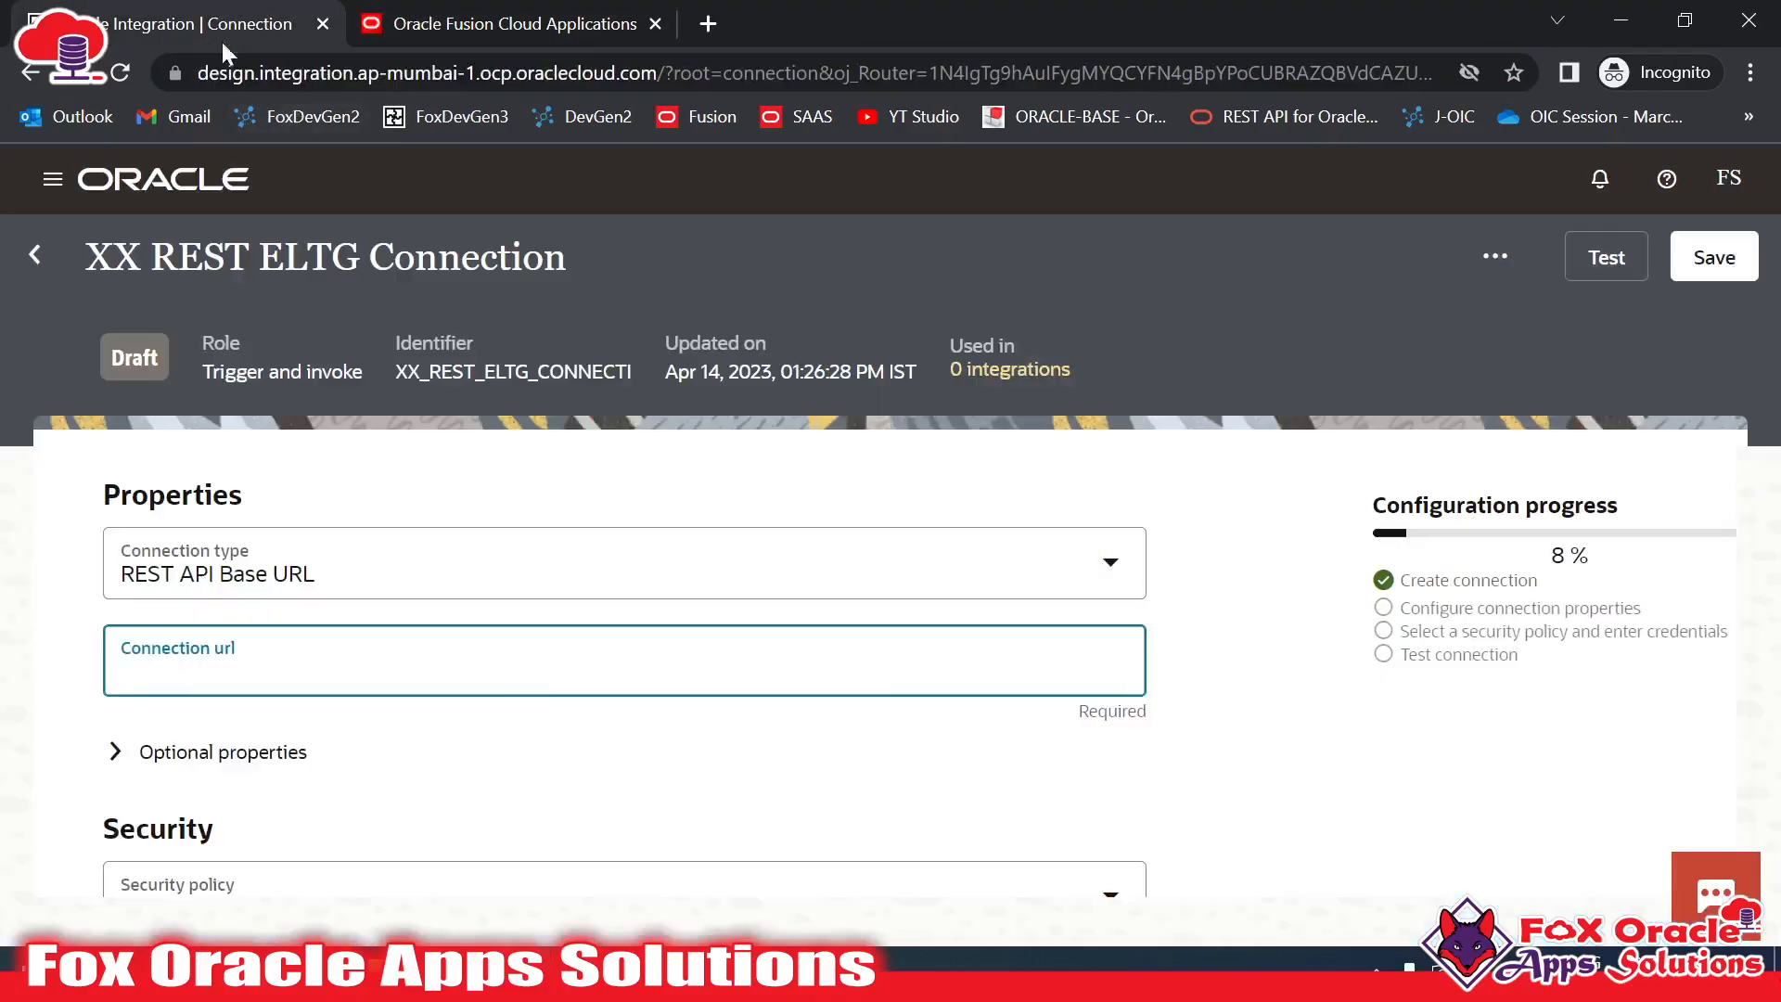
type("https://eltg-dev1.fa.us2.oraclecloud.com/")
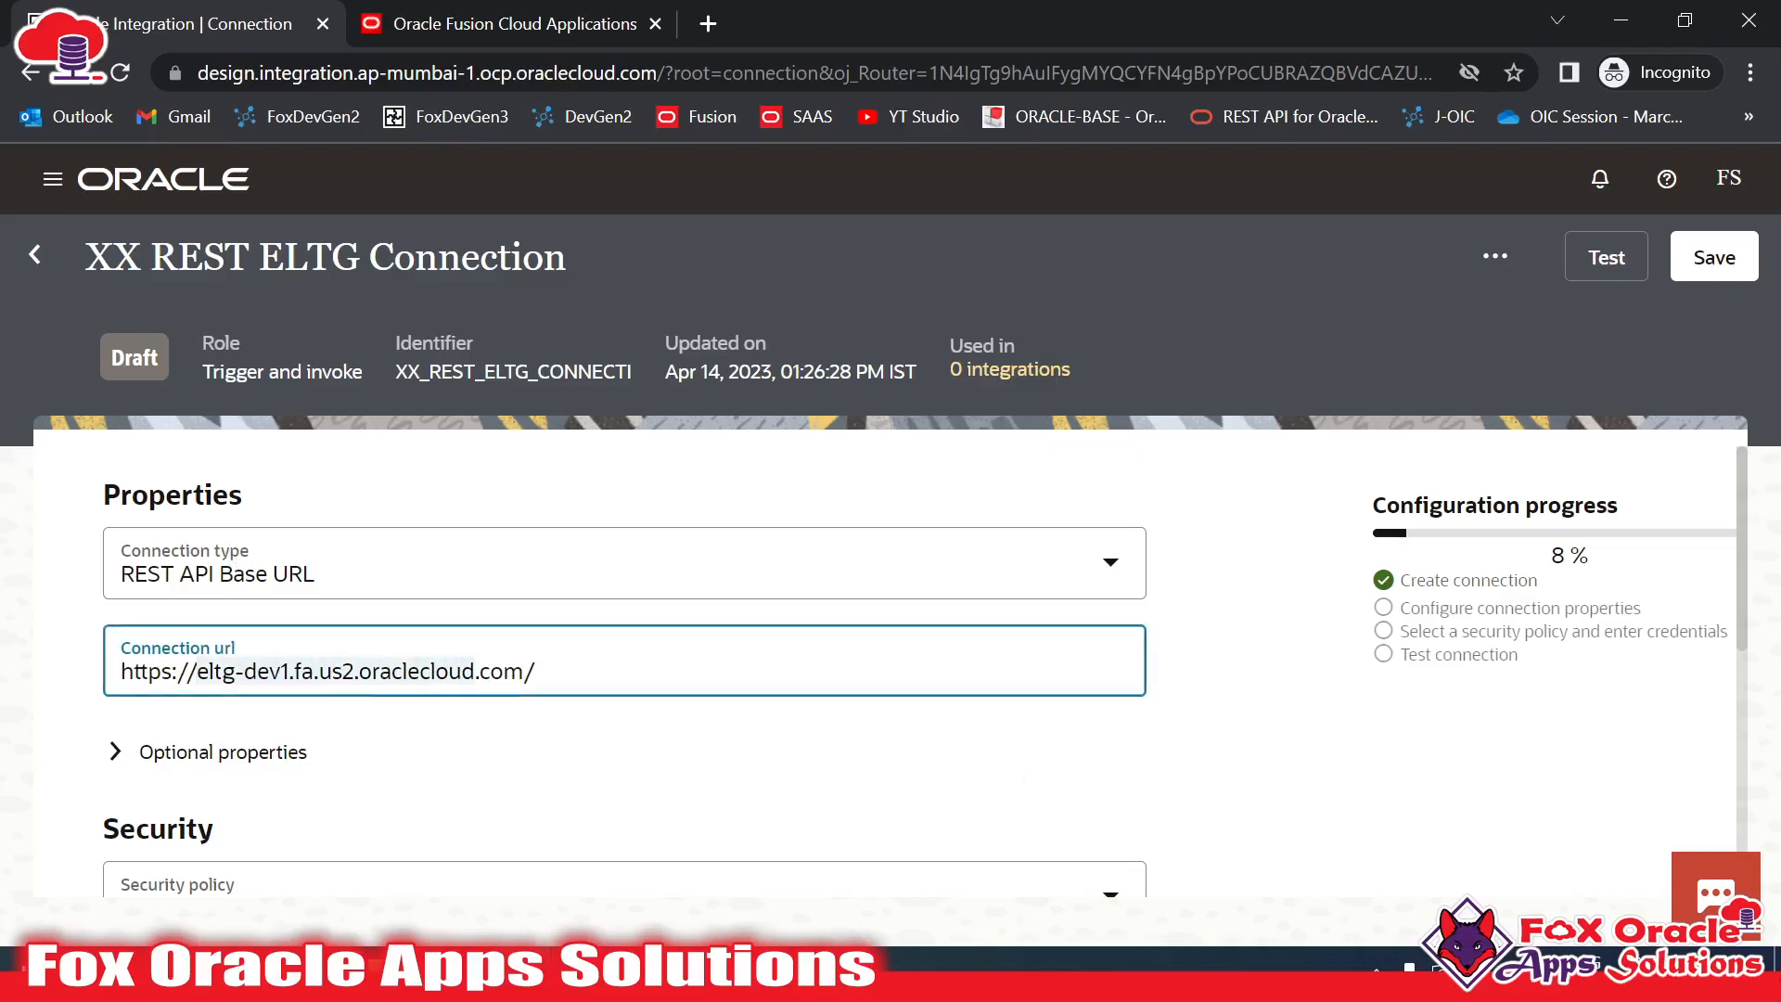
scroll("down", 3)
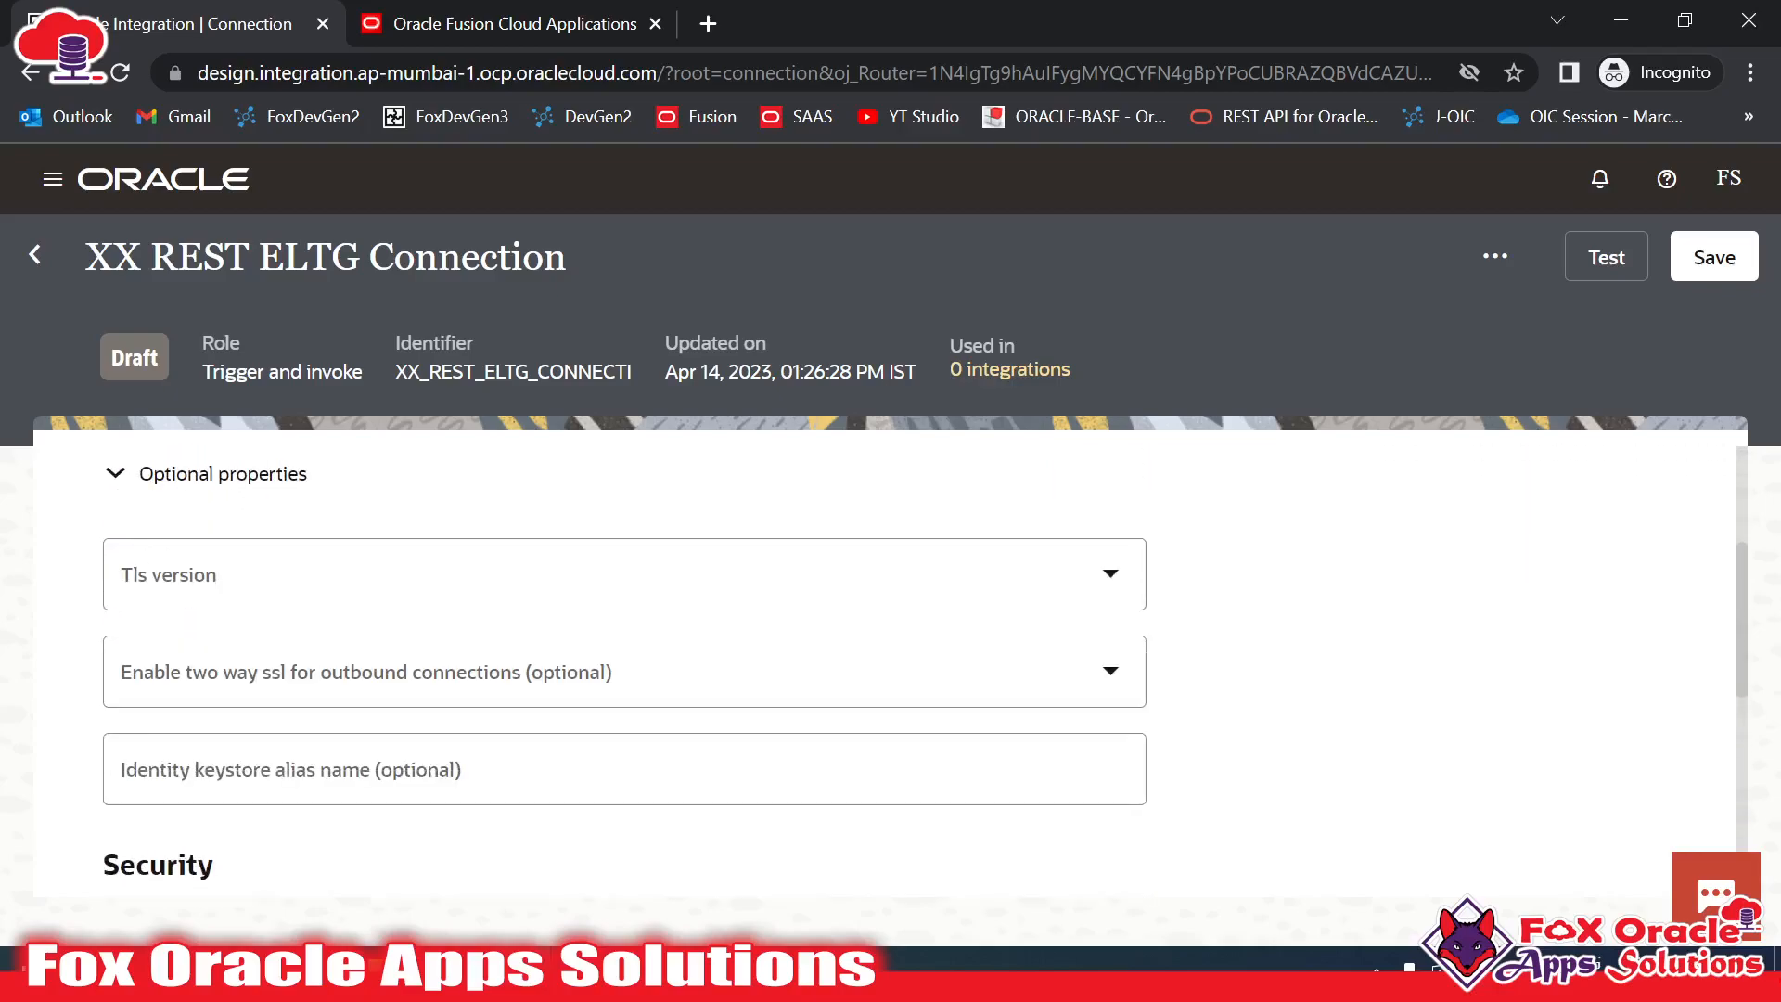
mouse_move(295, 492)
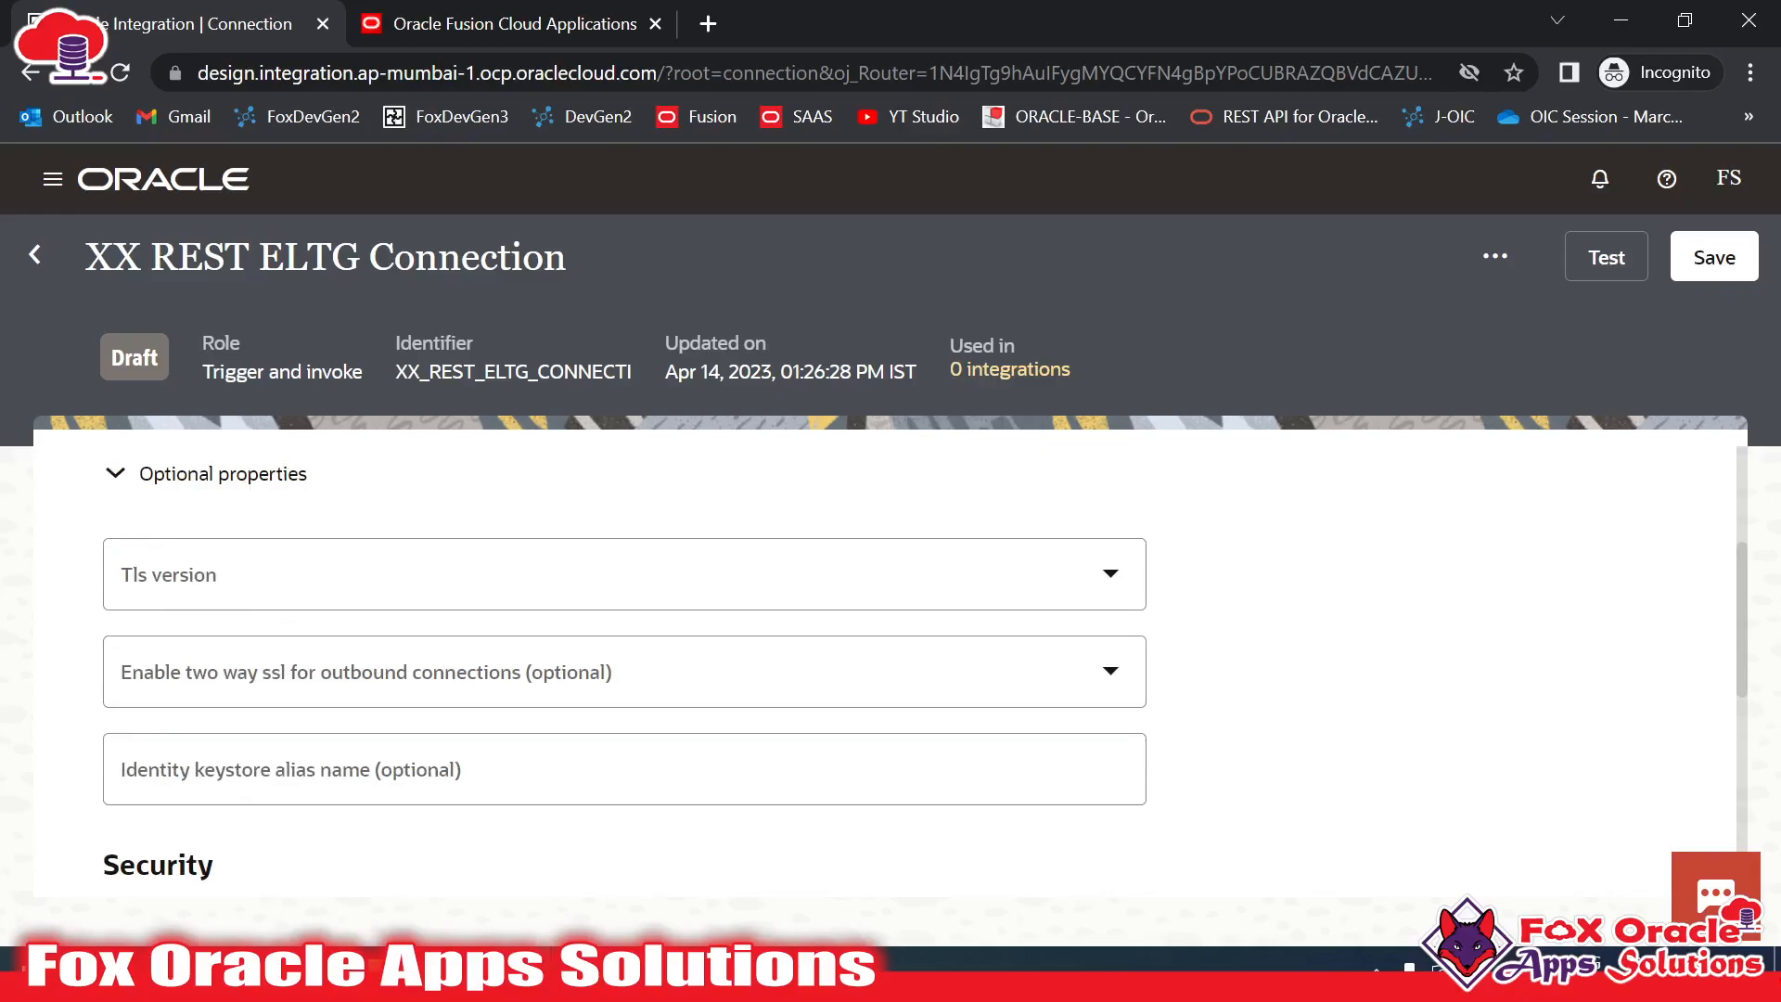
left_click(115, 473)
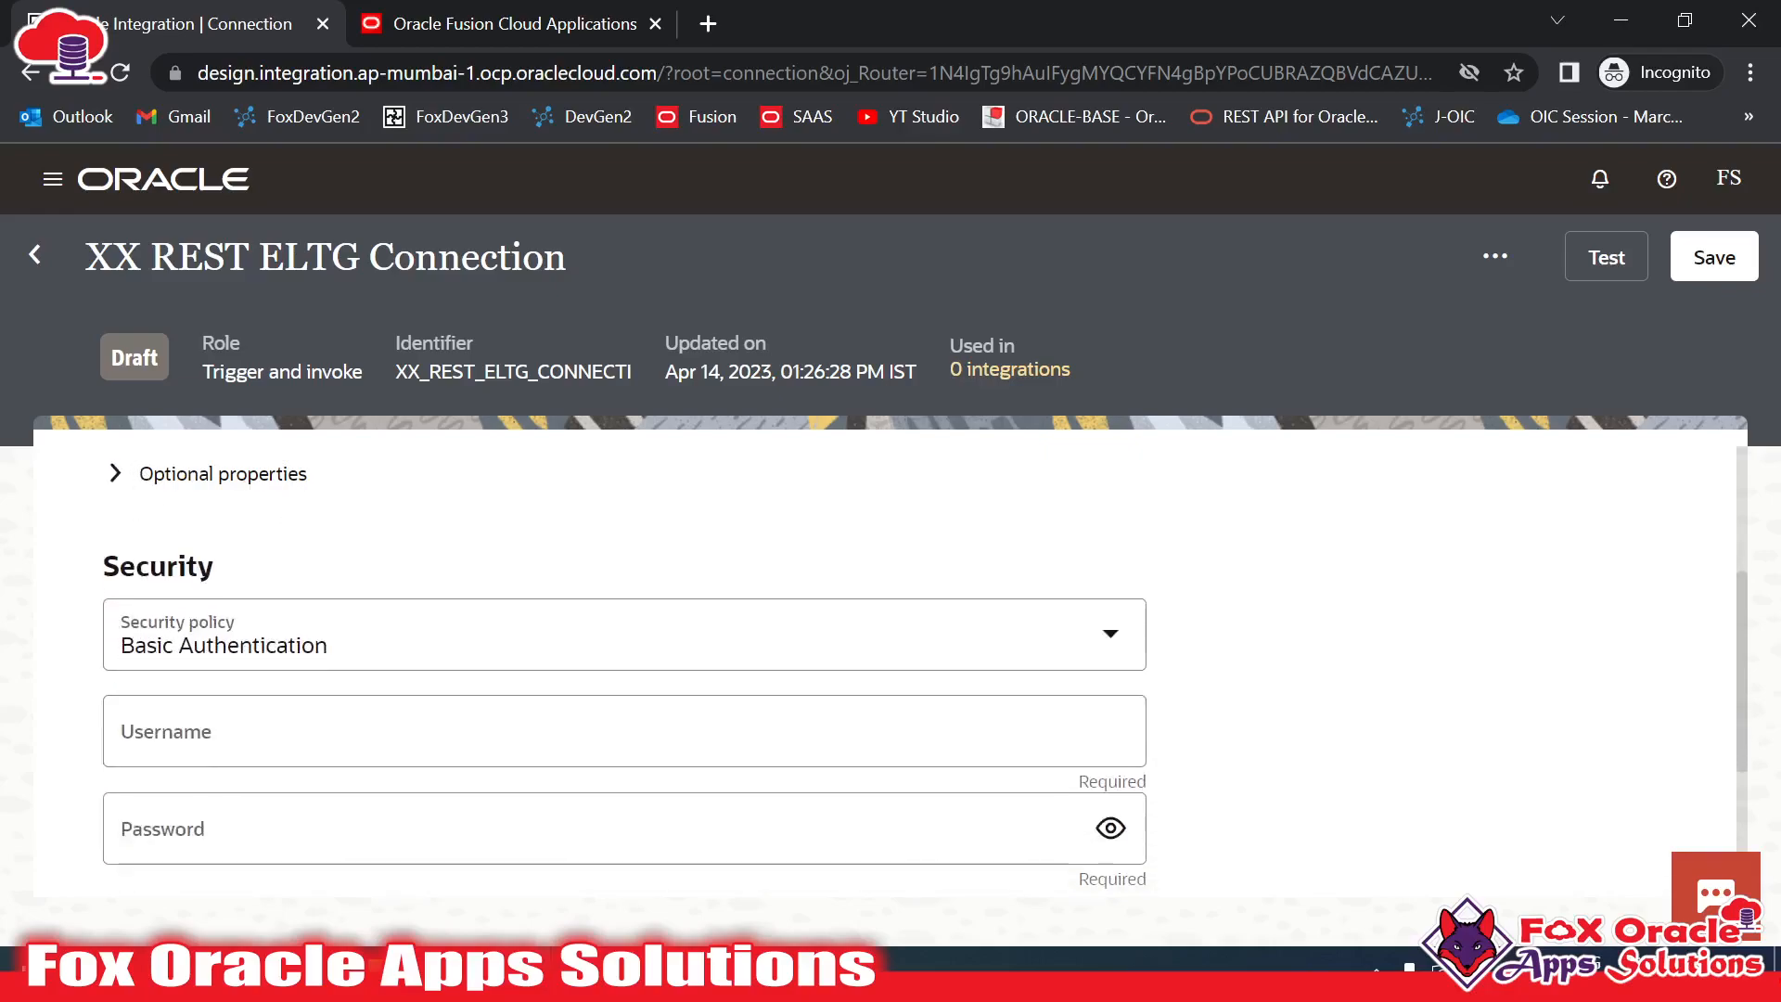
scroll("up", 3)
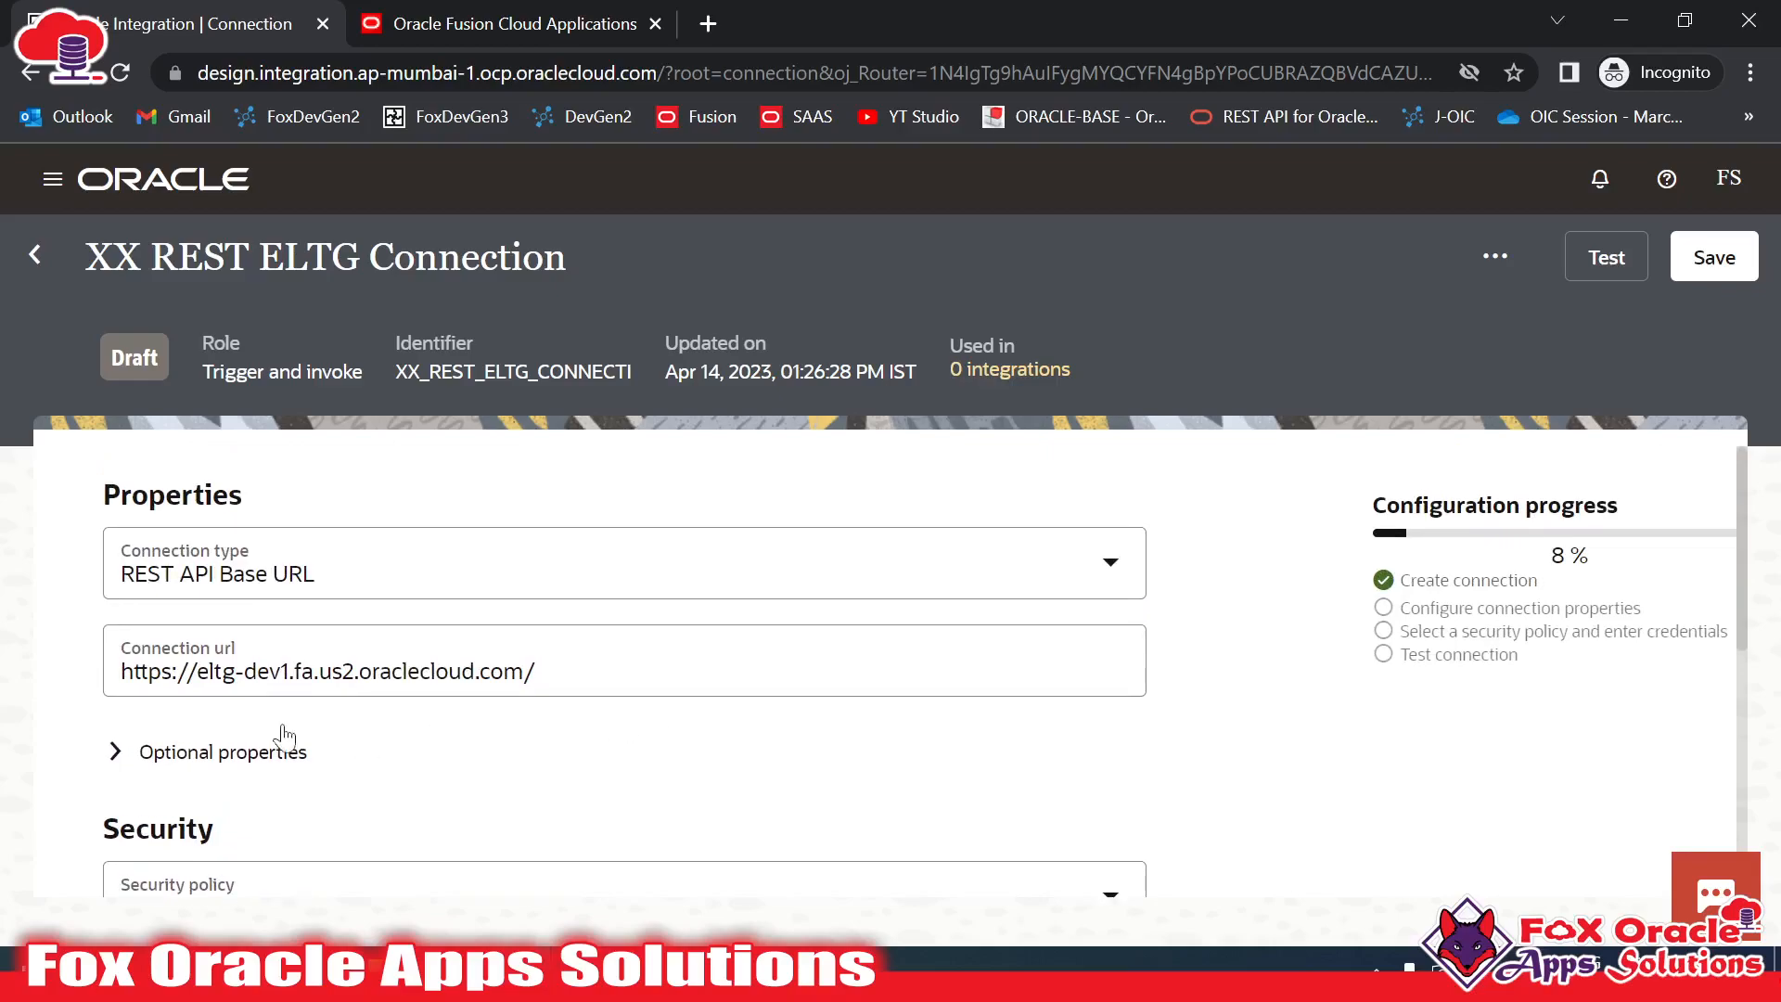
scroll("down", 3)
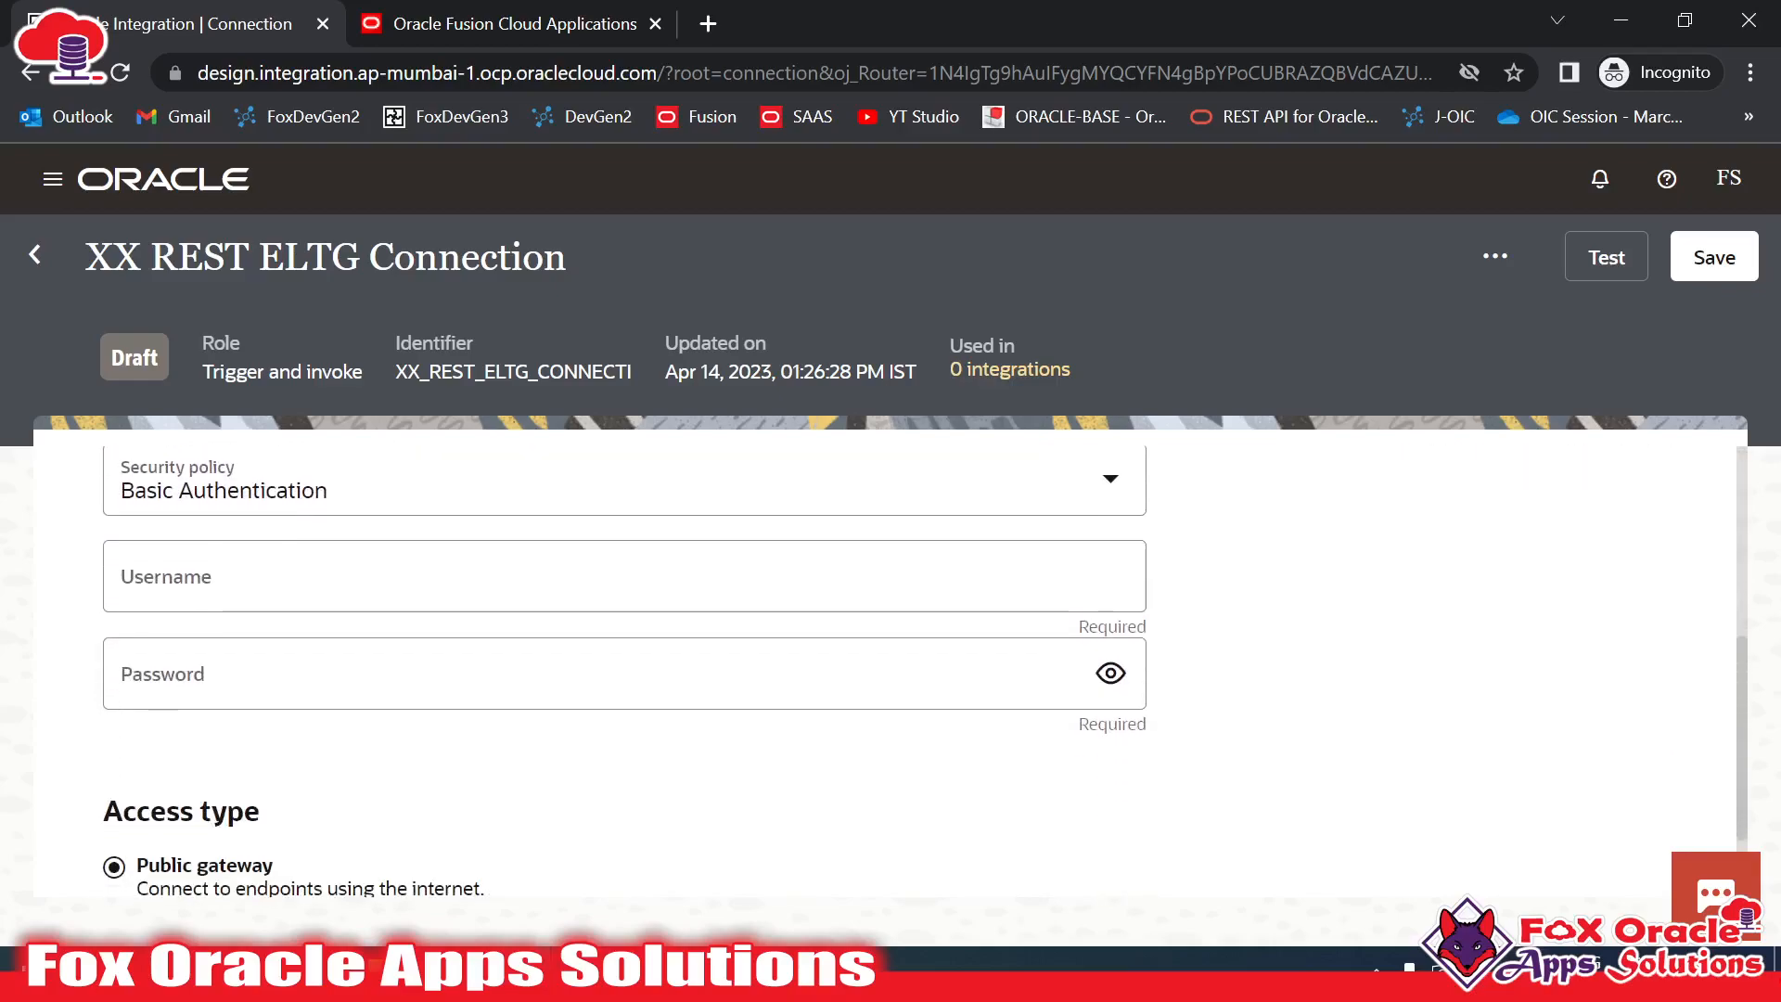
scroll("up", 3)
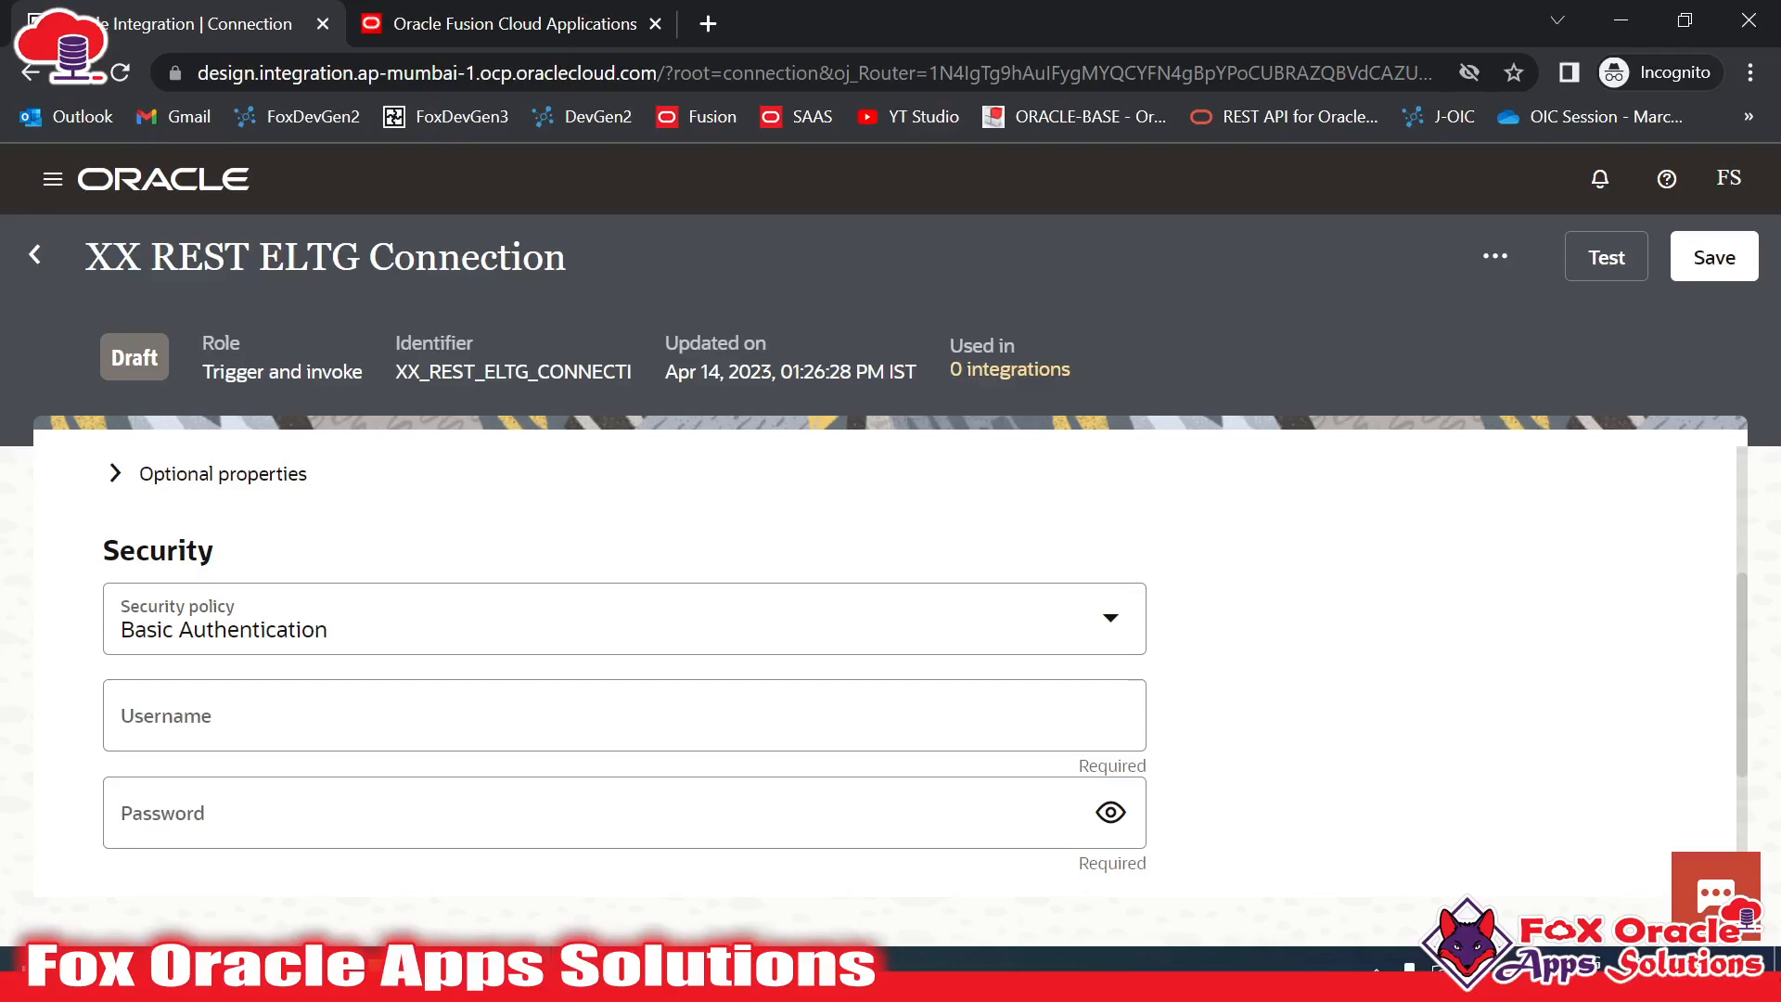
Check the Fusion instance and fill in the Basic Authentication username
left_click(505, 22)
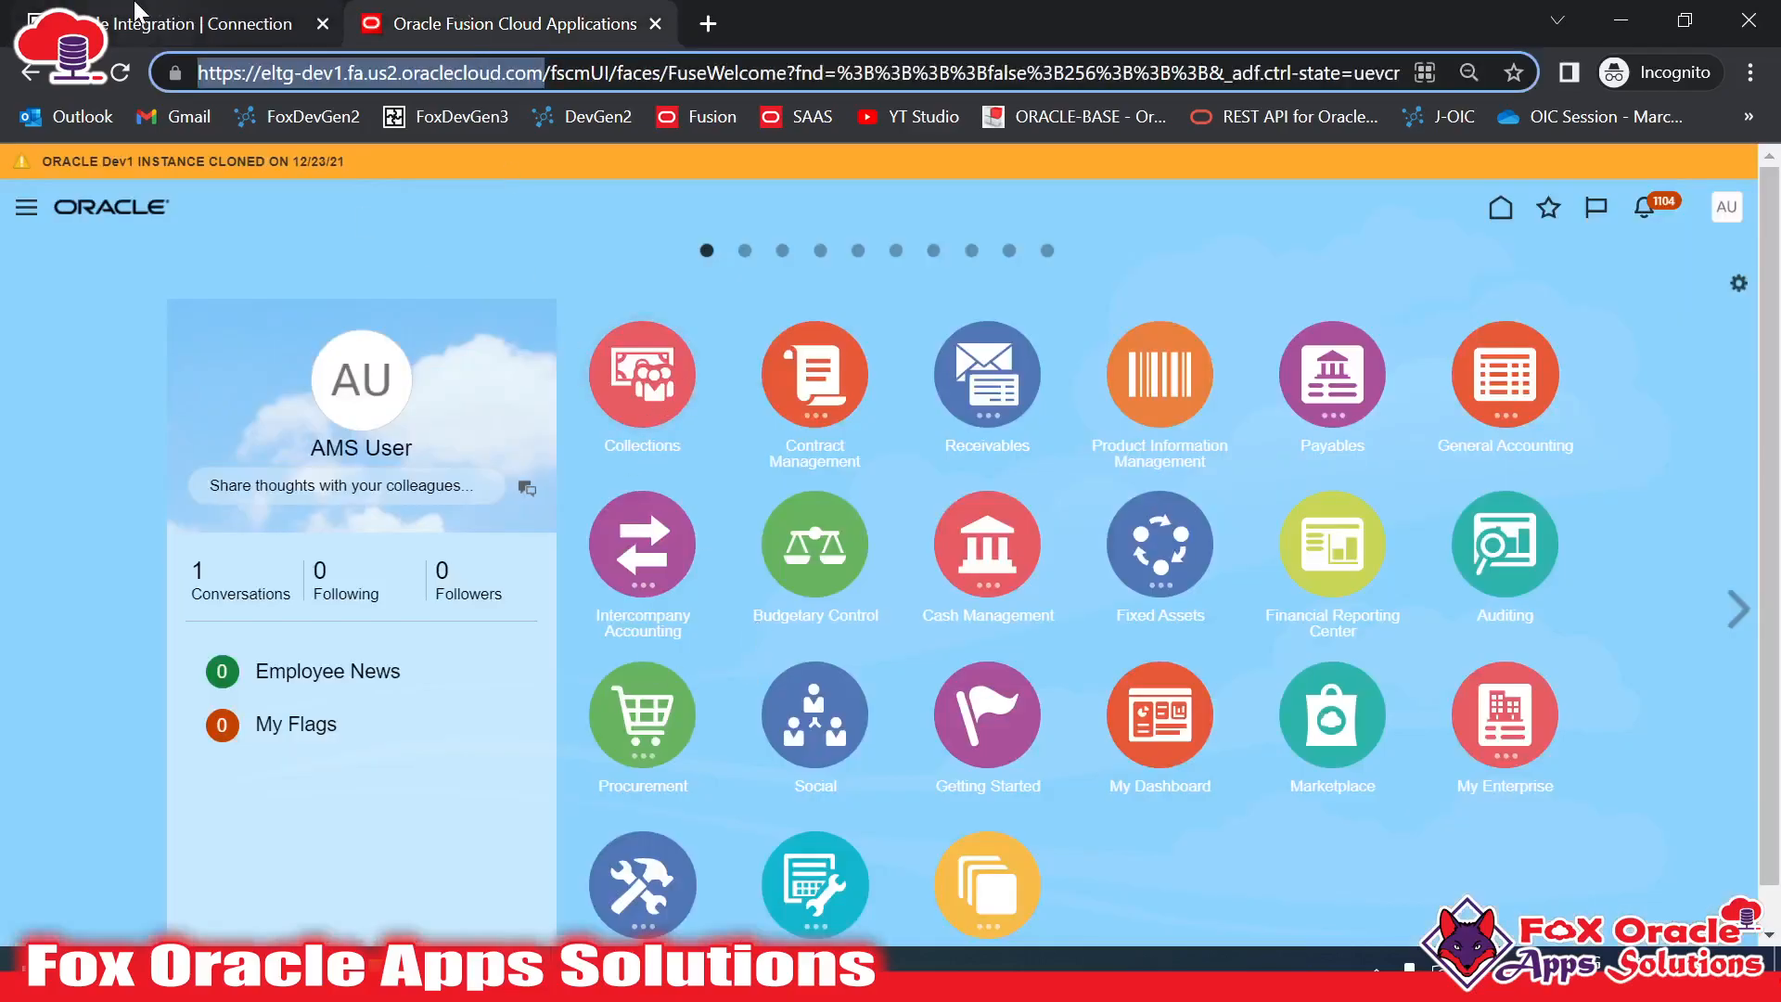
left_click(171, 22)
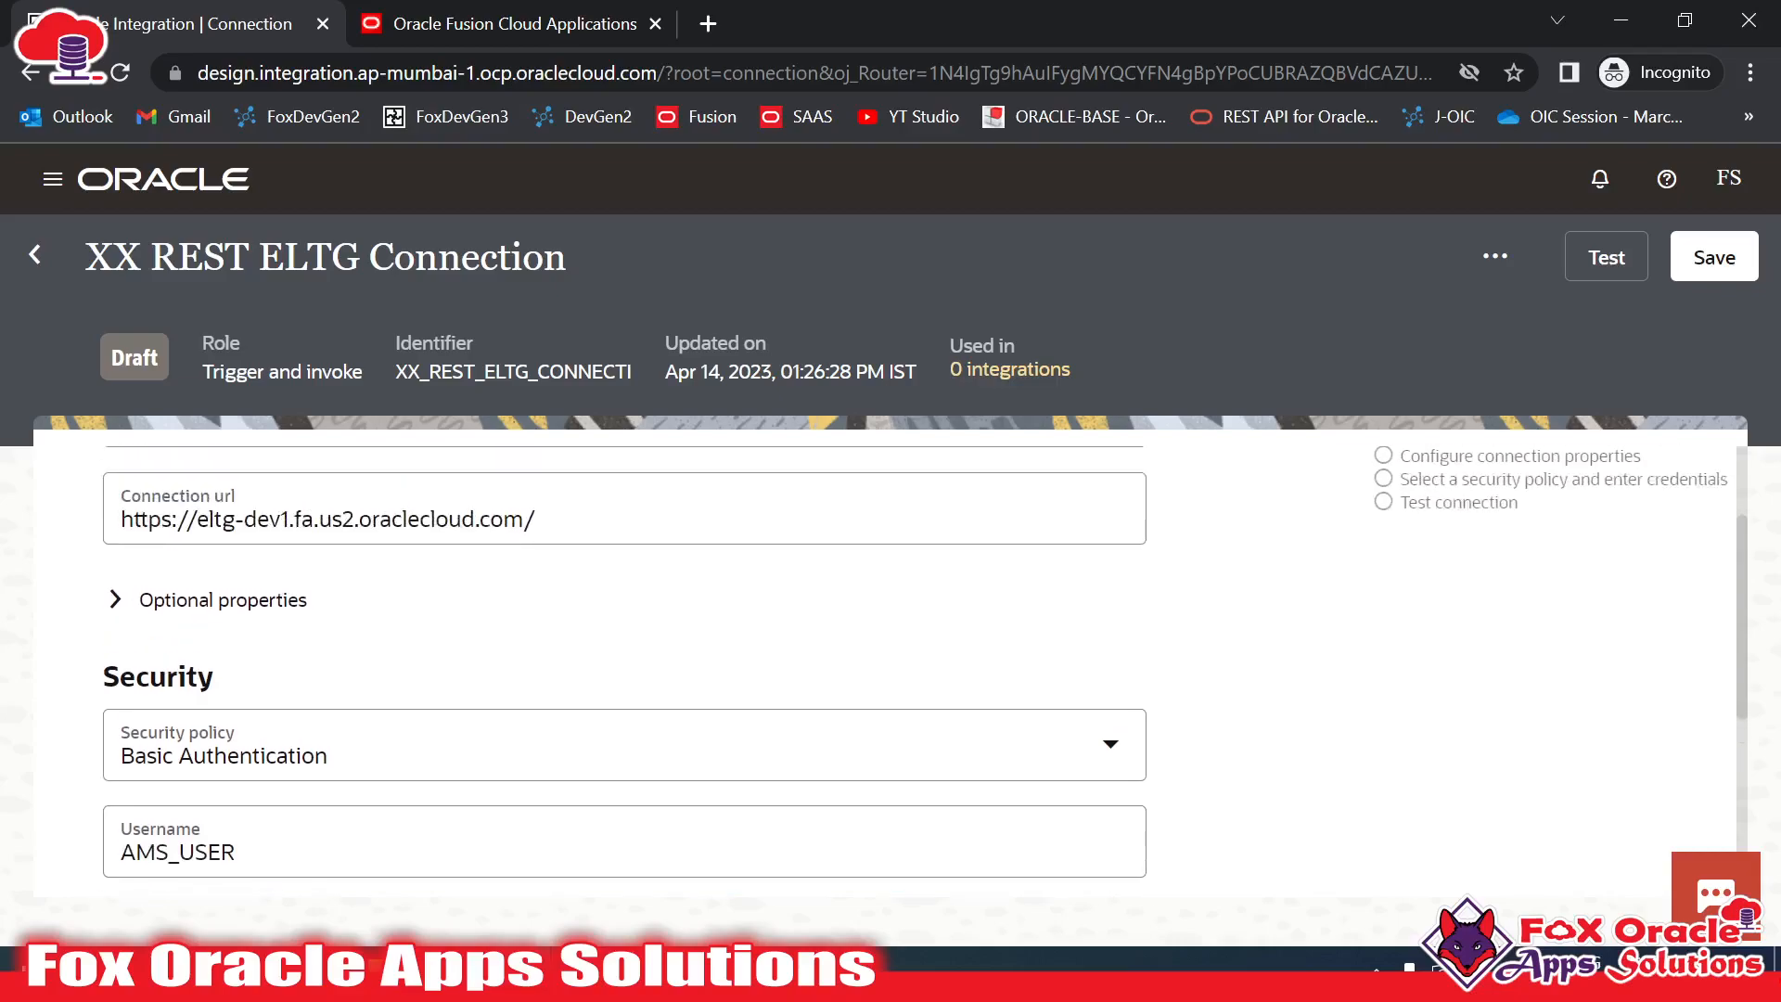
scroll("up", 3)
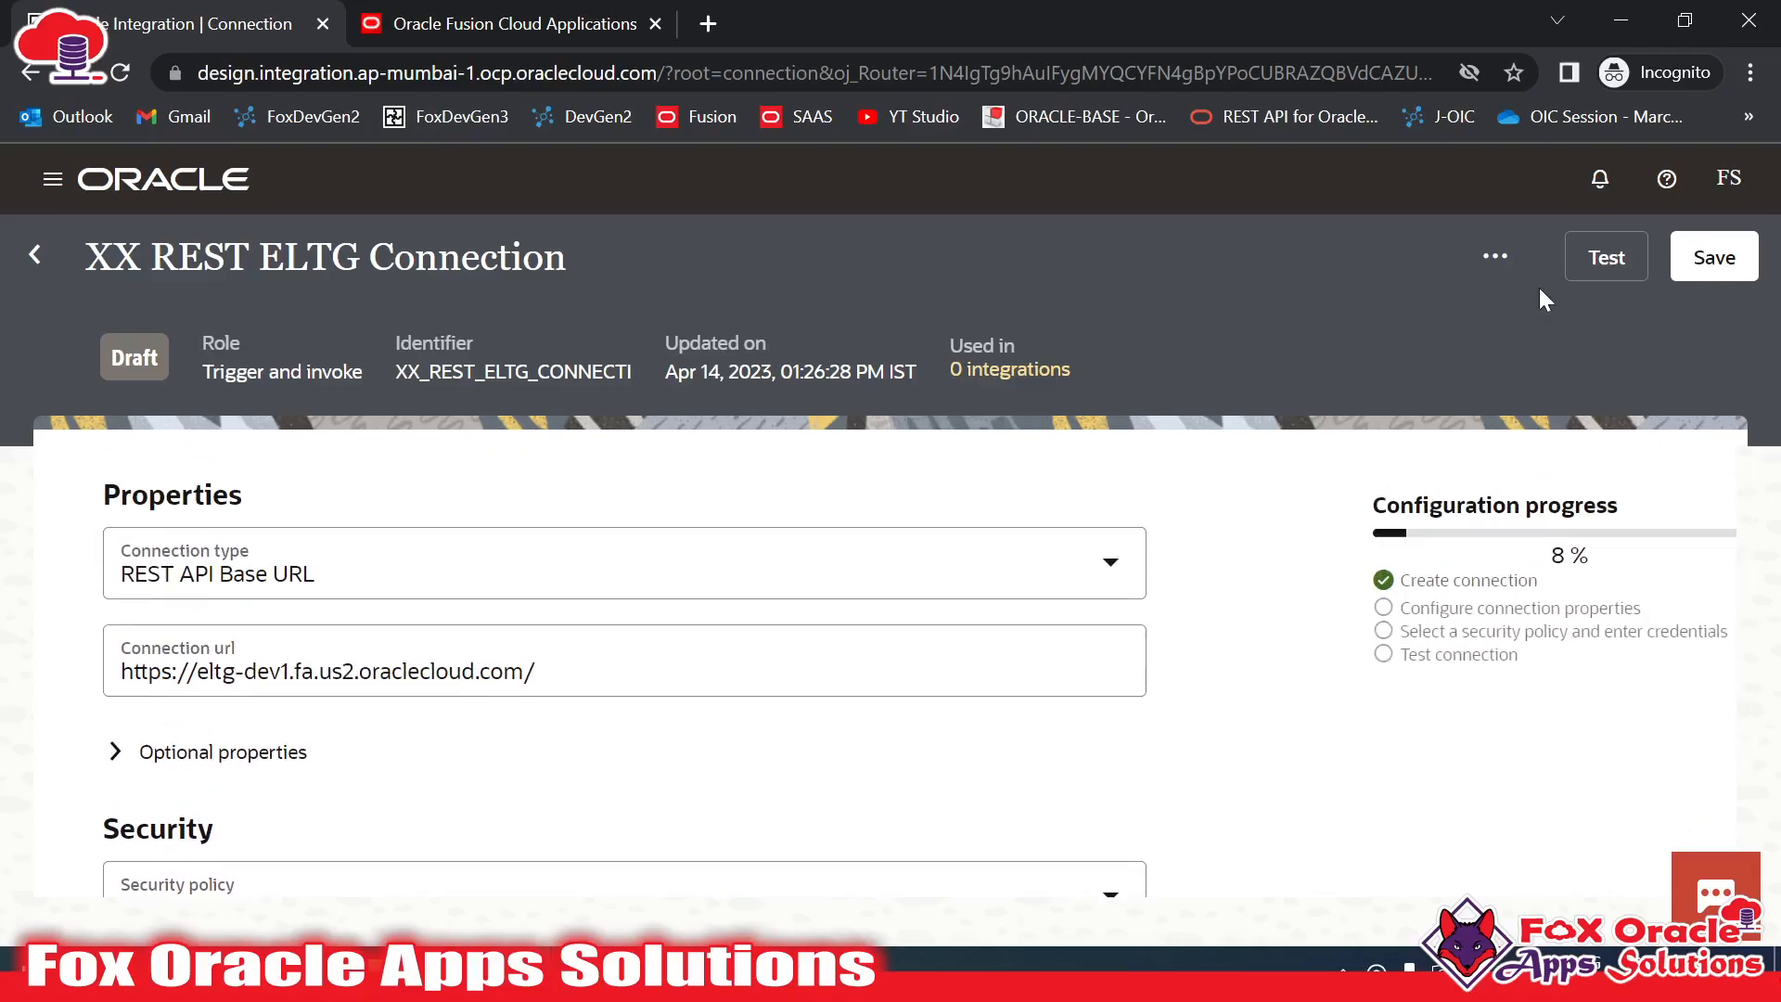
Test the connection successfully so configuration reaches 100%
left_click(1606, 256)
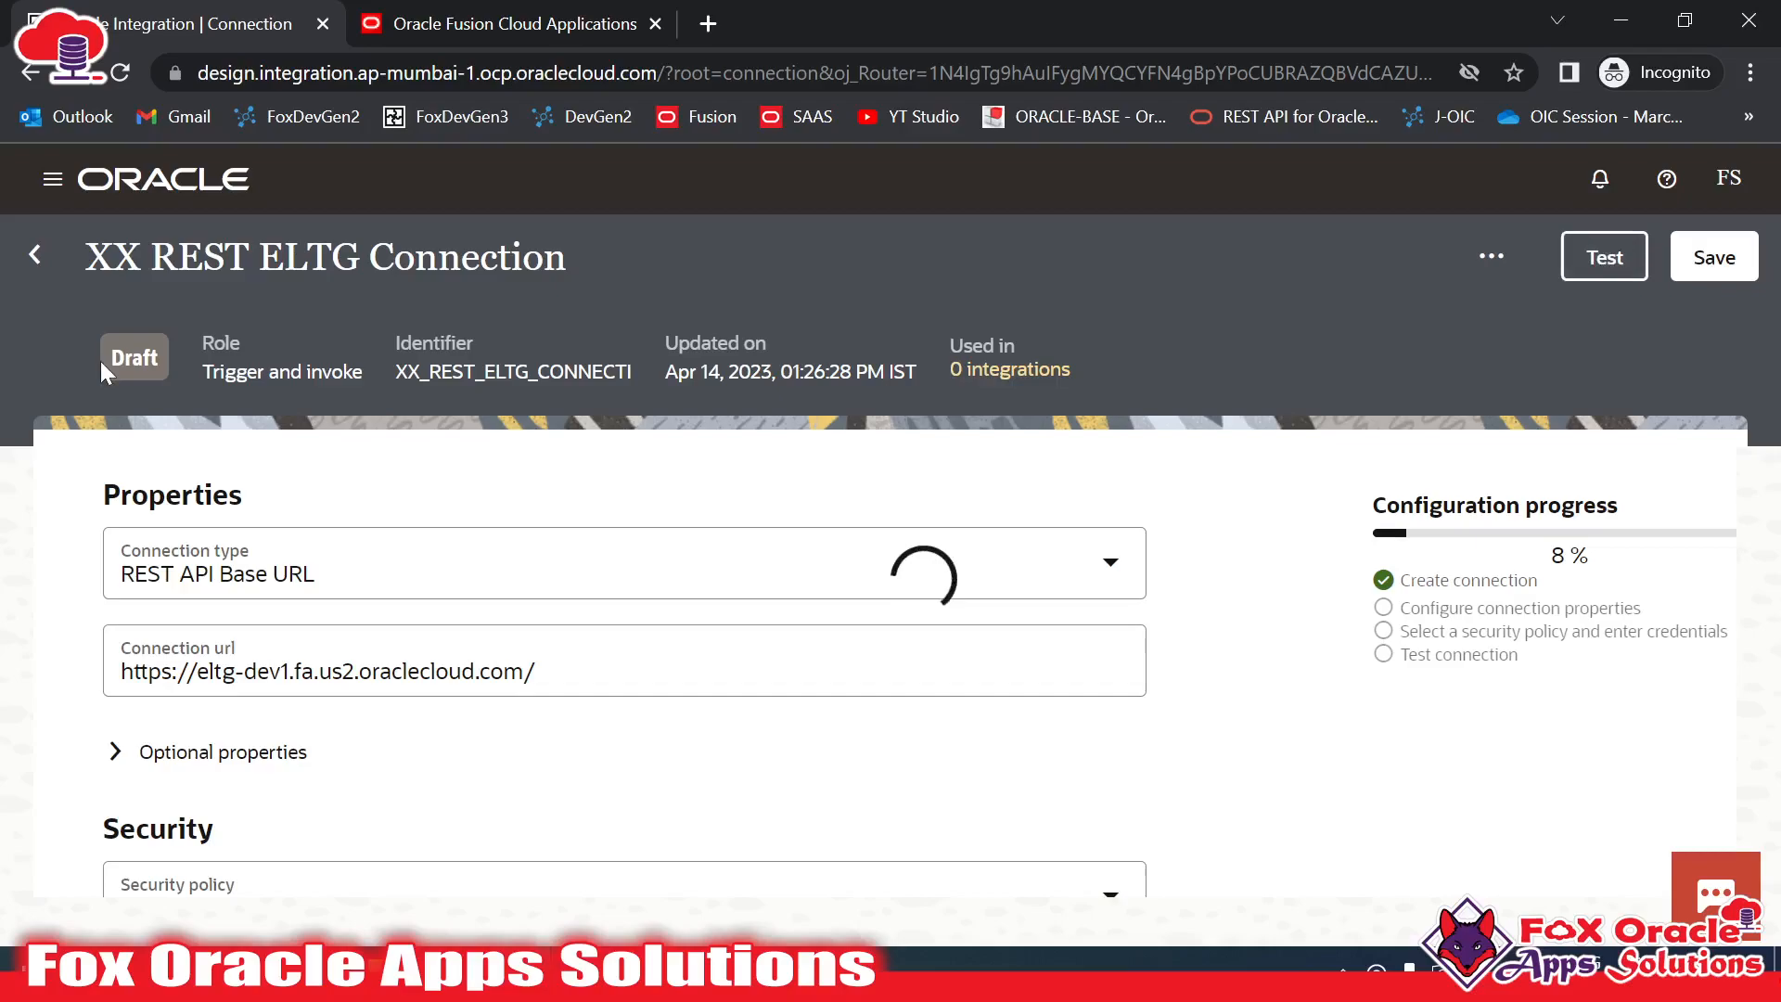
left_click(1603, 256)
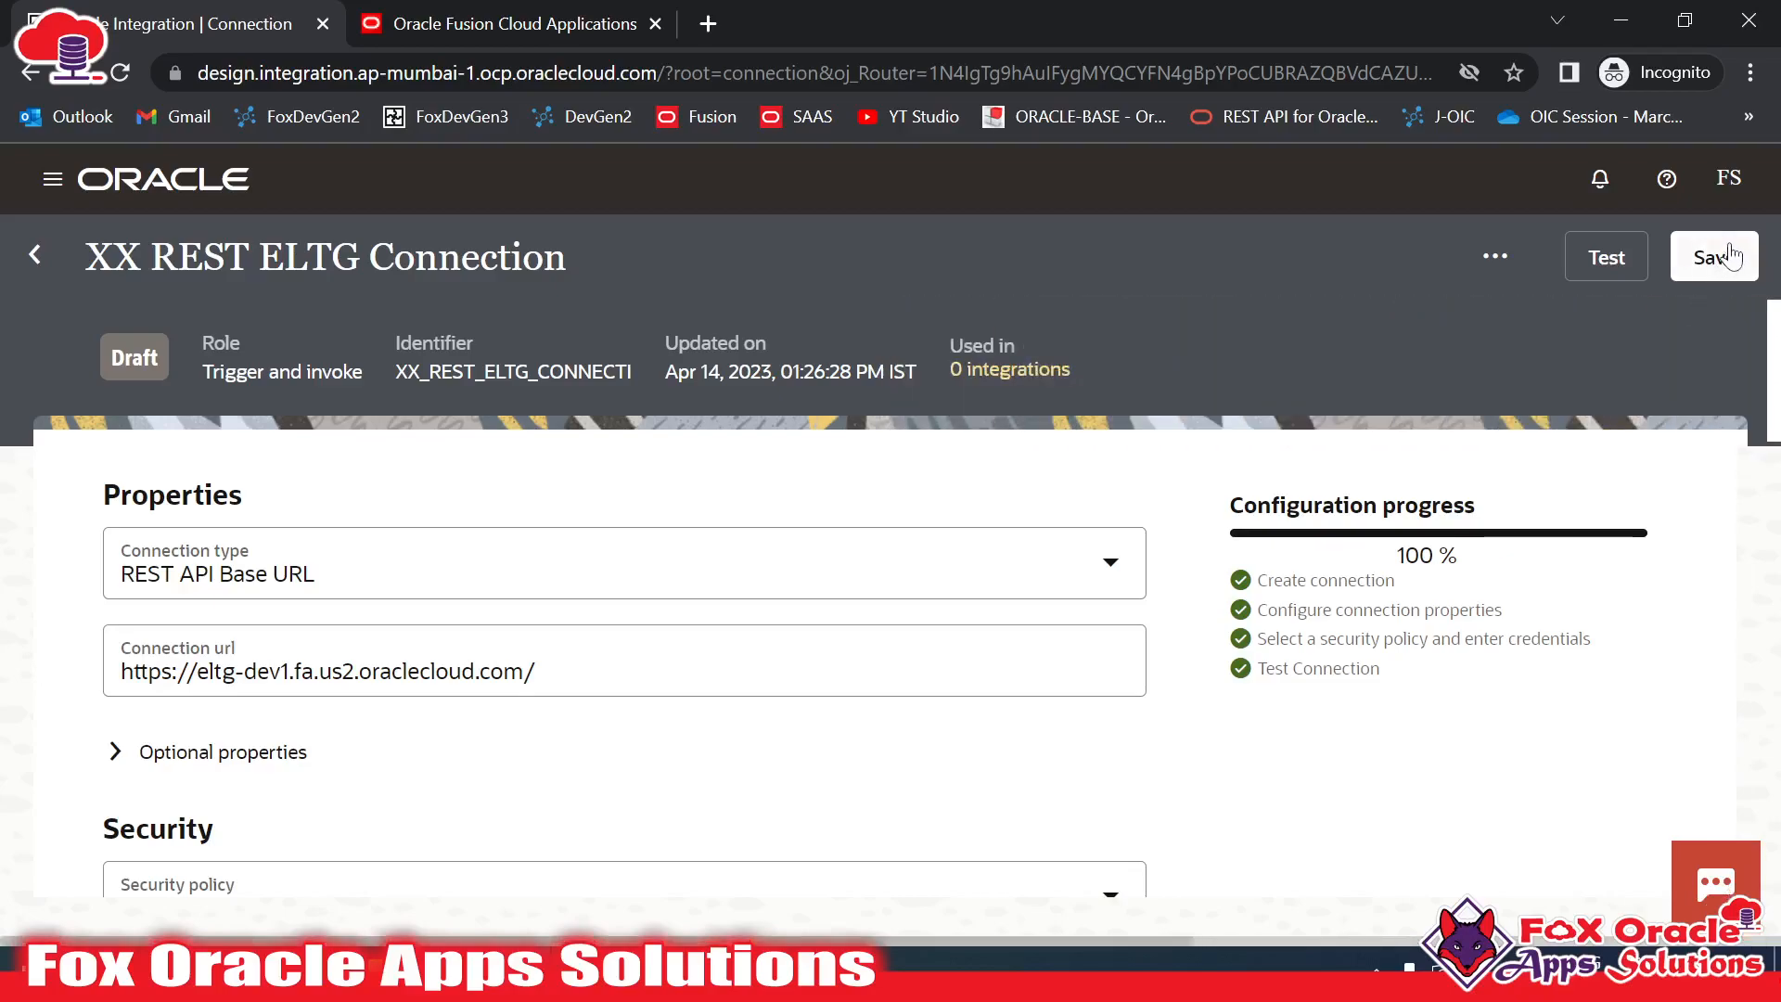
left_click(1712, 256)
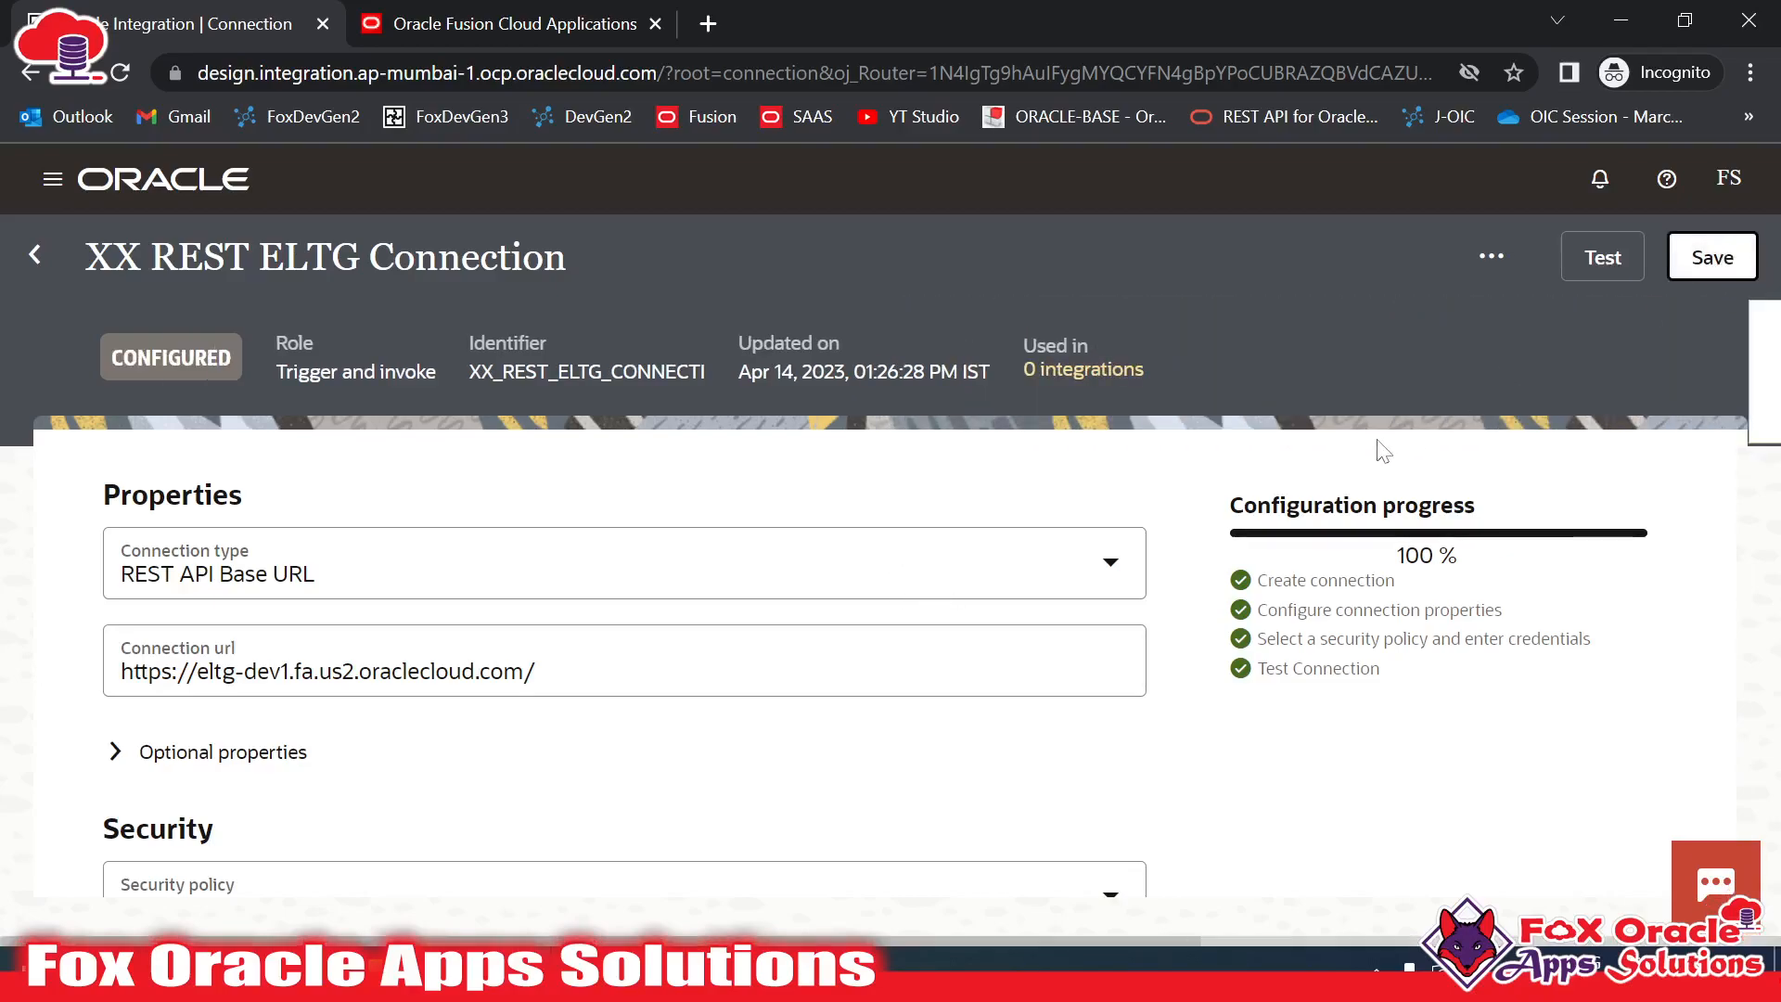
Save the connection as Configured and return to the Connections list showing it
left_click(1711, 256)
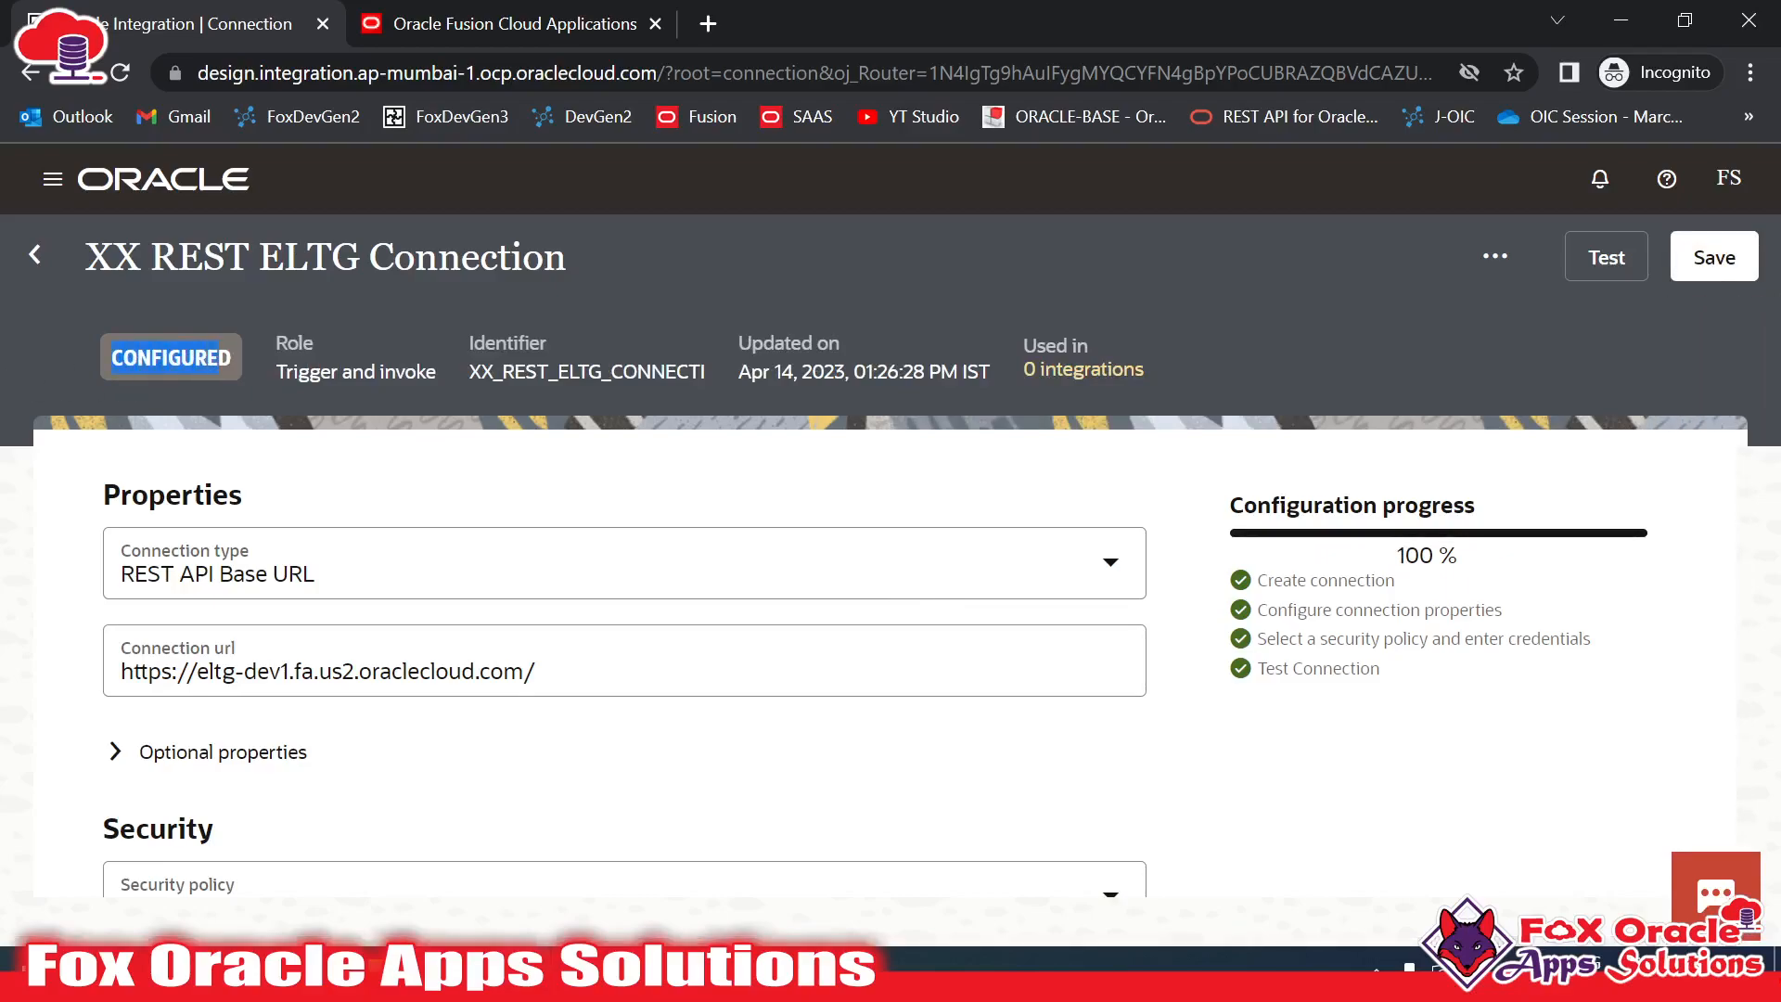
mouse_move(1601, 341)
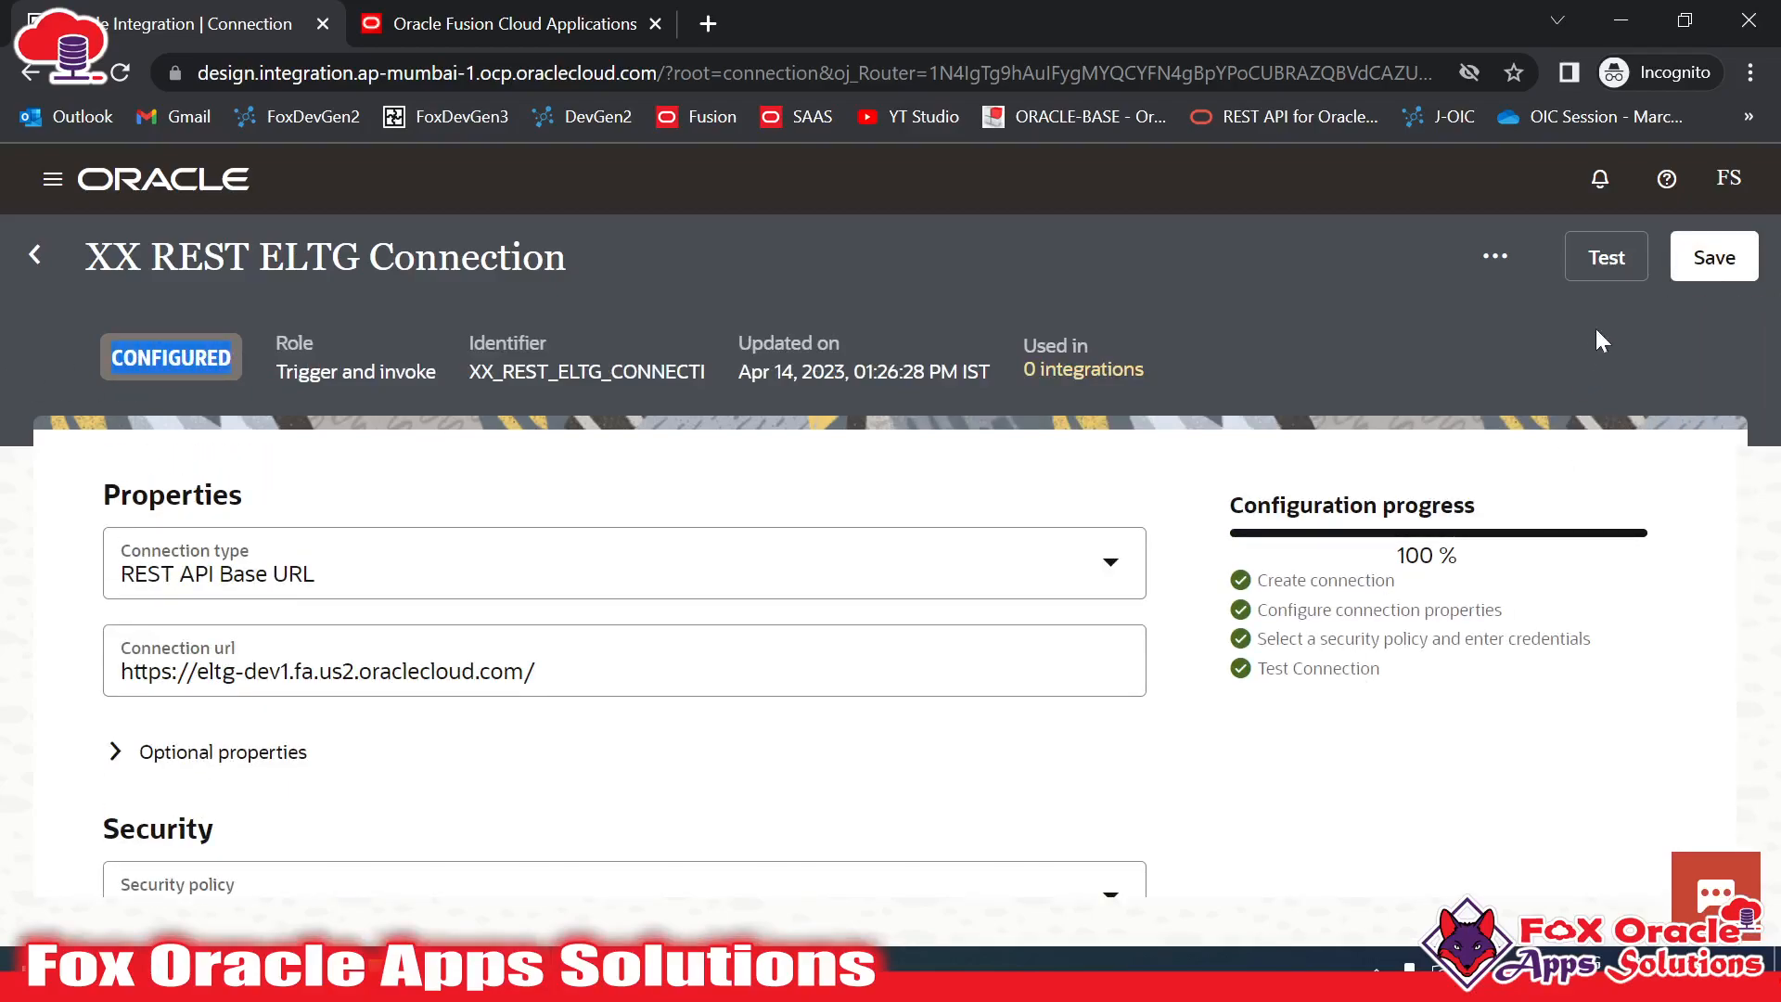
left_click(35, 254)
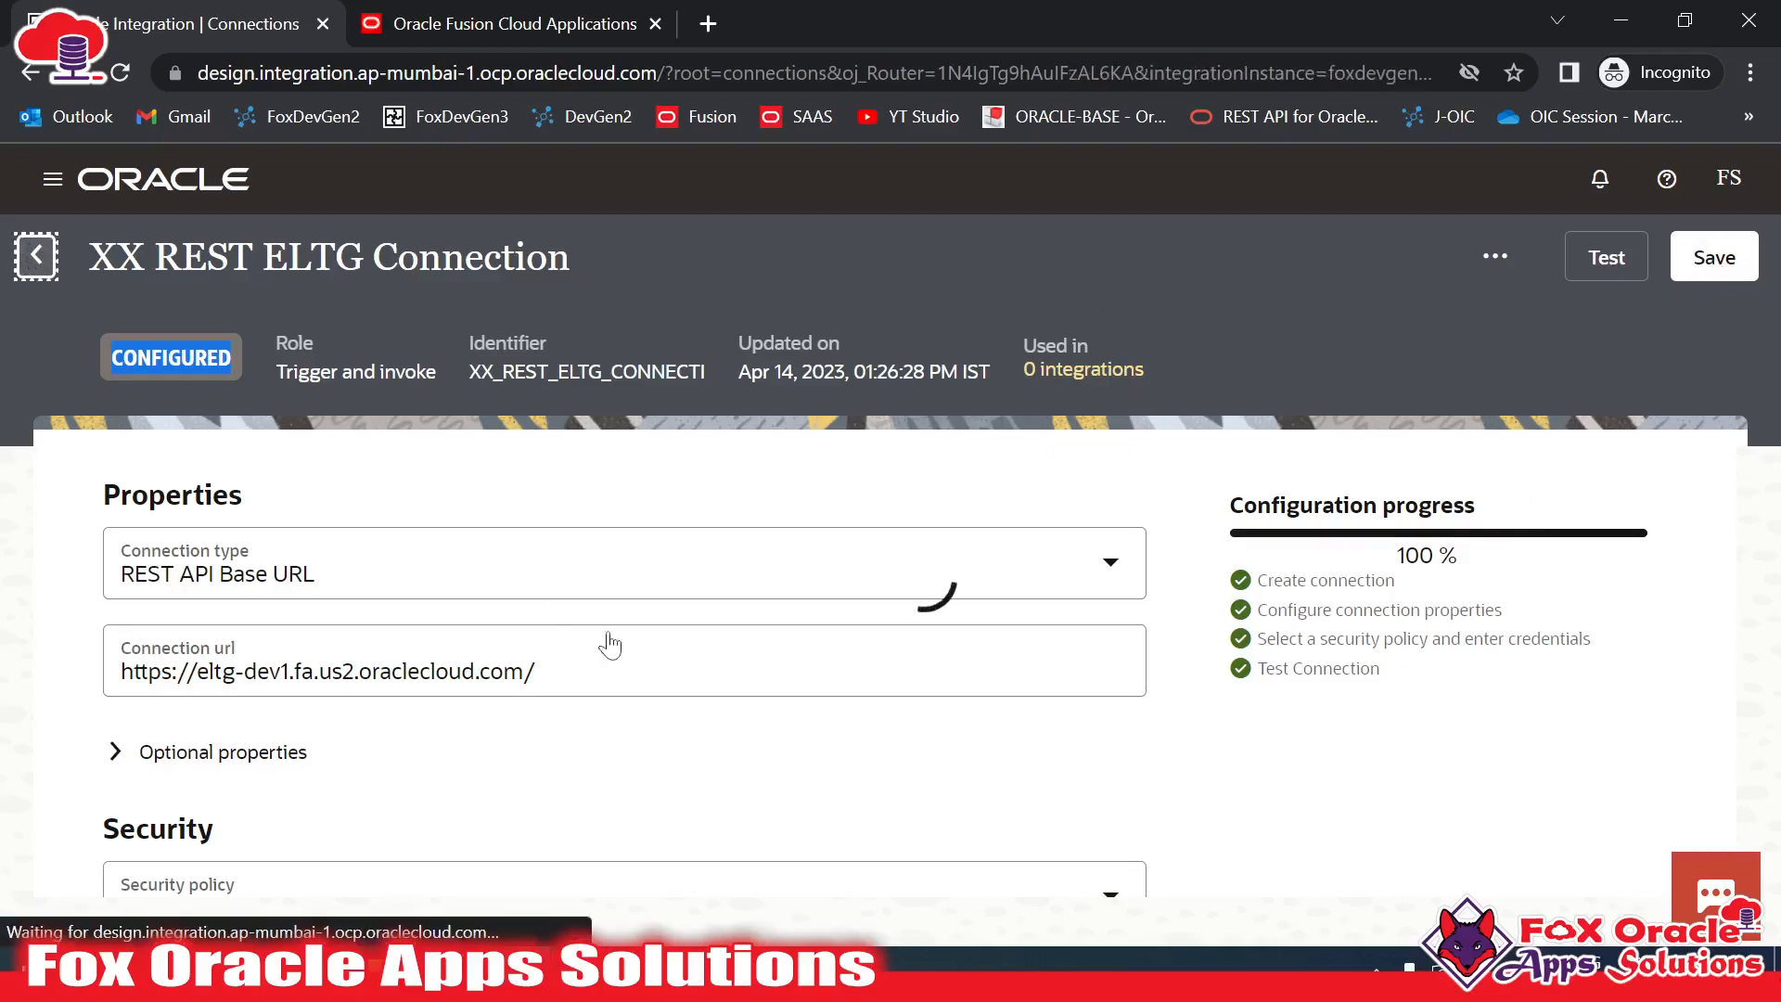
left_click(35, 254)
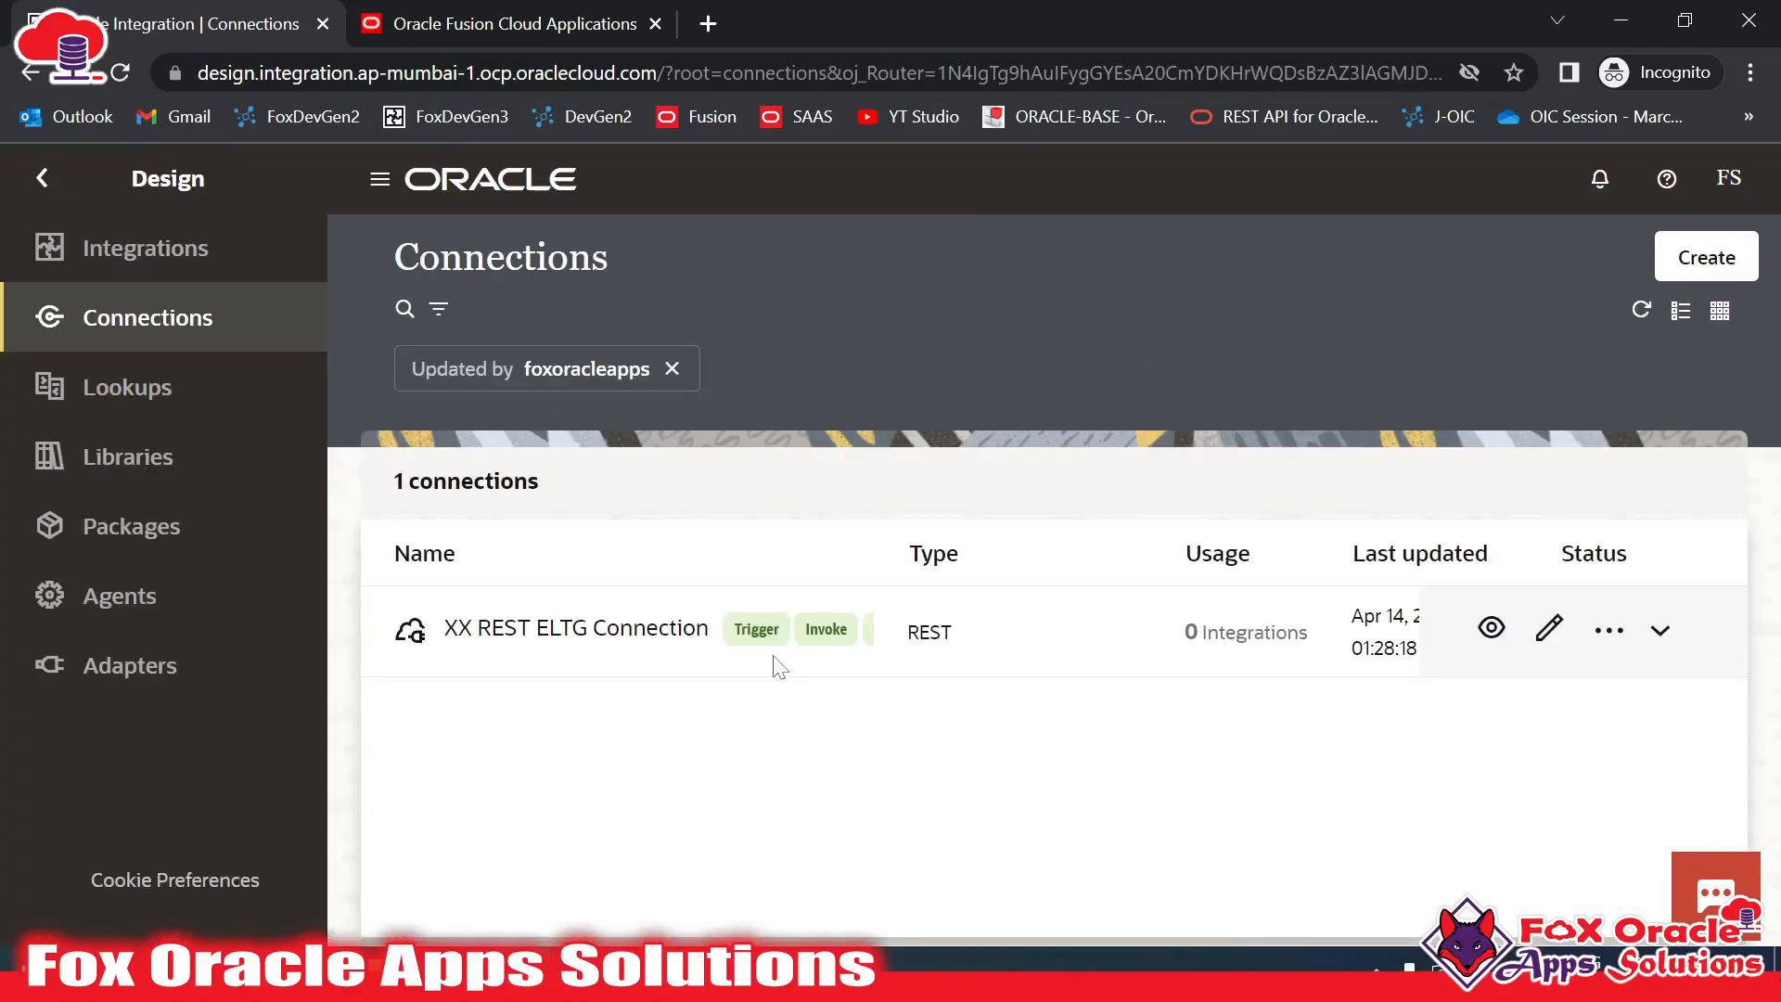